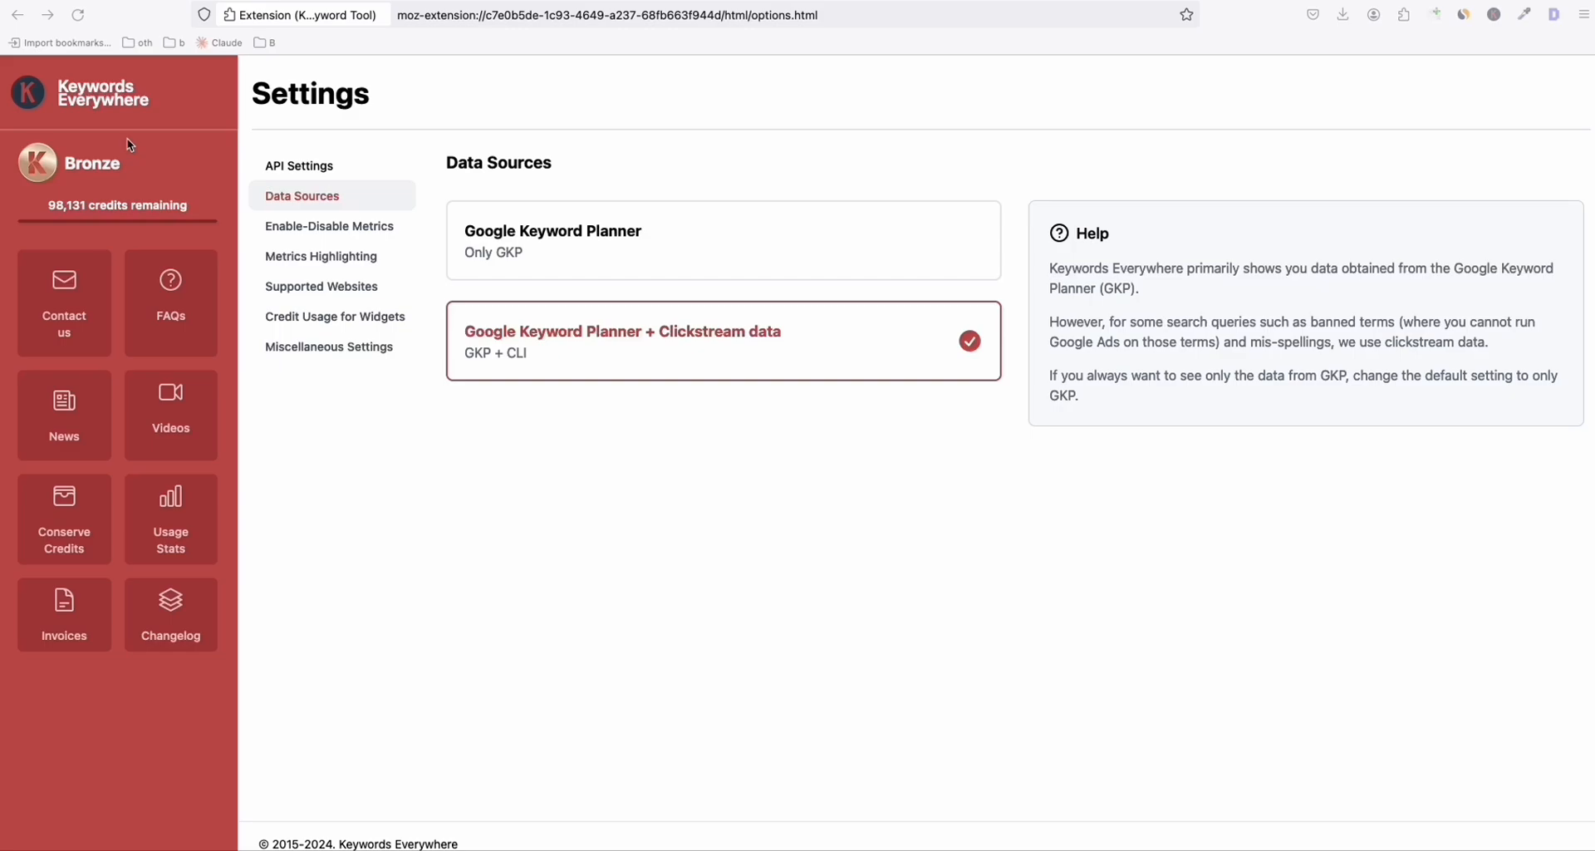
{"action": "mouse_move", "coordinate": [1420, 115]}
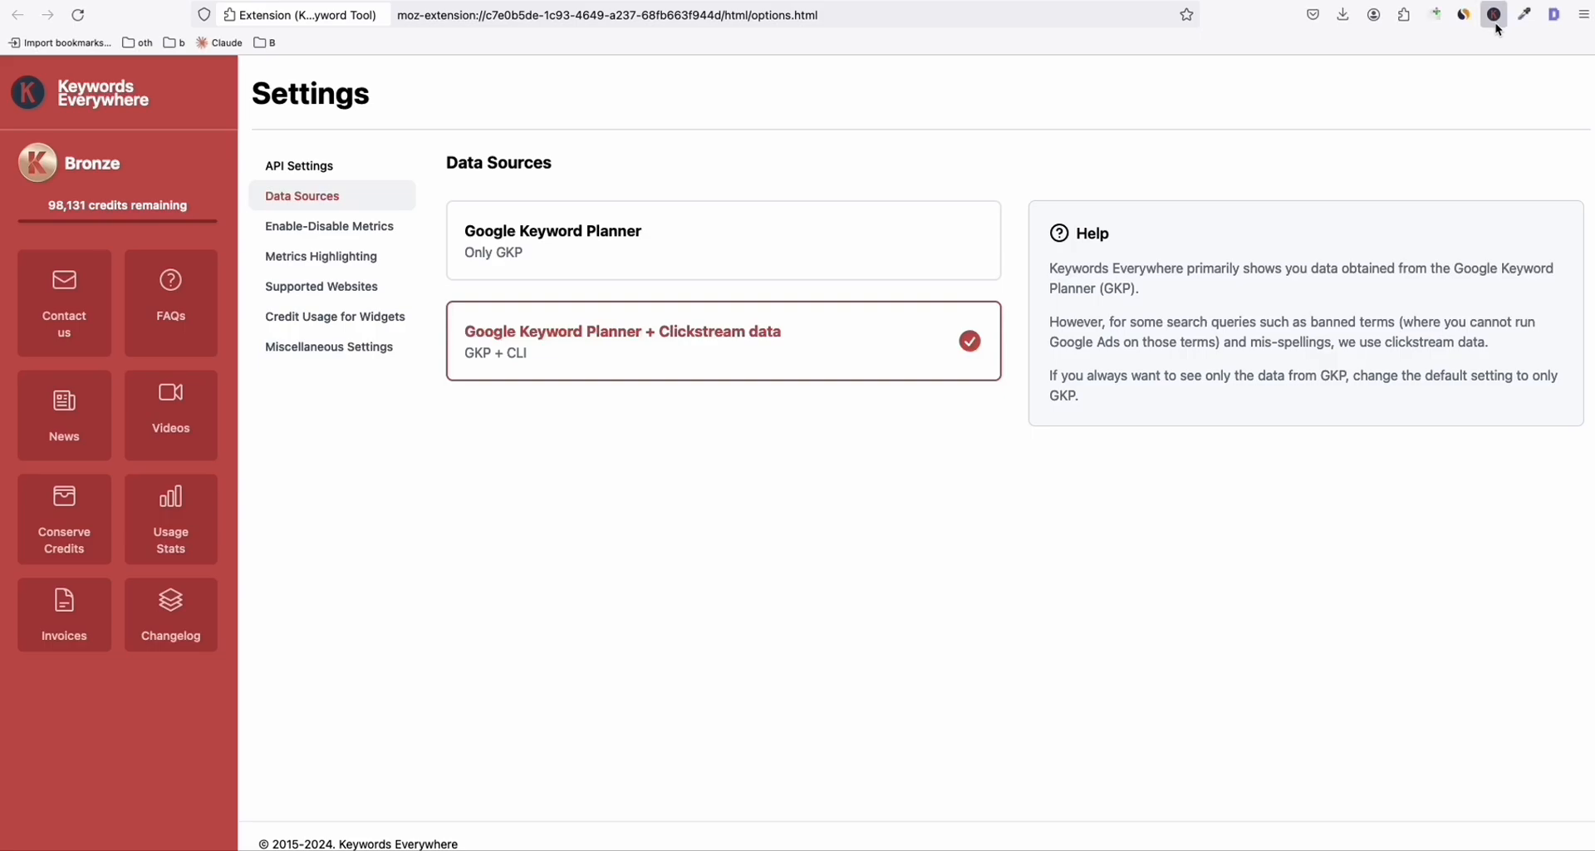
Browse Metrics Highlighting and widget credit usage settings, ending on the Supported Websites list.
{"action": "left_click", "coordinate": [1494, 14]}
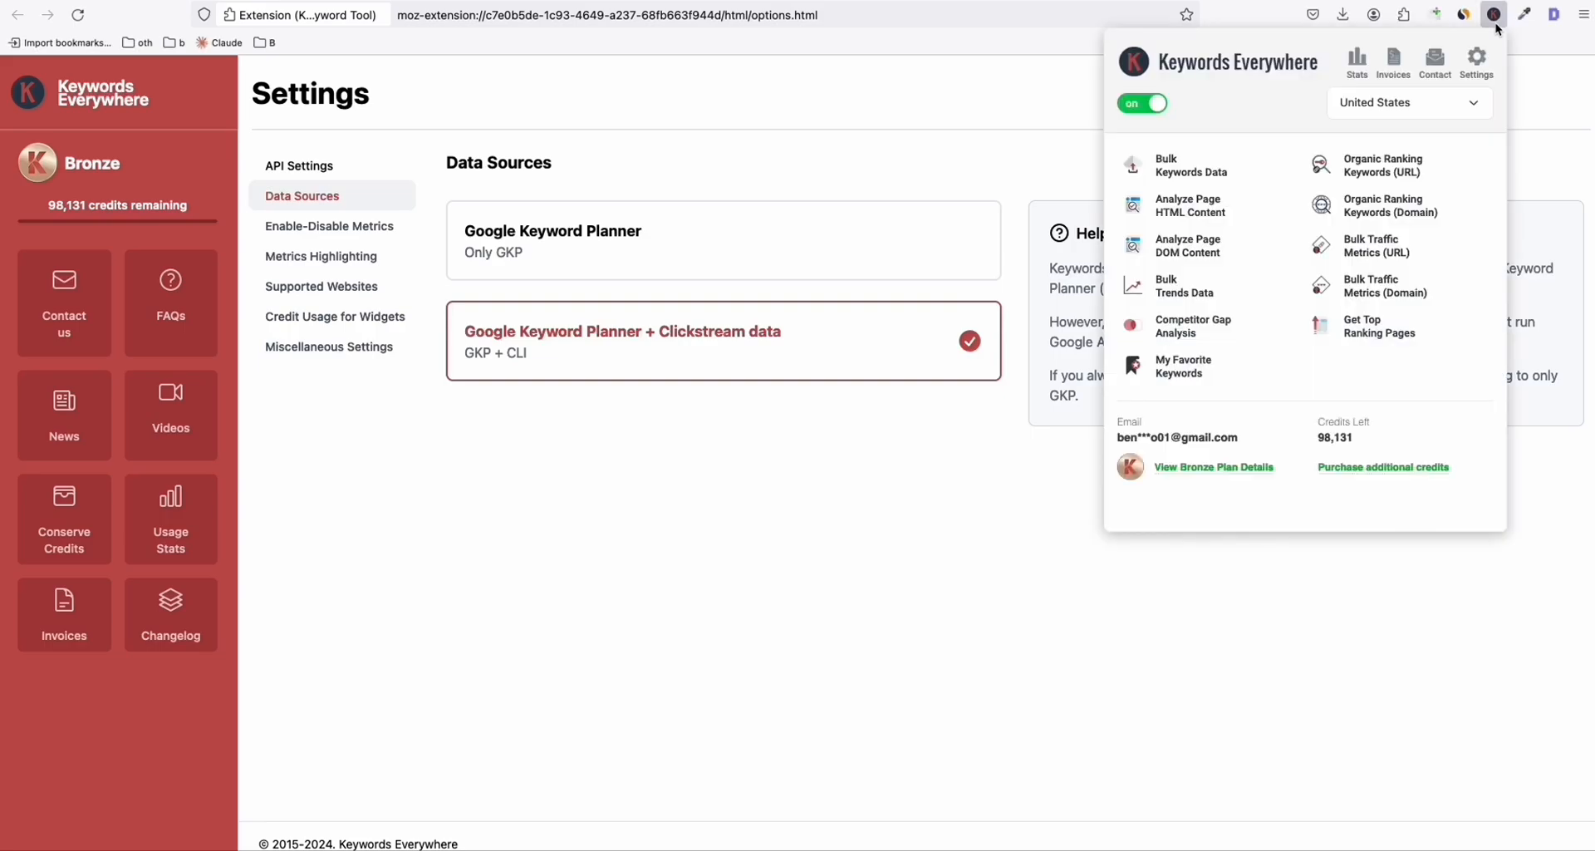
{"action": "mouse_move", "coordinate": [1265, 85]}
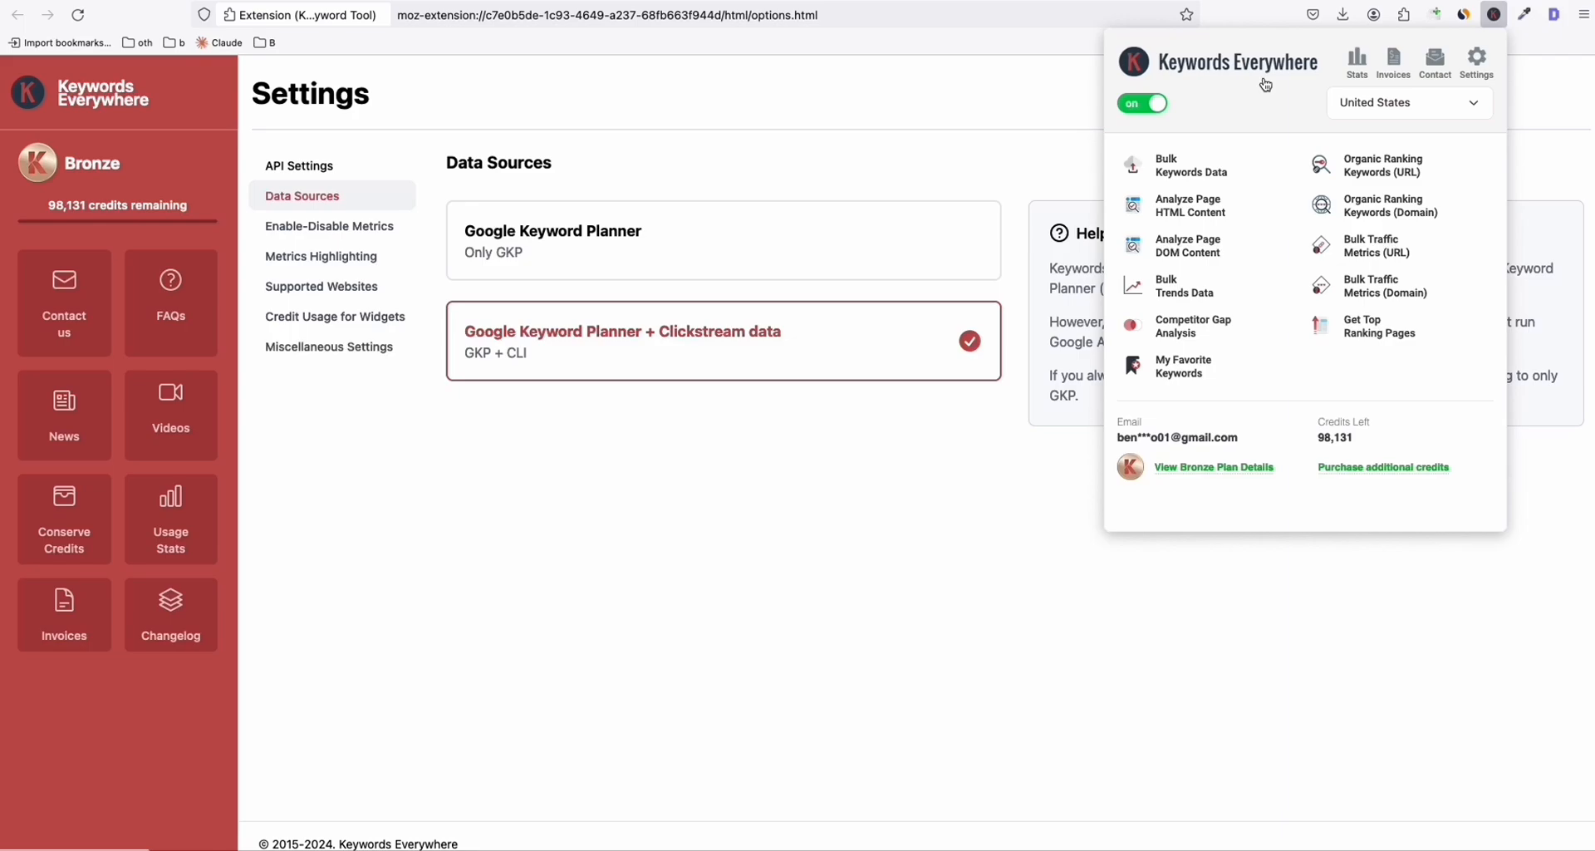
{"action": "mouse_move", "coordinate": [781, 213]}
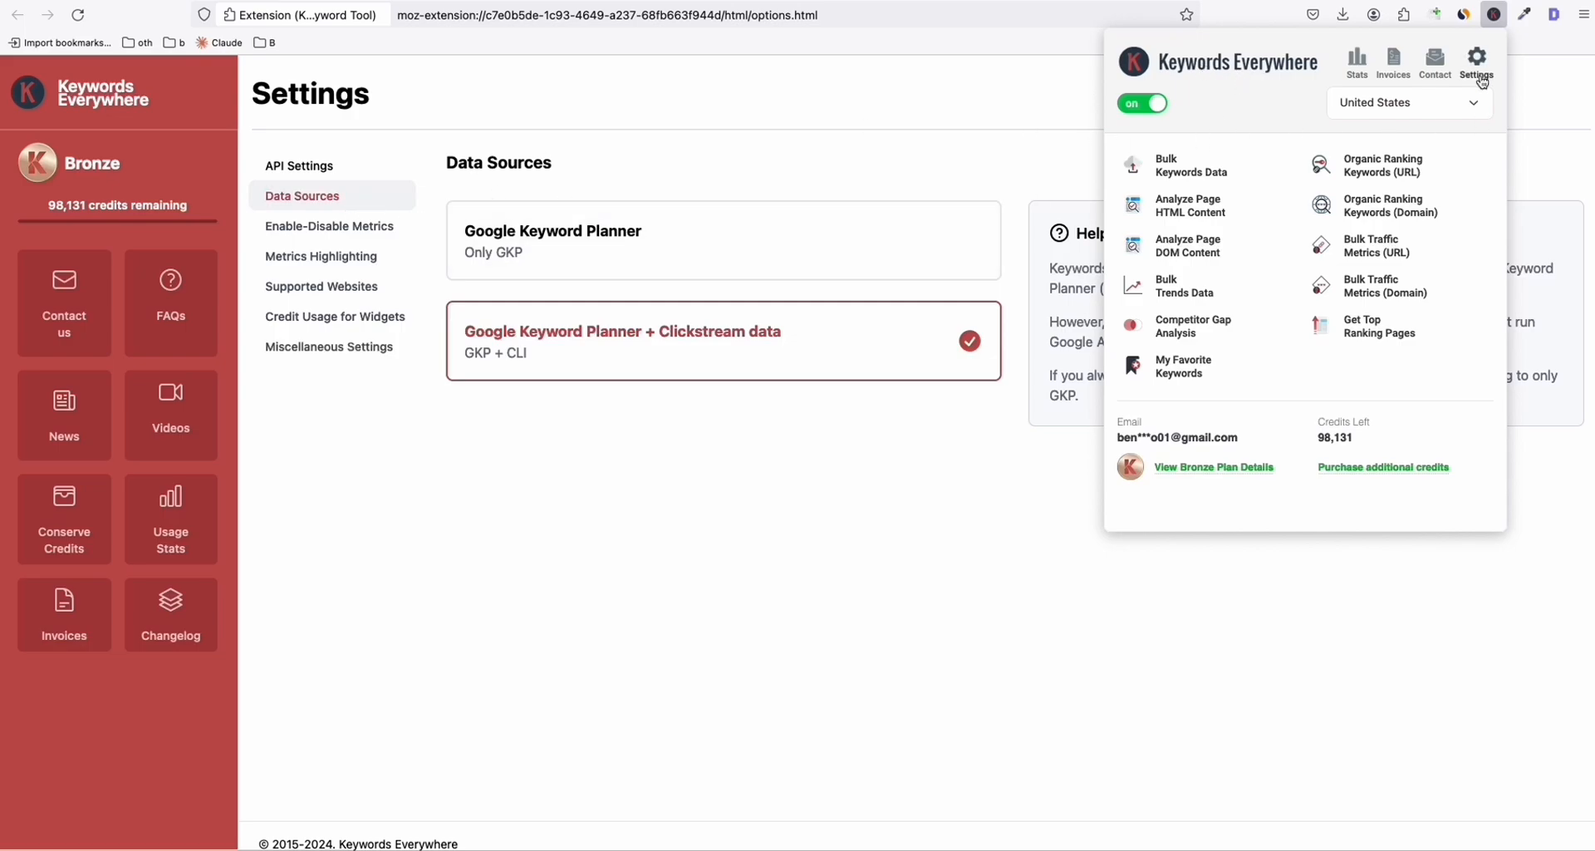
{"action": "mouse_move", "coordinate": [339, 497]}
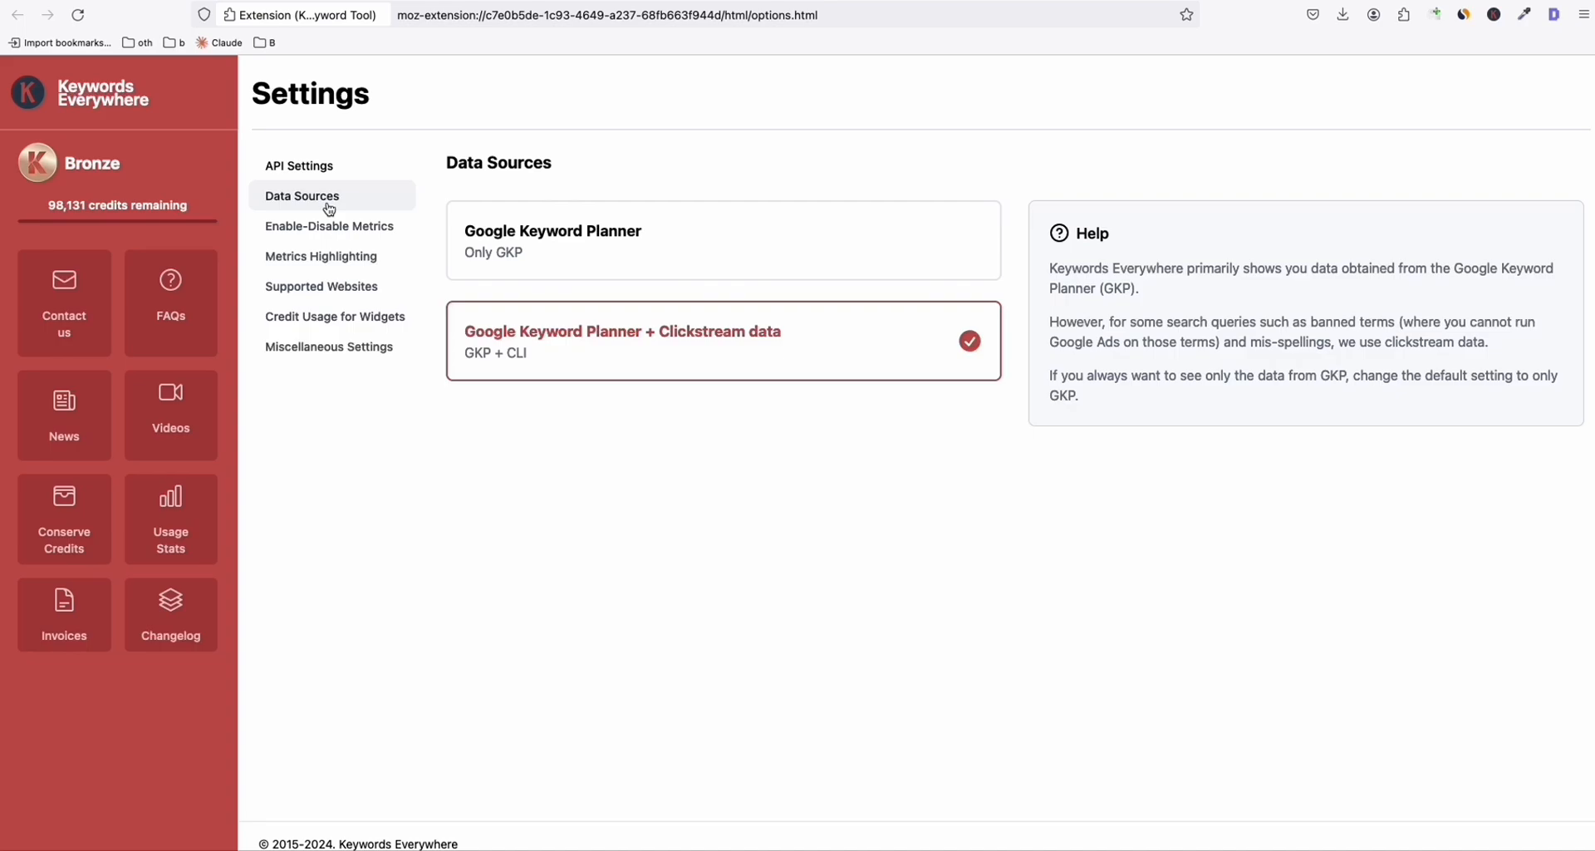
{"action": "left_click", "coordinate": [321, 256]}
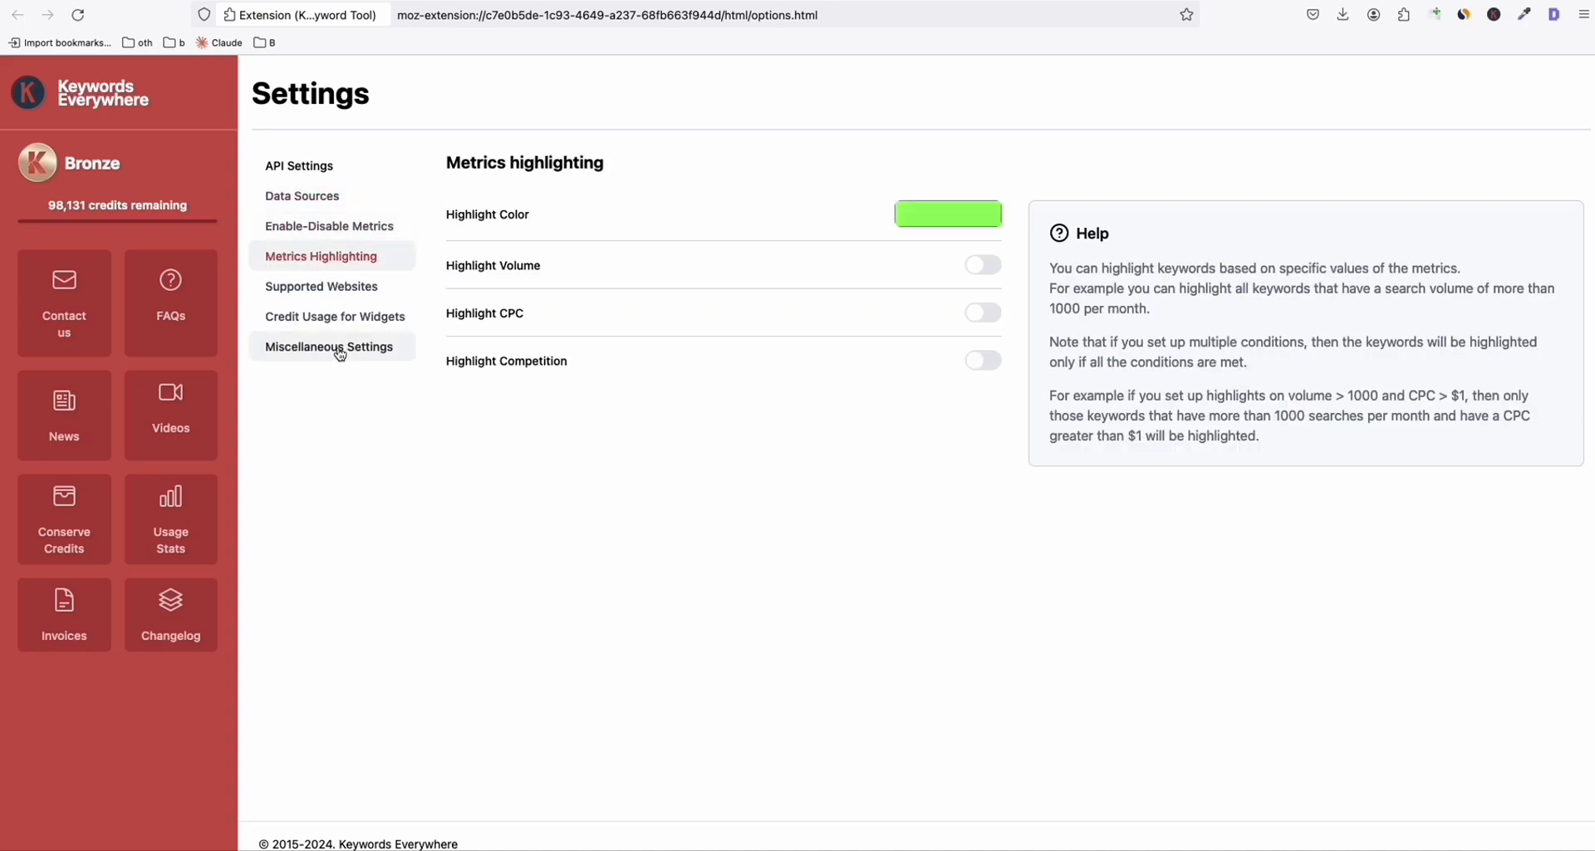
{"action": "left_click", "coordinate": [331, 346]}
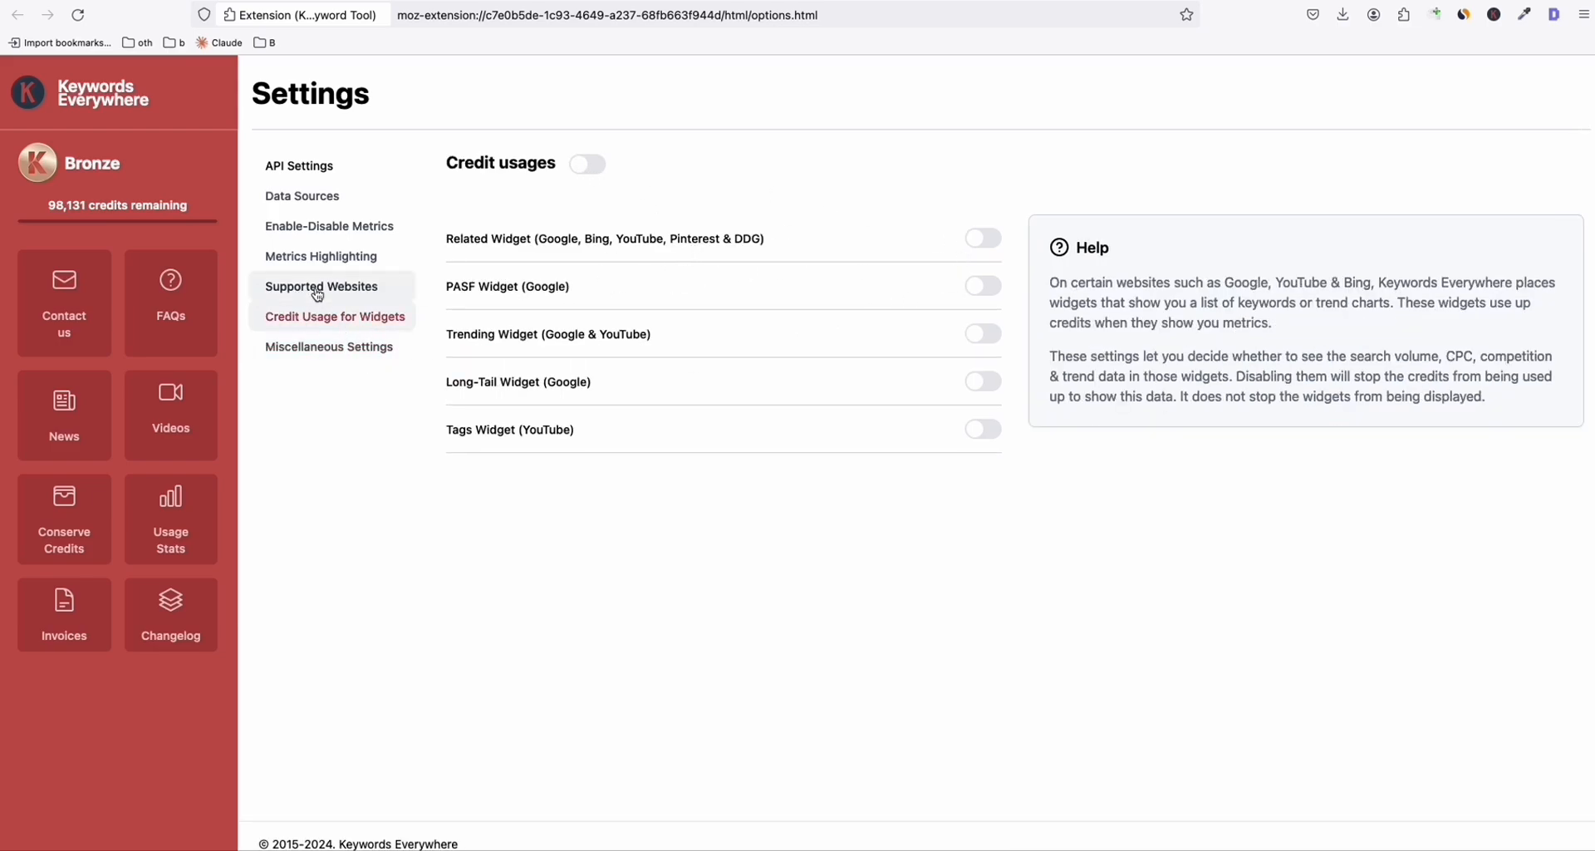
{"action": "left_click", "coordinate": [321, 286]}
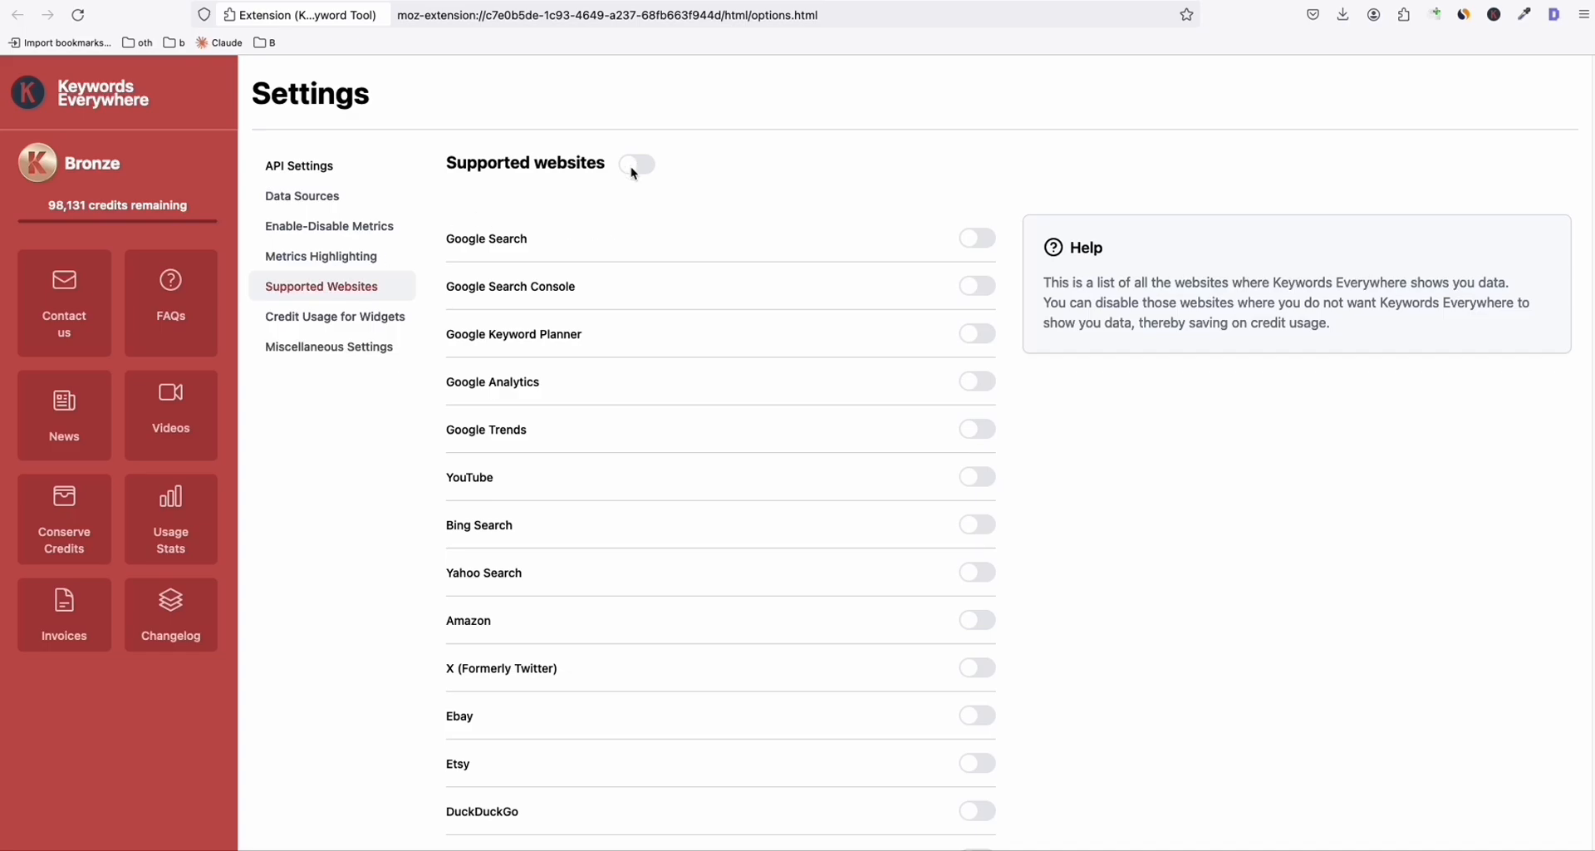
{"action": "mouse_move", "coordinate": [635, 182]}
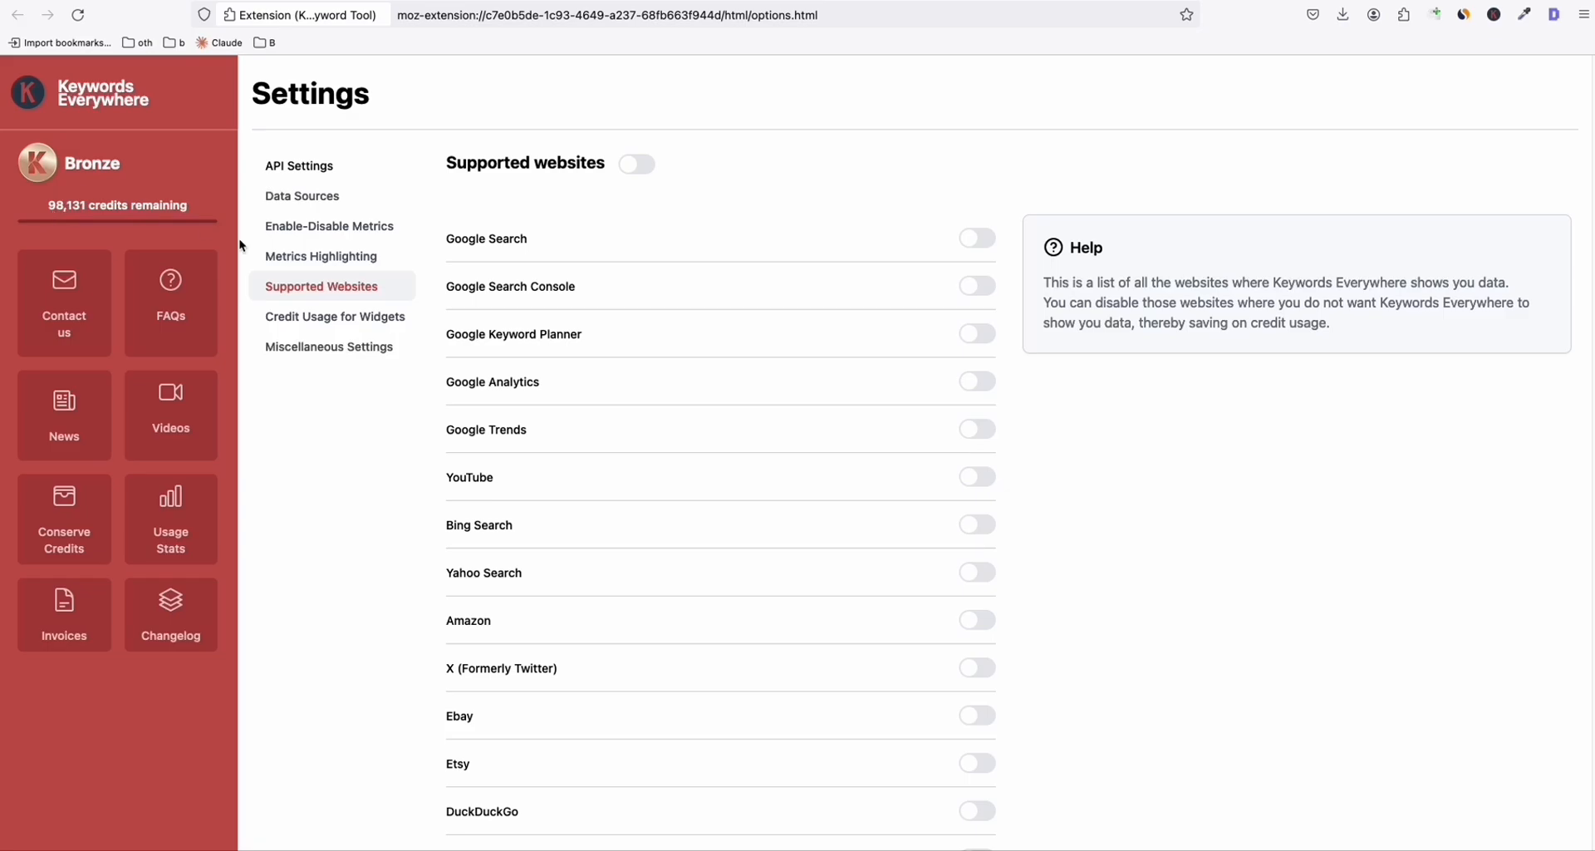
{"action": "mouse_move", "coordinate": [322, 255]}
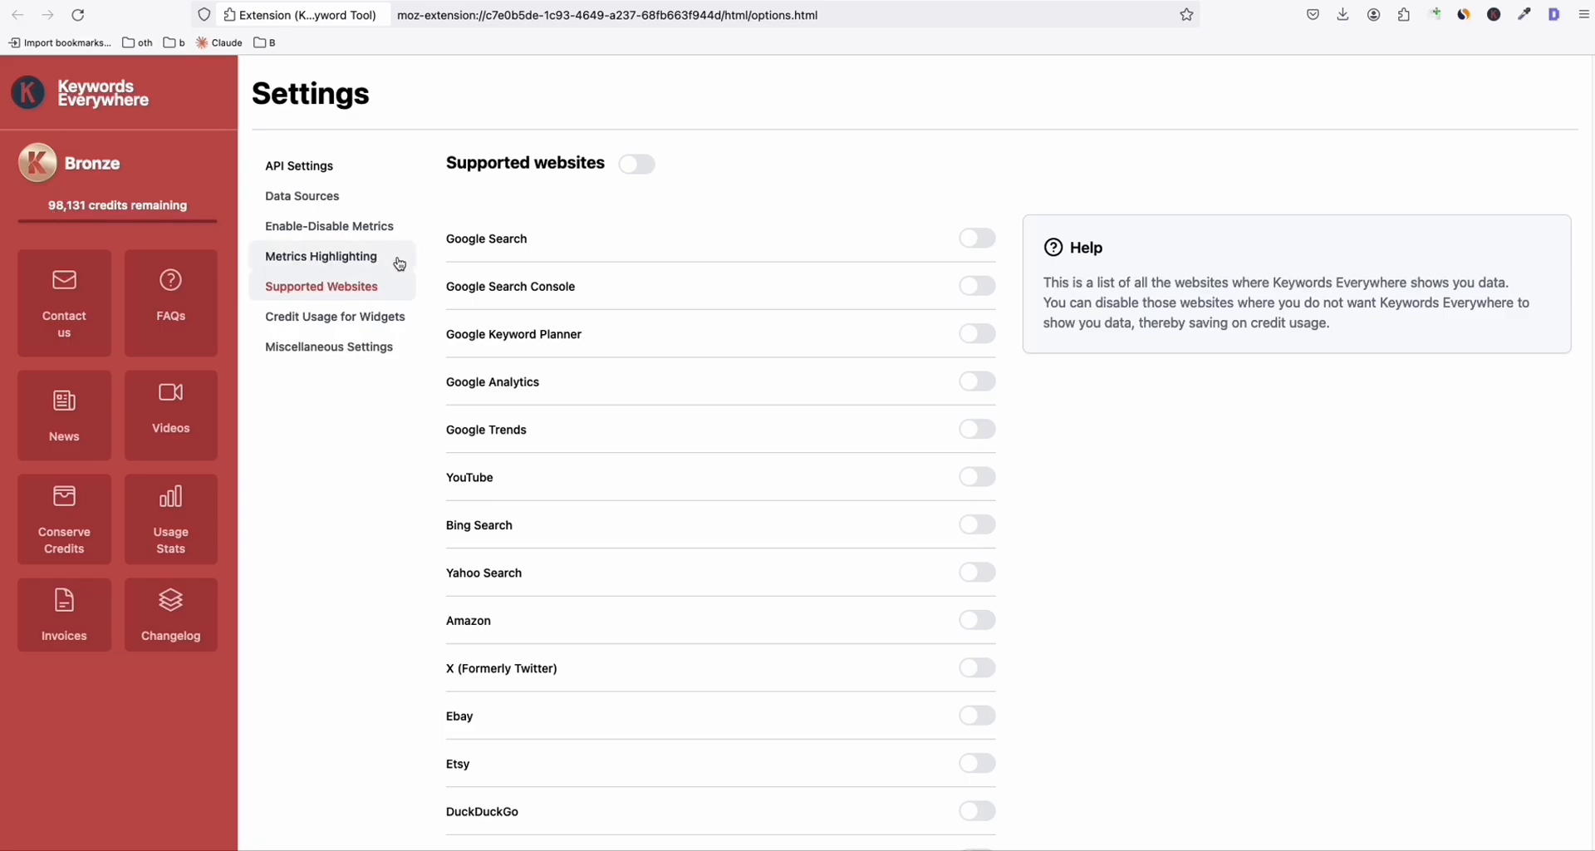
{"action": "mouse_move", "coordinate": [441, 327]}
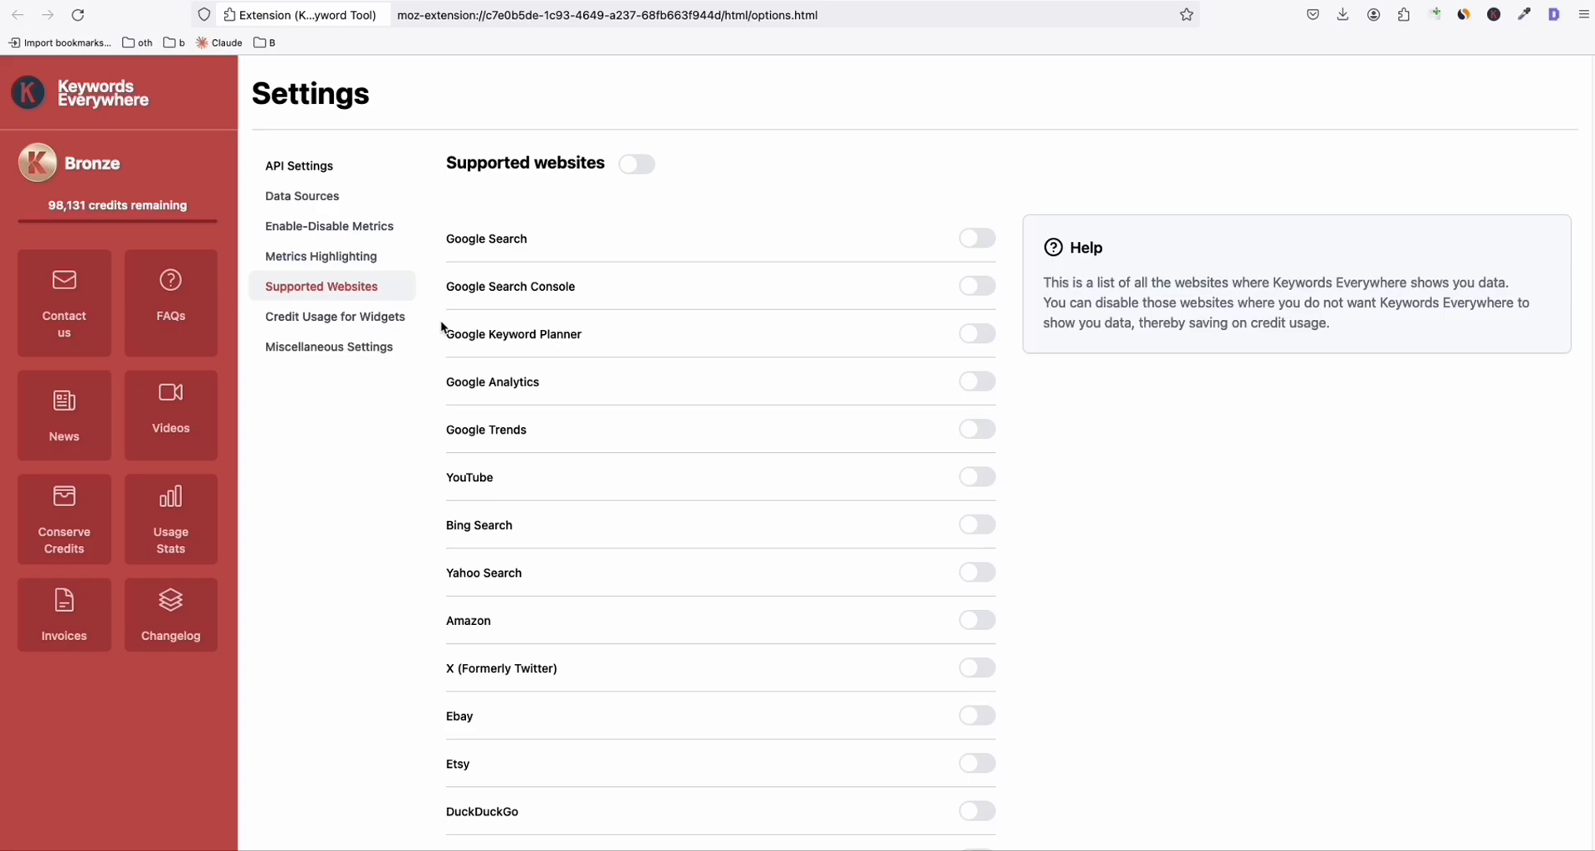
{"action": "mouse_move", "coordinate": [416, 312]}
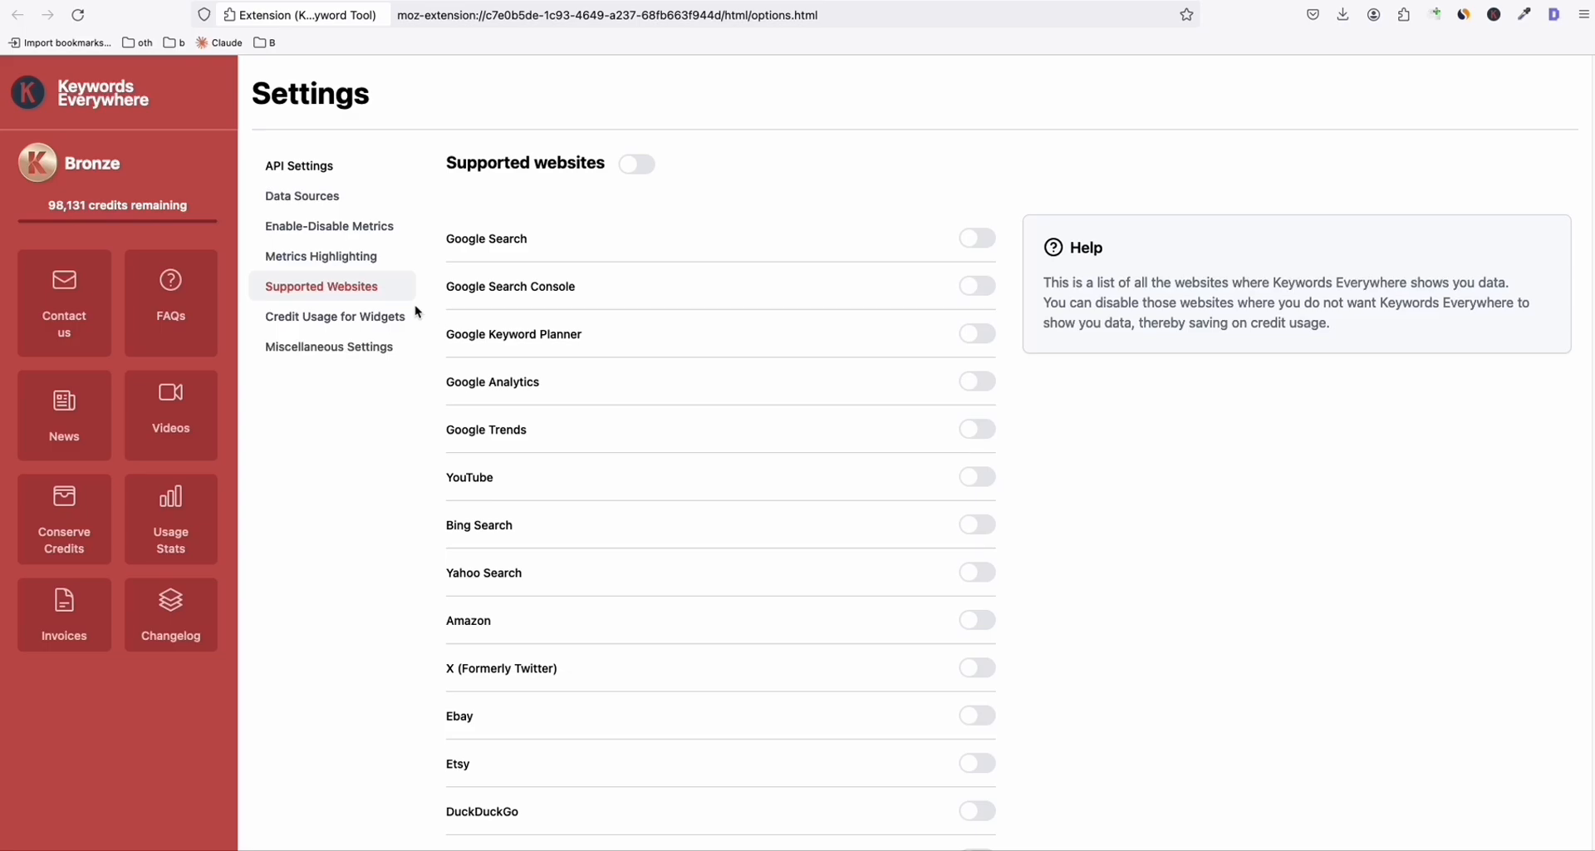
{"action": "mouse_move", "coordinate": [358, 286]}
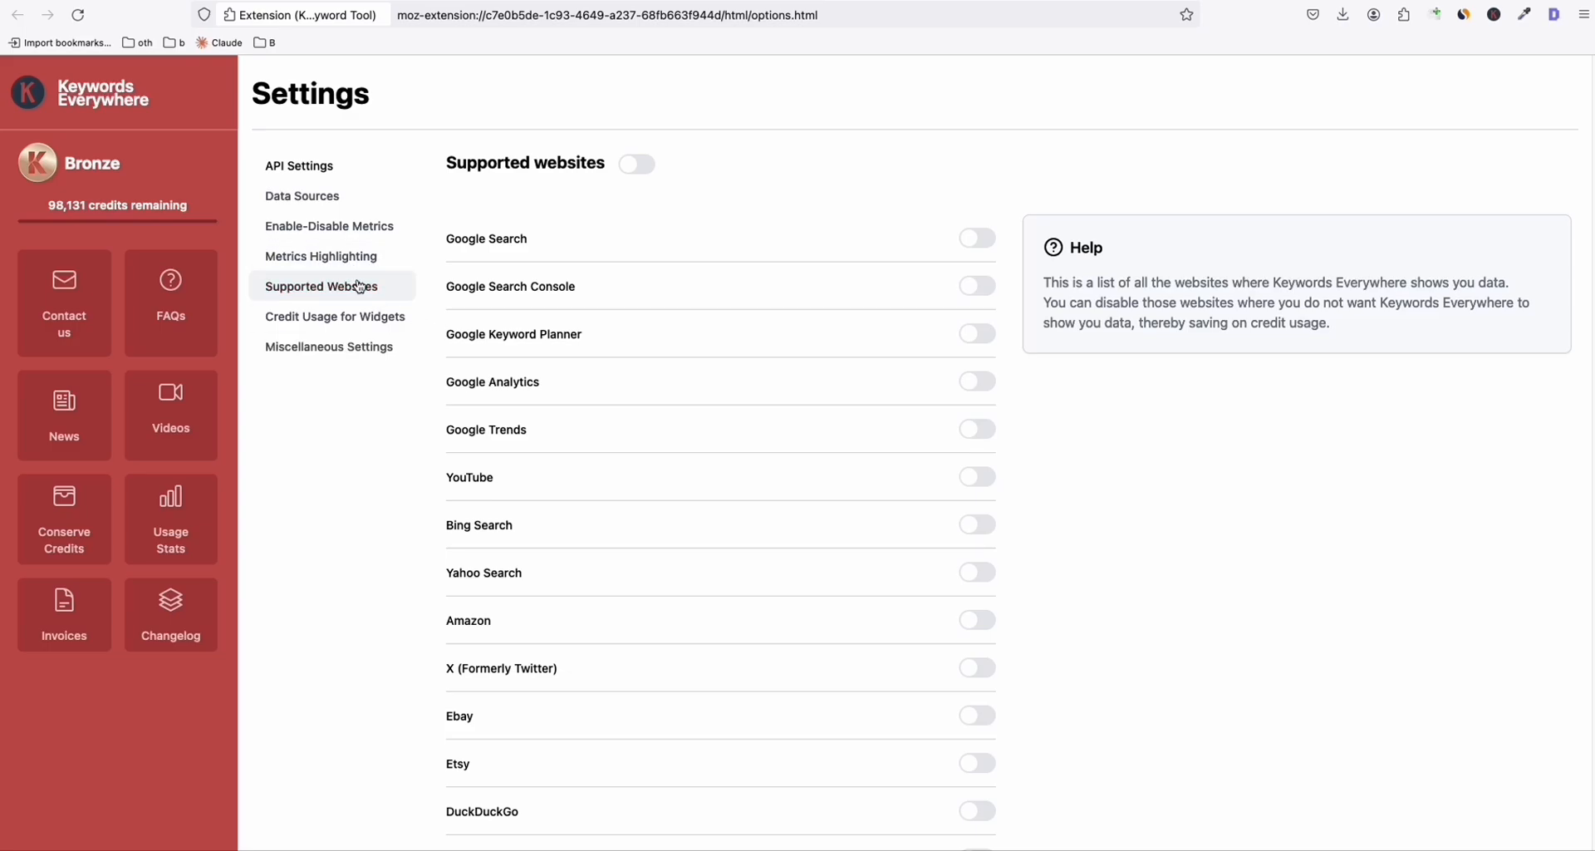
{"action": "left_click", "coordinate": [335, 317]}
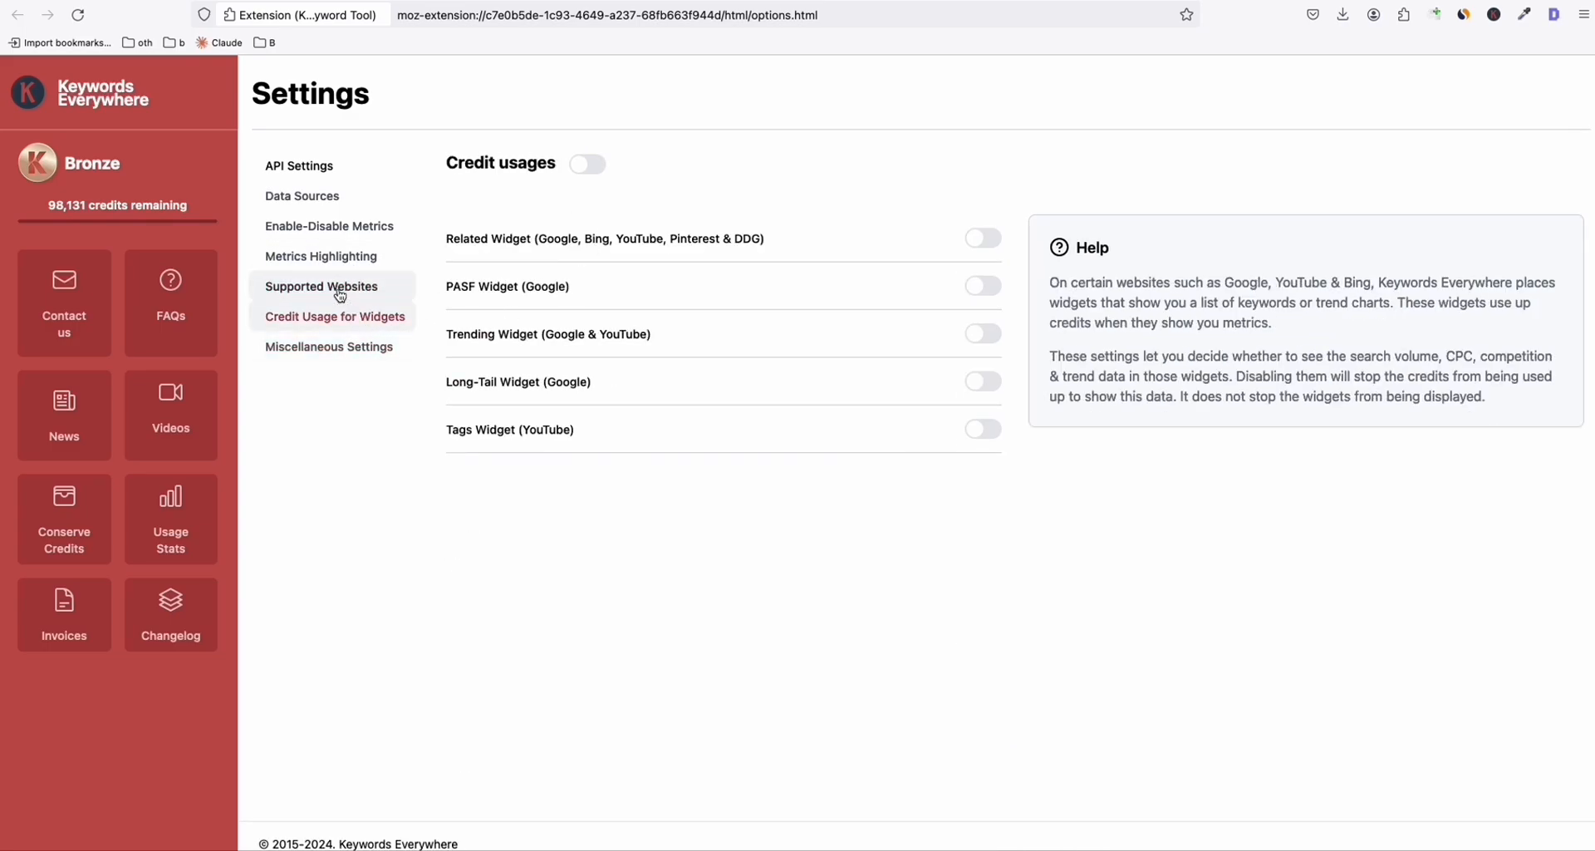
{"action": "left_click", "coordinate": [322, 286]}
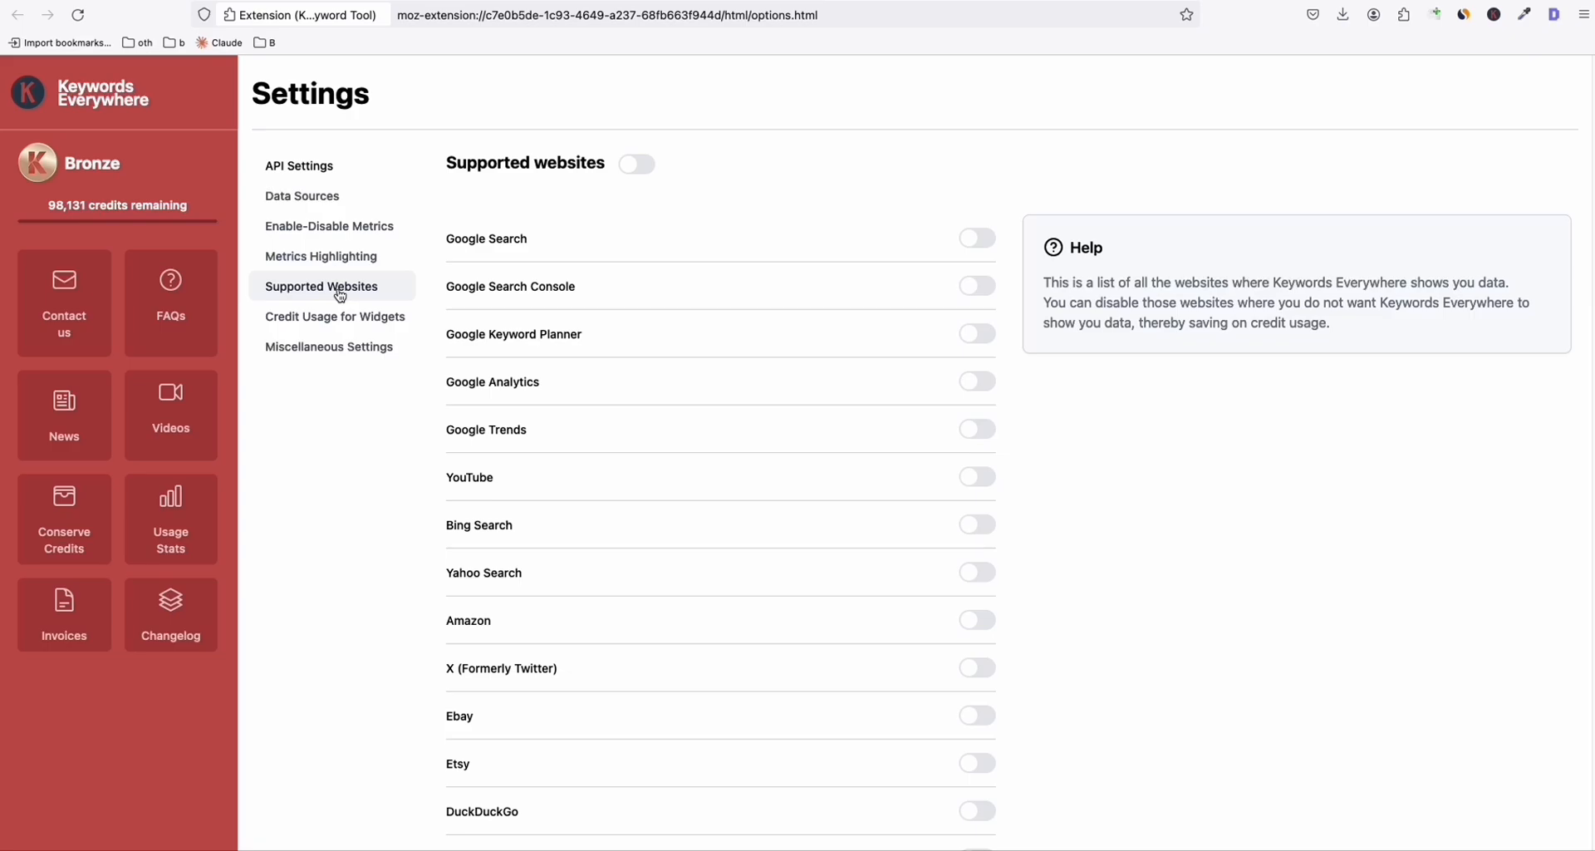
{"action": "mouse_move", "coordinate": [431, 311]}
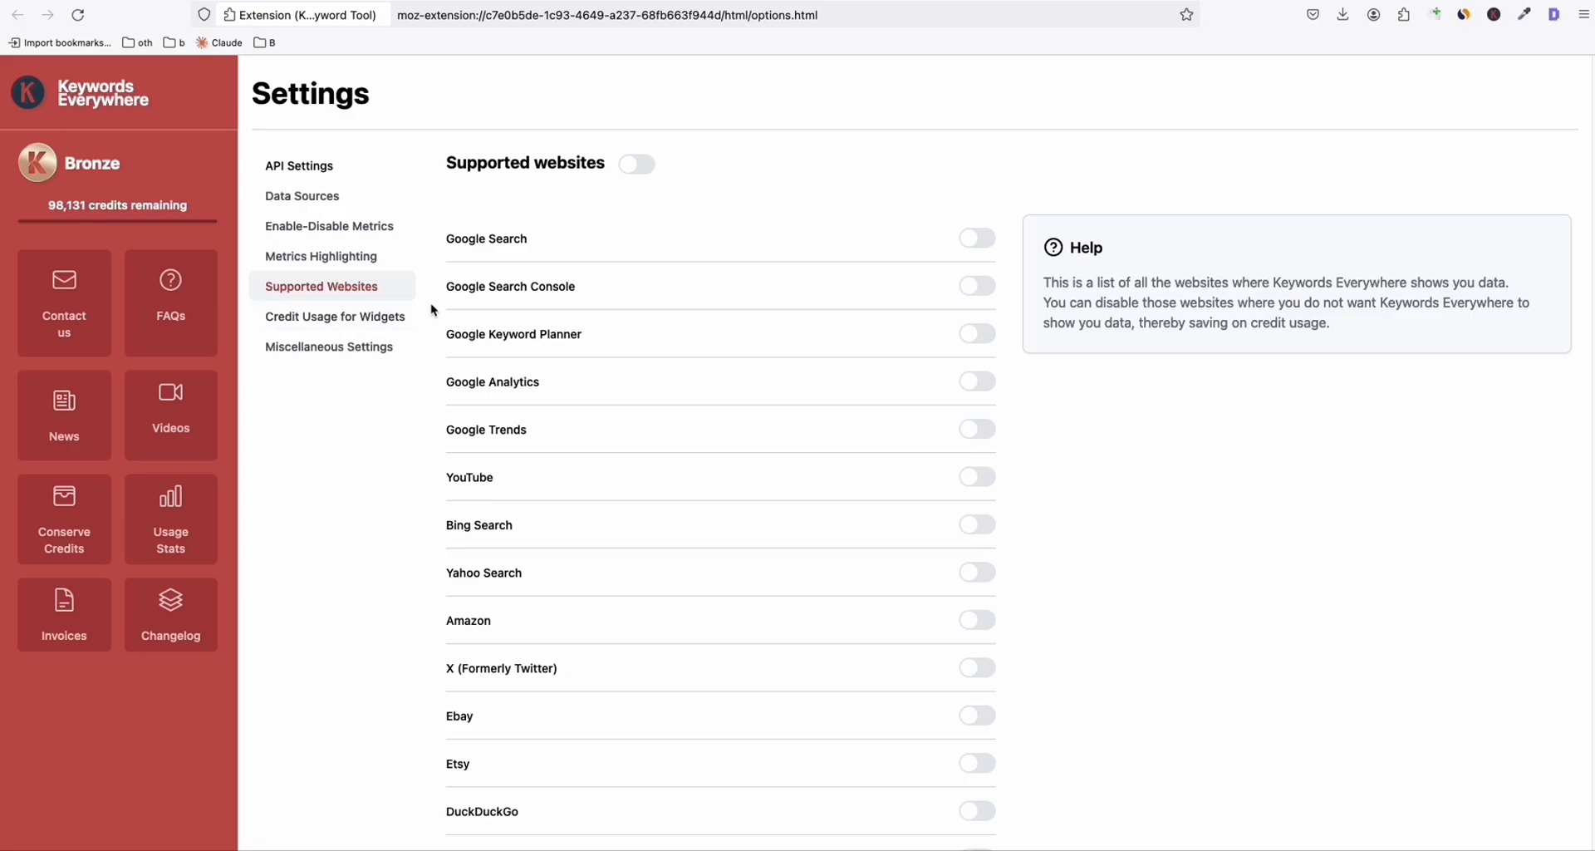
{"action": "mouse_move", "coordinate": [554, 452]}
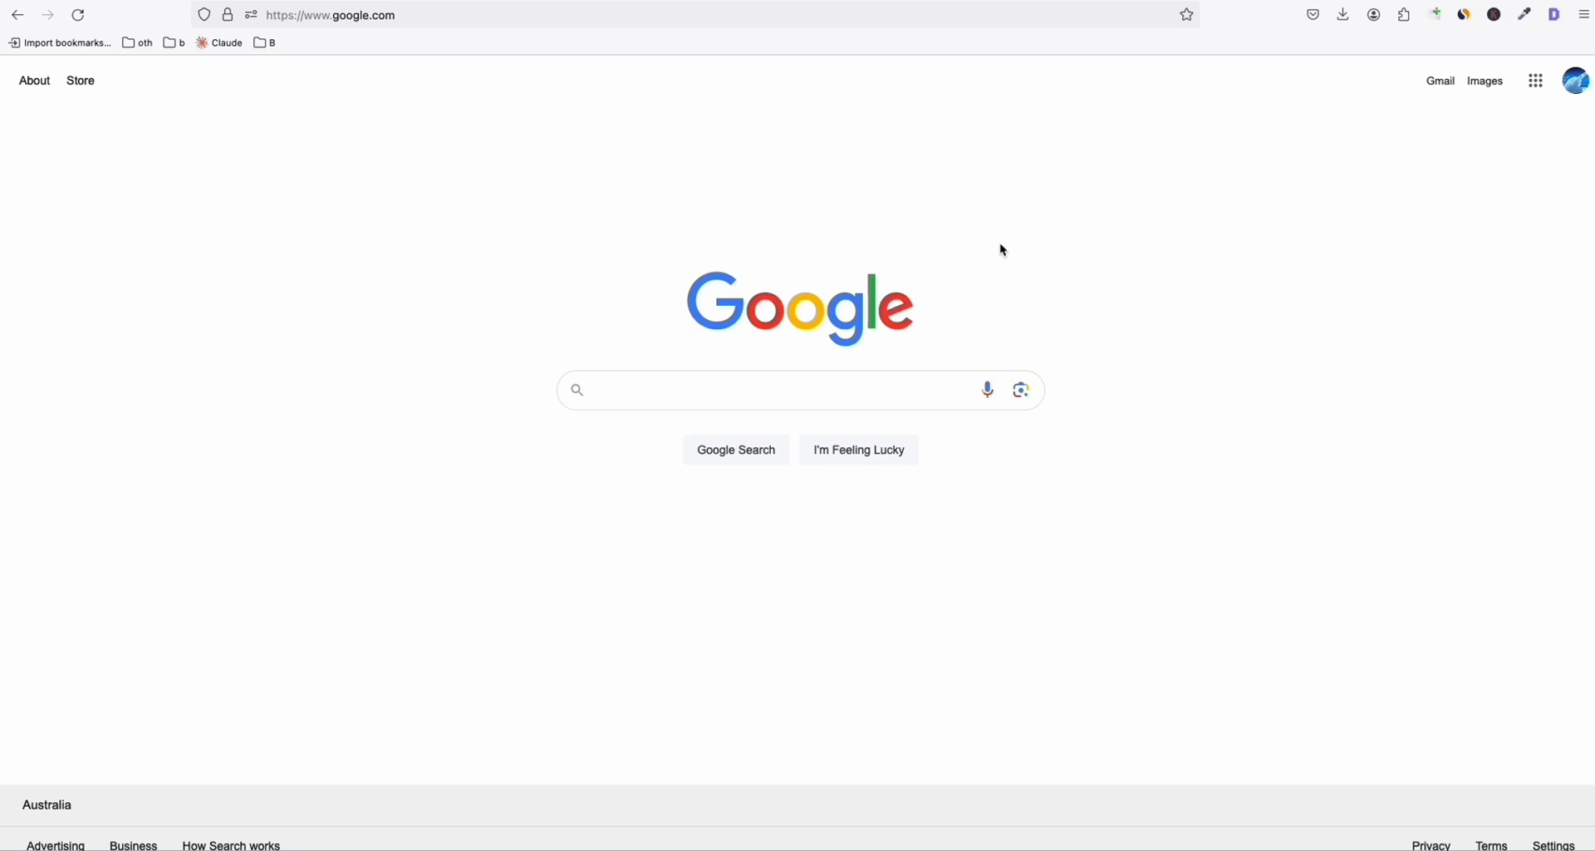
{"action": "mouse_move", "coordinate": [599, 432]}
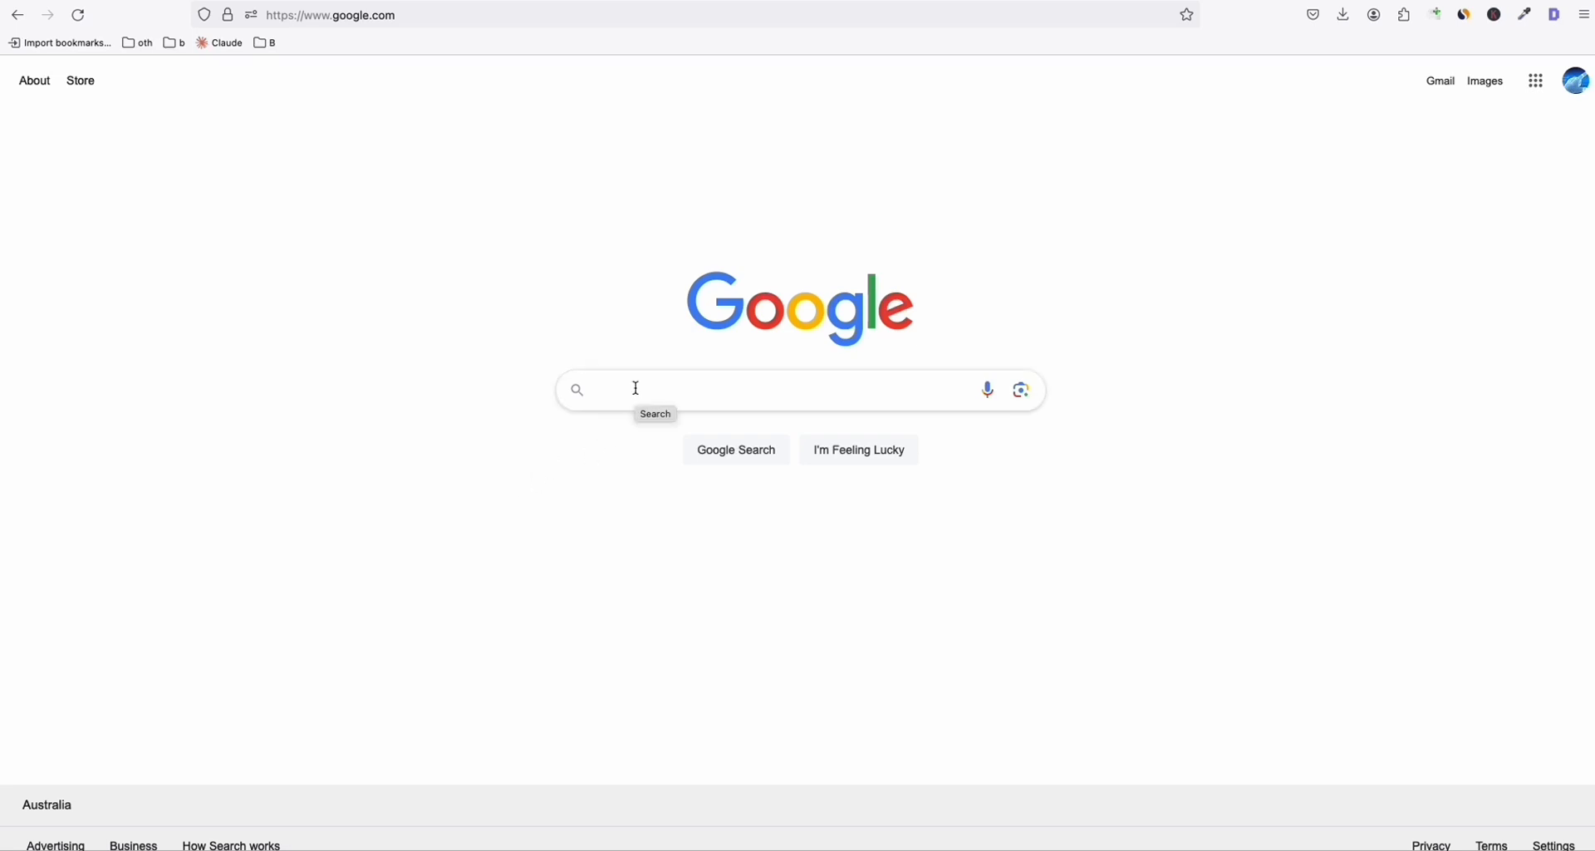
Search Google for 'best microscope for kids' and scroll through the results.
{"action": "type", "text": "best microscope for kids"}
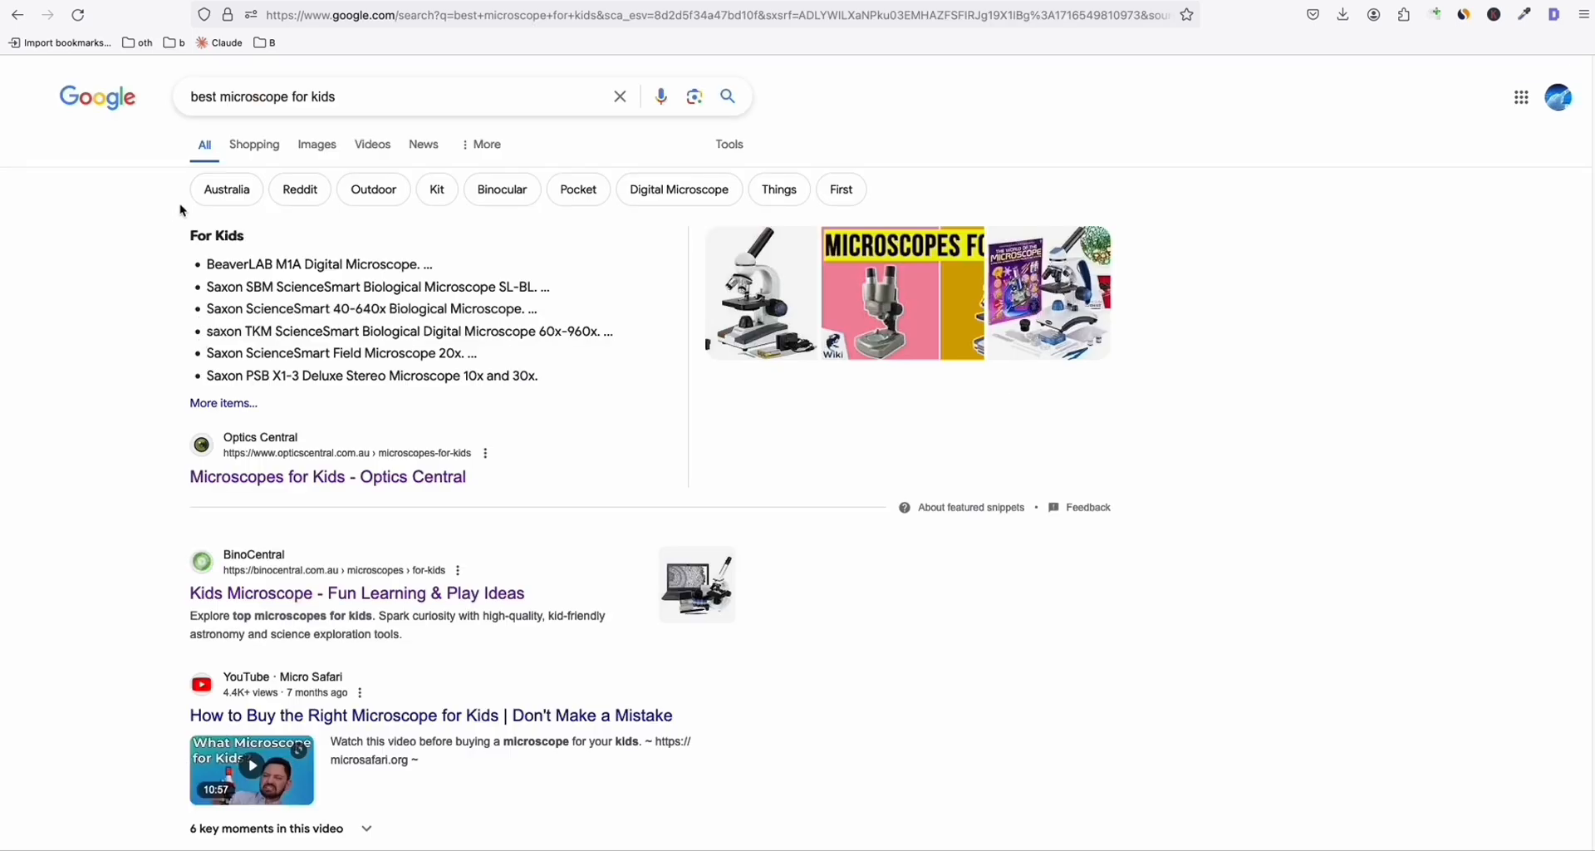
{"action": "mouse_move", "coordinate": [200, 129]}
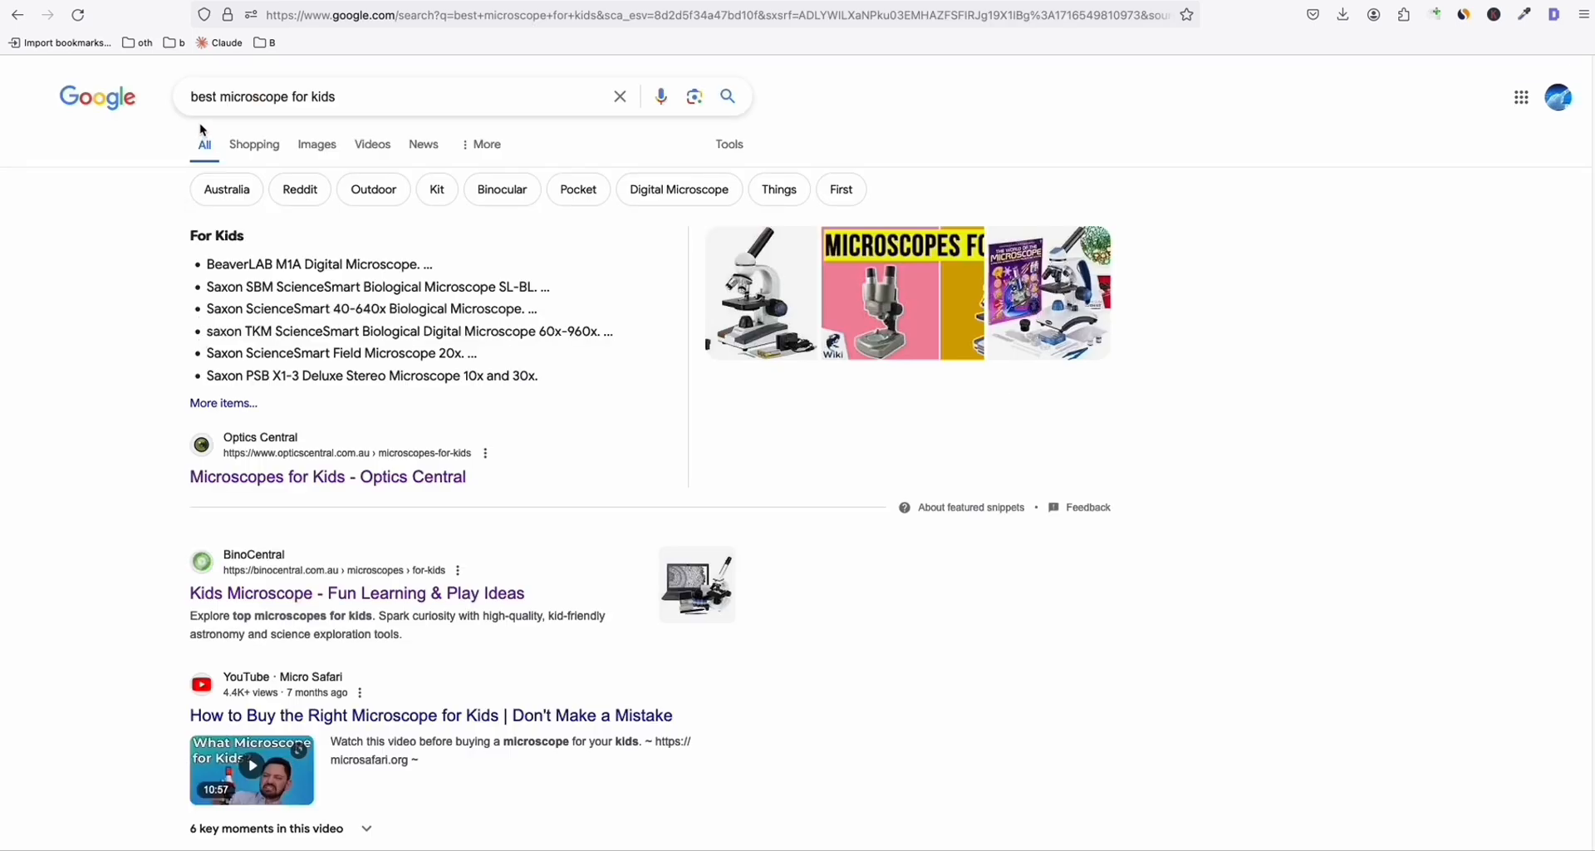
{"action": "mouse_move", "coordinate": [292, 397]}
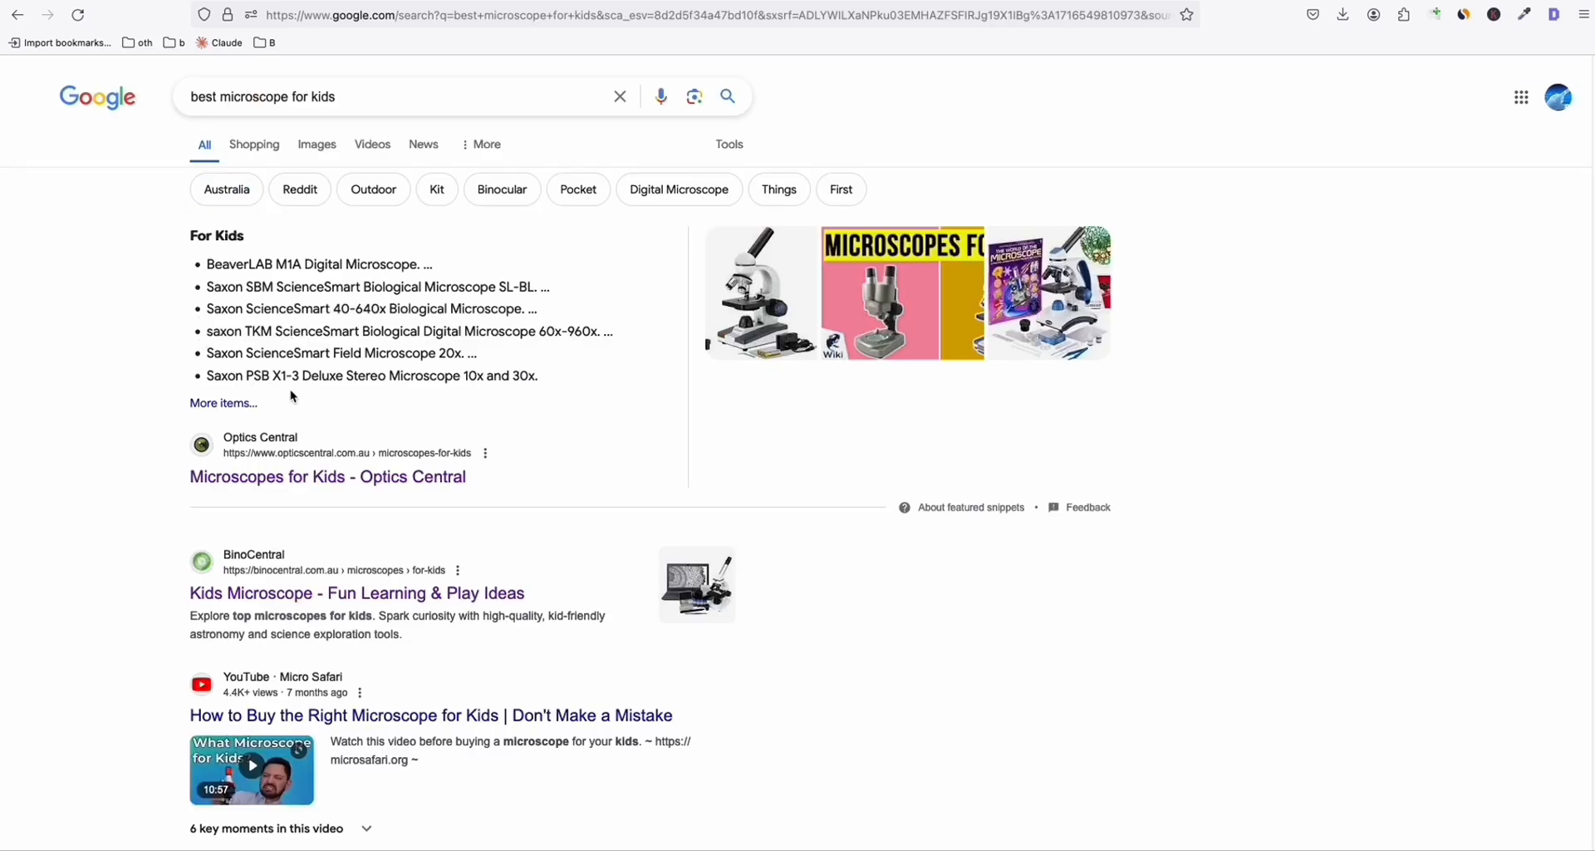
{"action": "scroll", "scroll_direction": "down", "scroll_amount": 3}
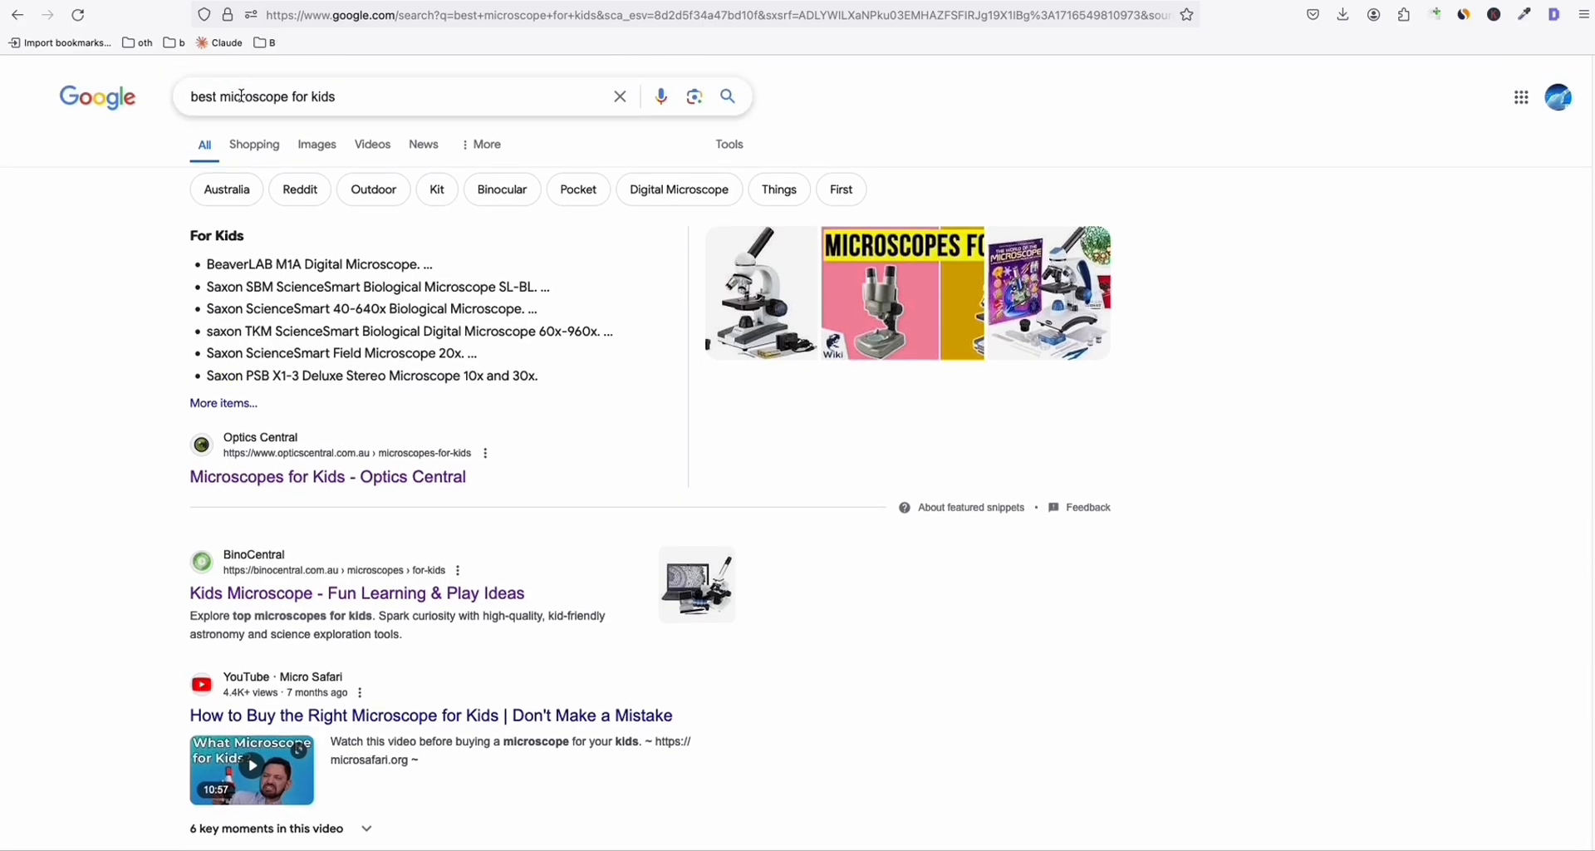
{"action": "scroll", "scroll_direction": "down", "scroll_amount": 3}
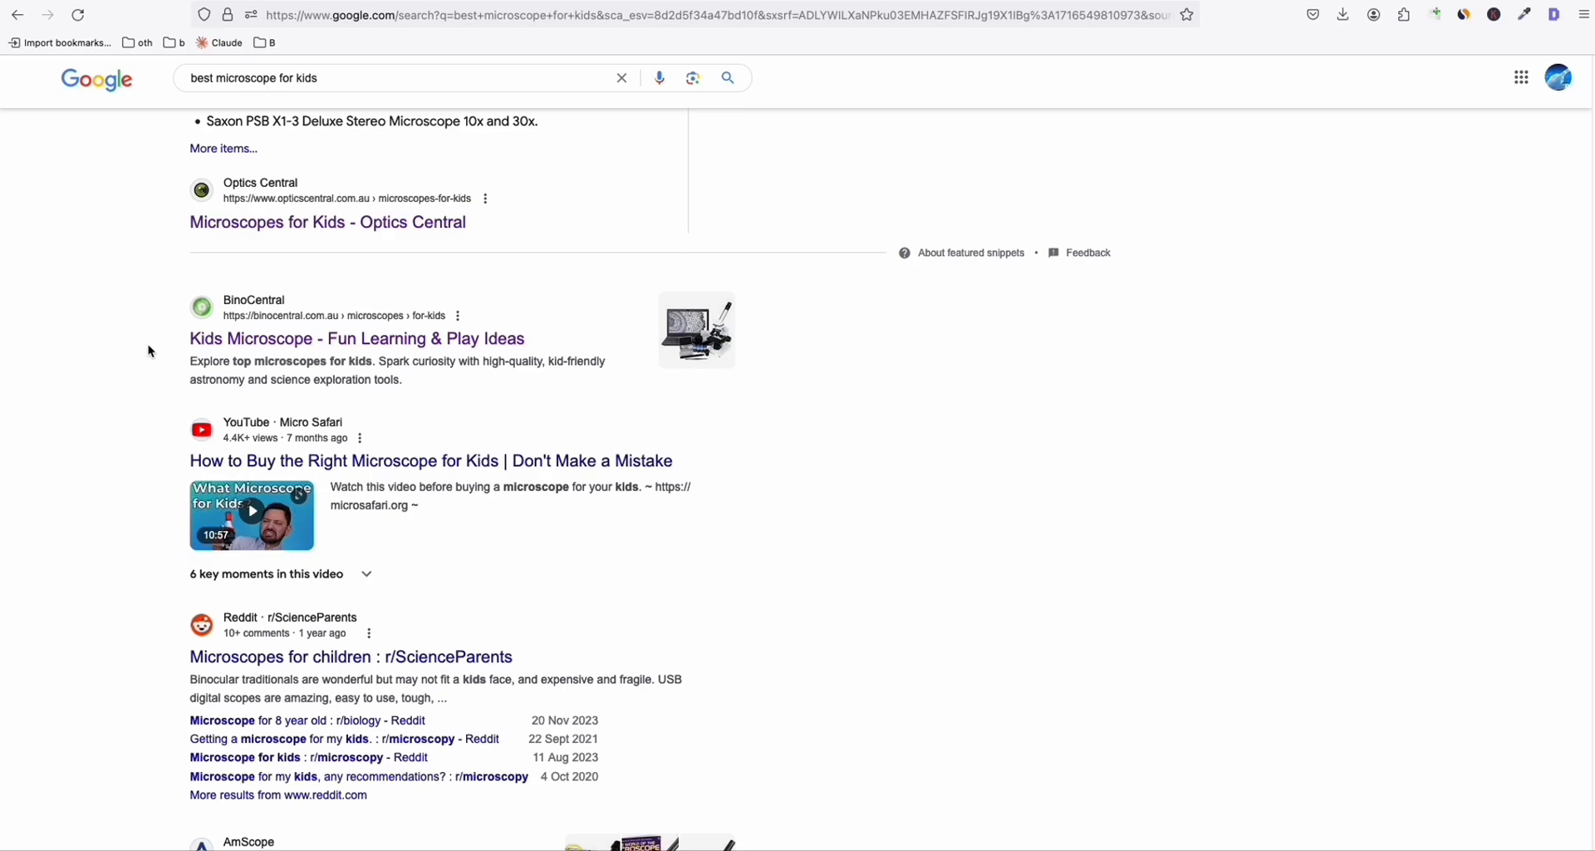
{"action": "mouse_move", "coordinate": [268, 226]}
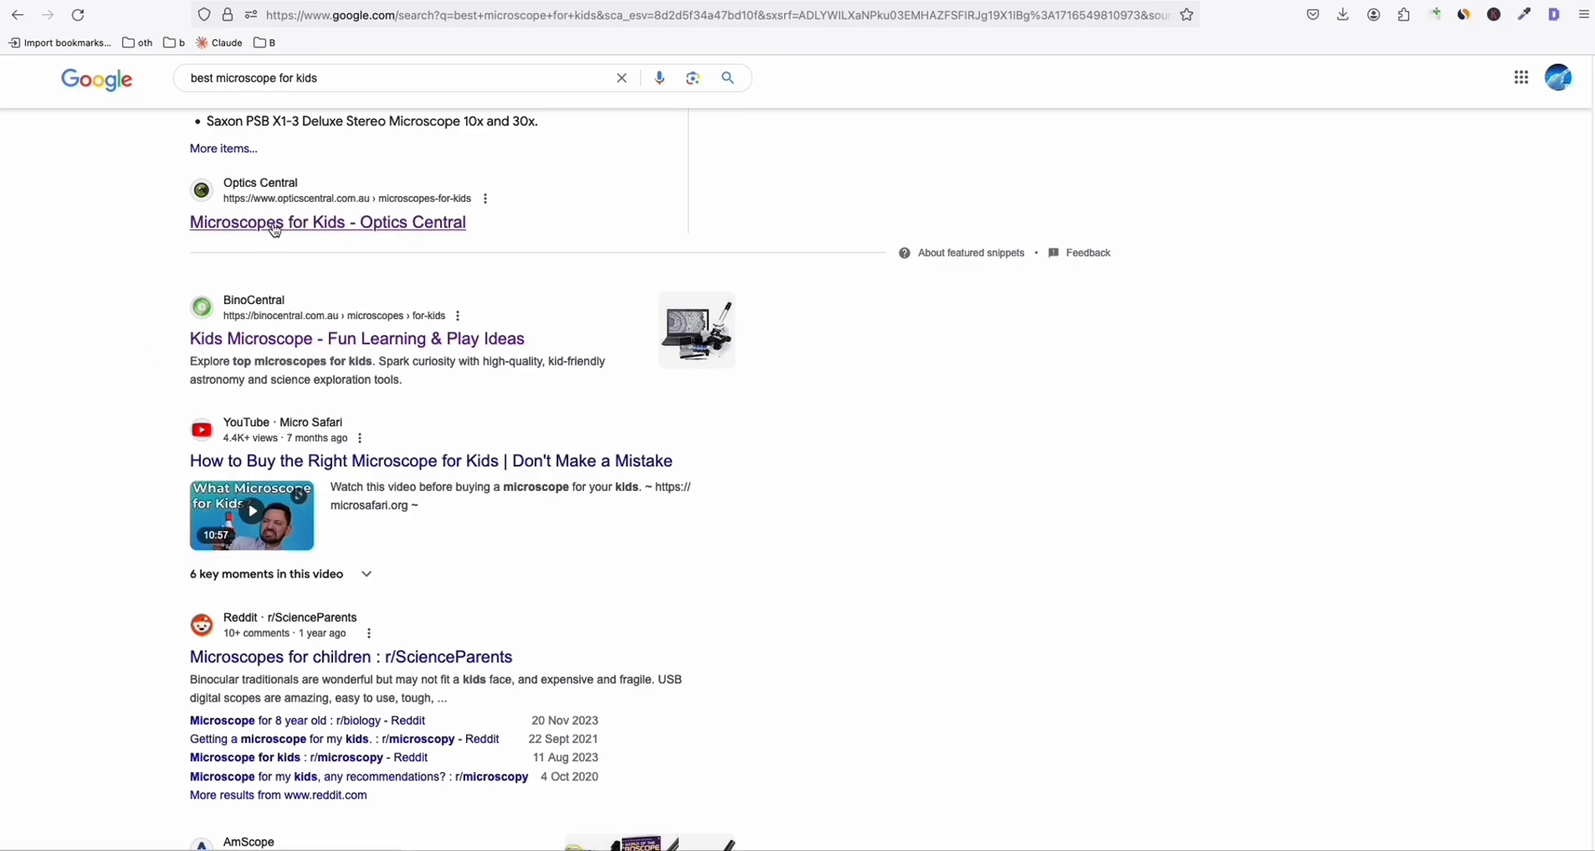
Open Optics Central's microscopes For Kids page and show the Keywords Everywhere tool menu.
{"action": "left_click", "coordinate": [326, 222]}
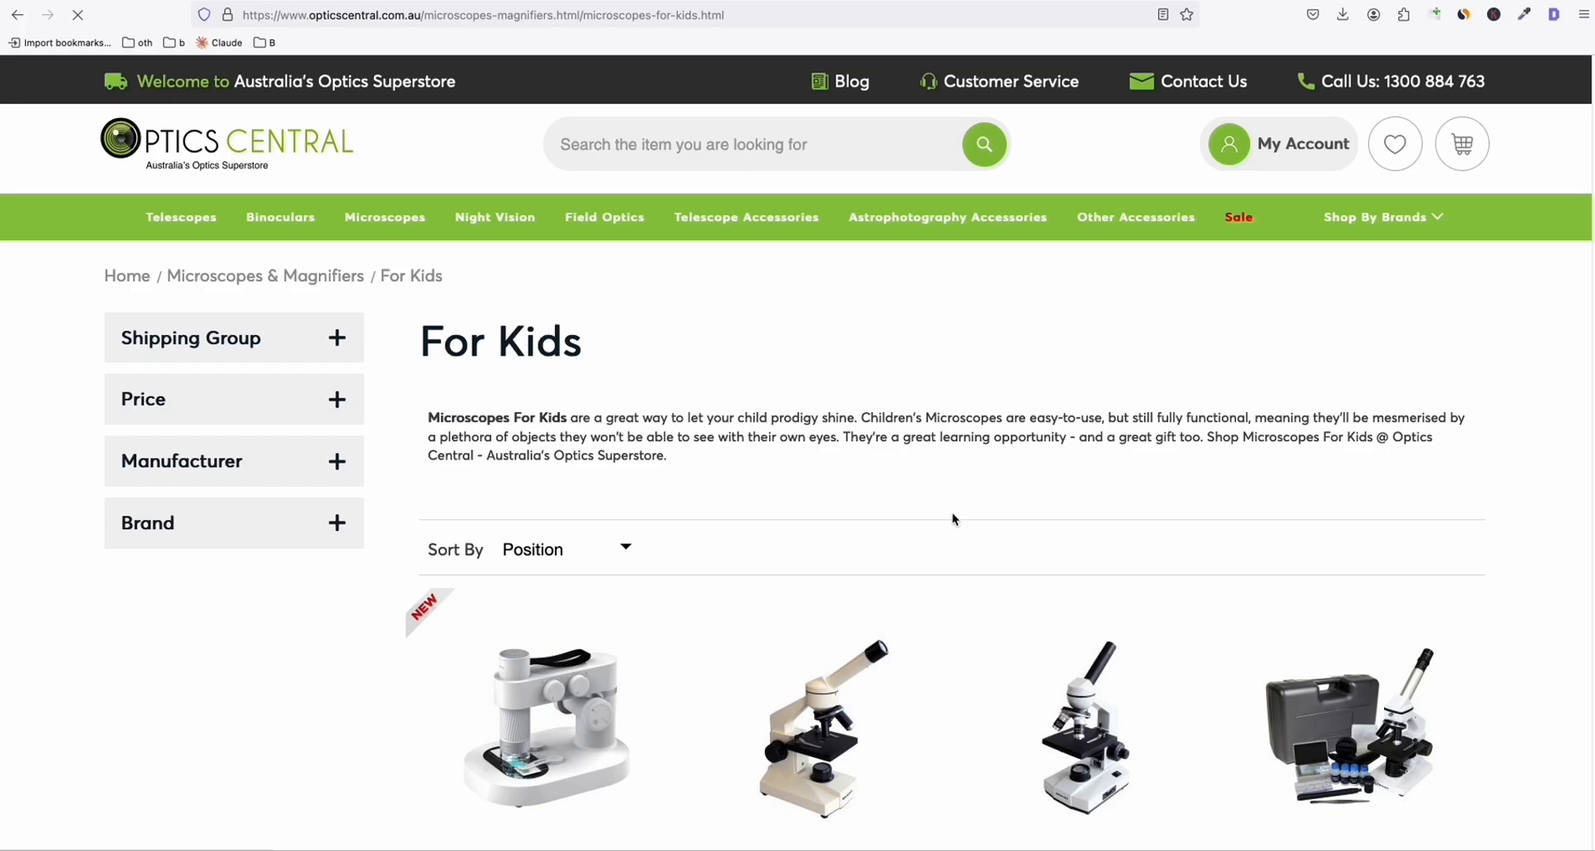
{"action": "mouse_move", "coordinate": [937, 463]}
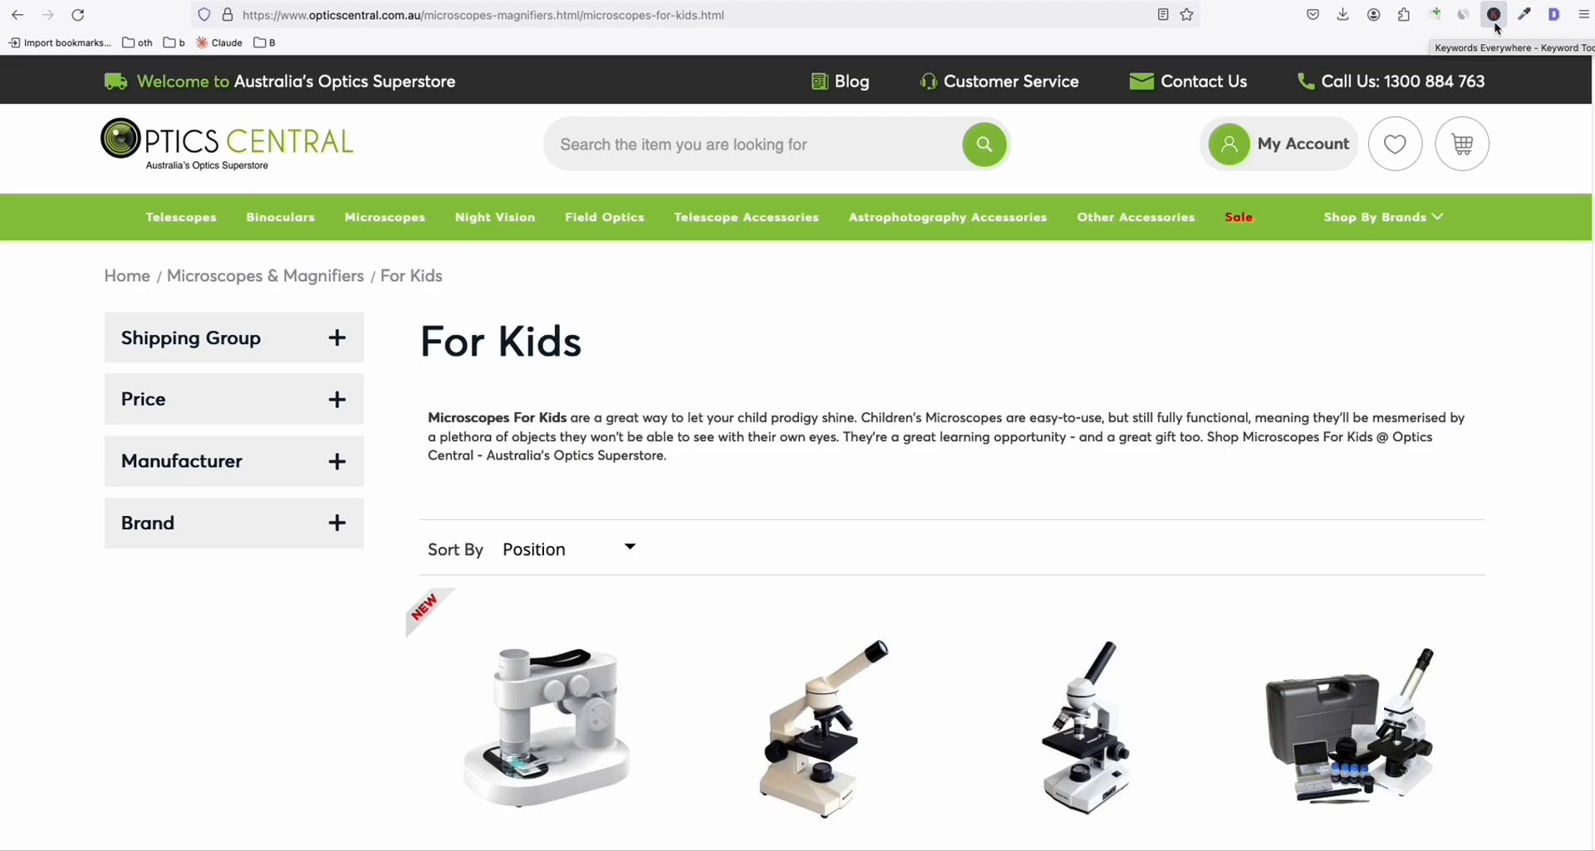
{"action": "left_click", "coordinate": [1494, 14]}
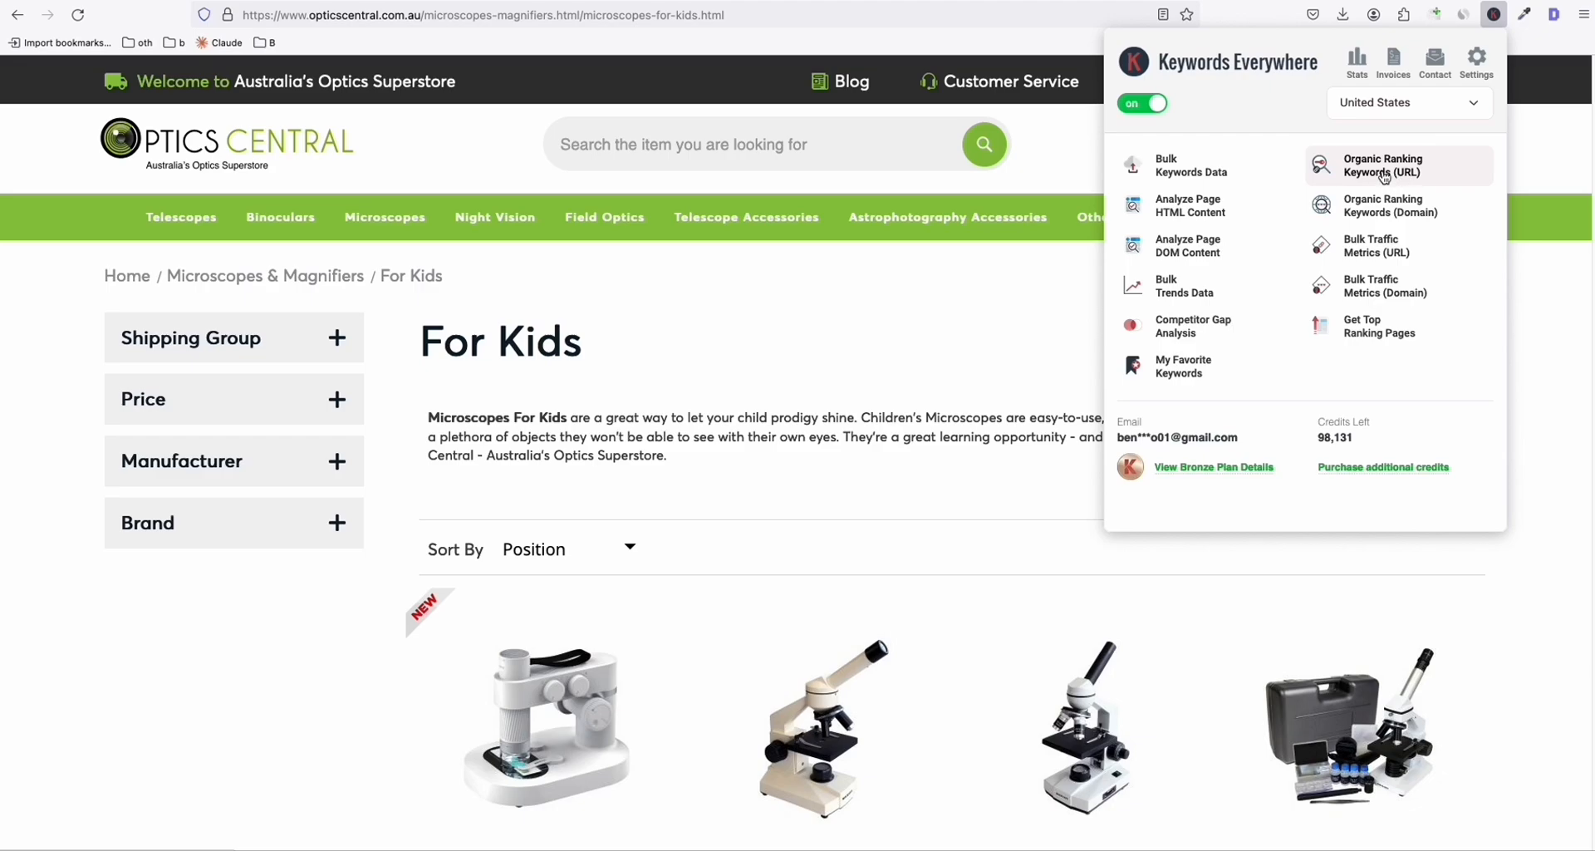
{"action": "mouse_move", "coordinate": [603, 217]}
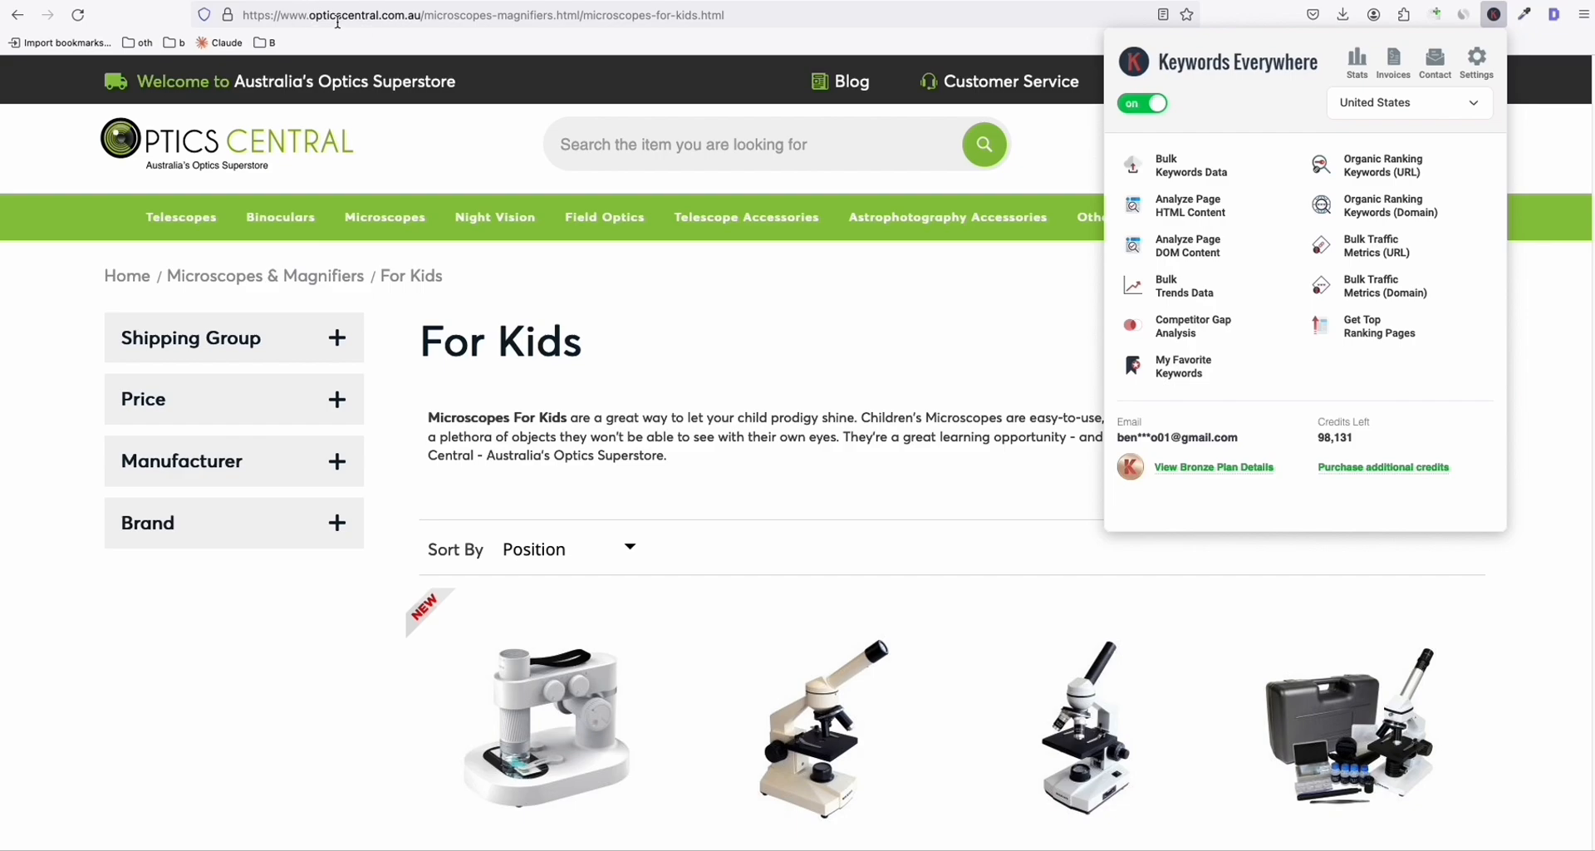
{"action": "mouse_move", "coordinate": [1385, 205]}
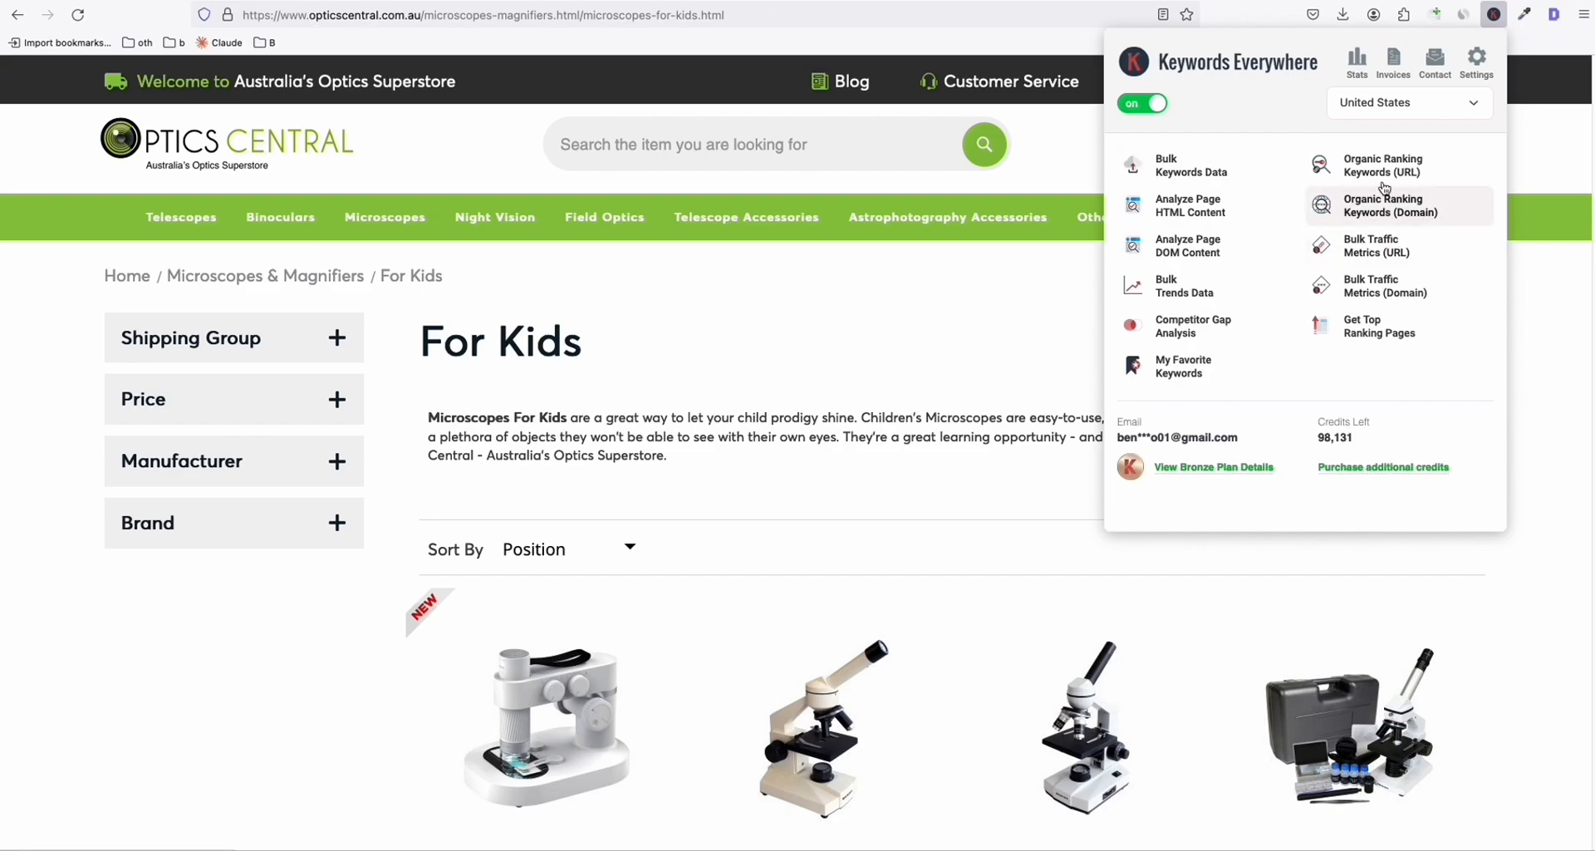
{"action": "mouse_move", "coordinate": [1384, 165]}
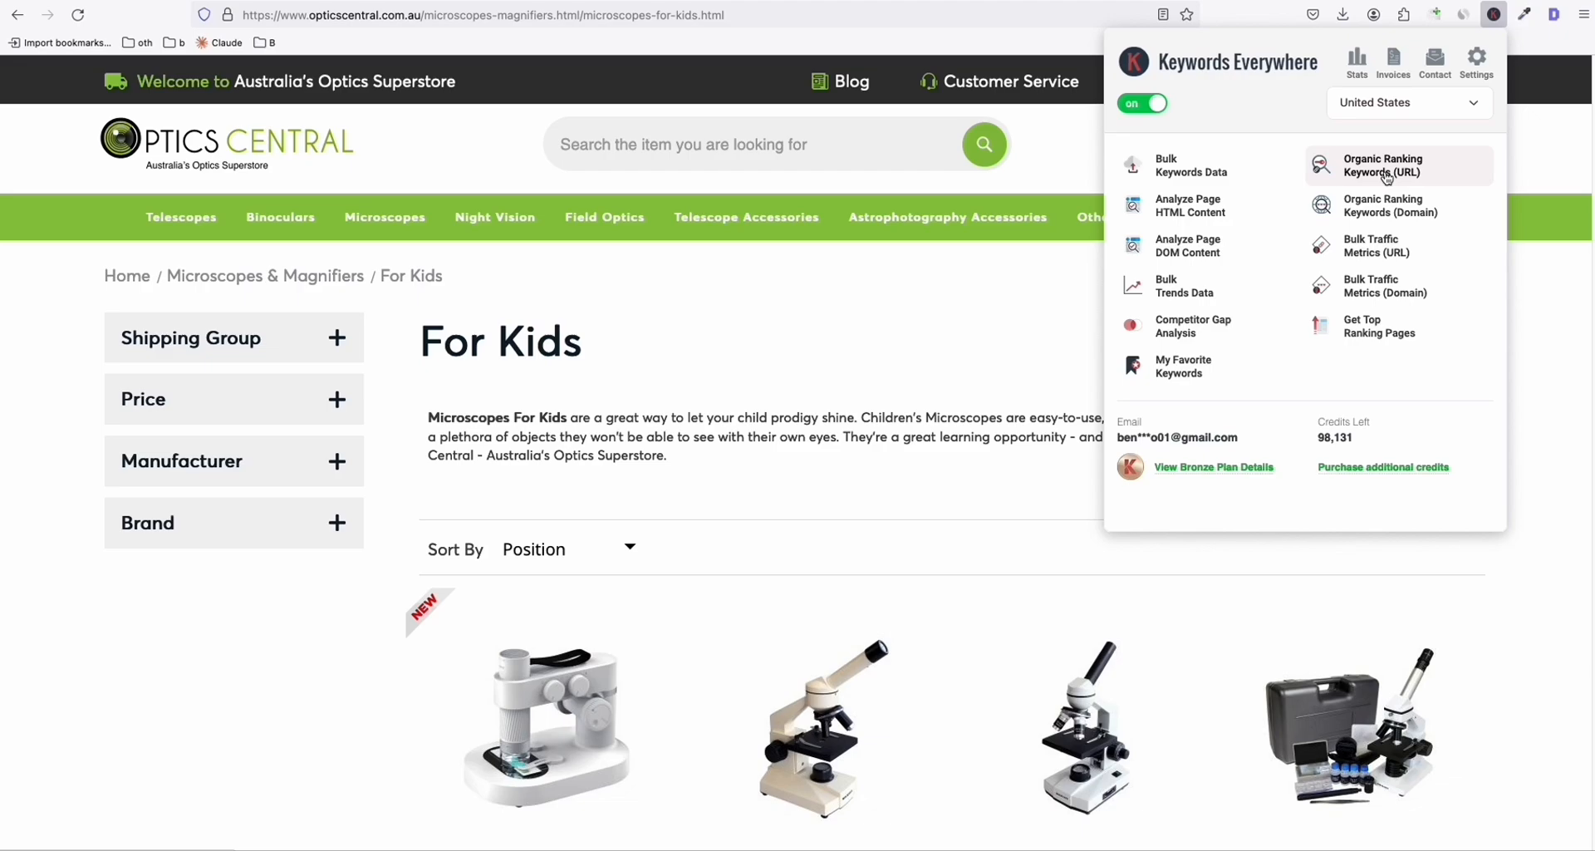
{"action": "mouse_move", "coordinate": [855, 398]}
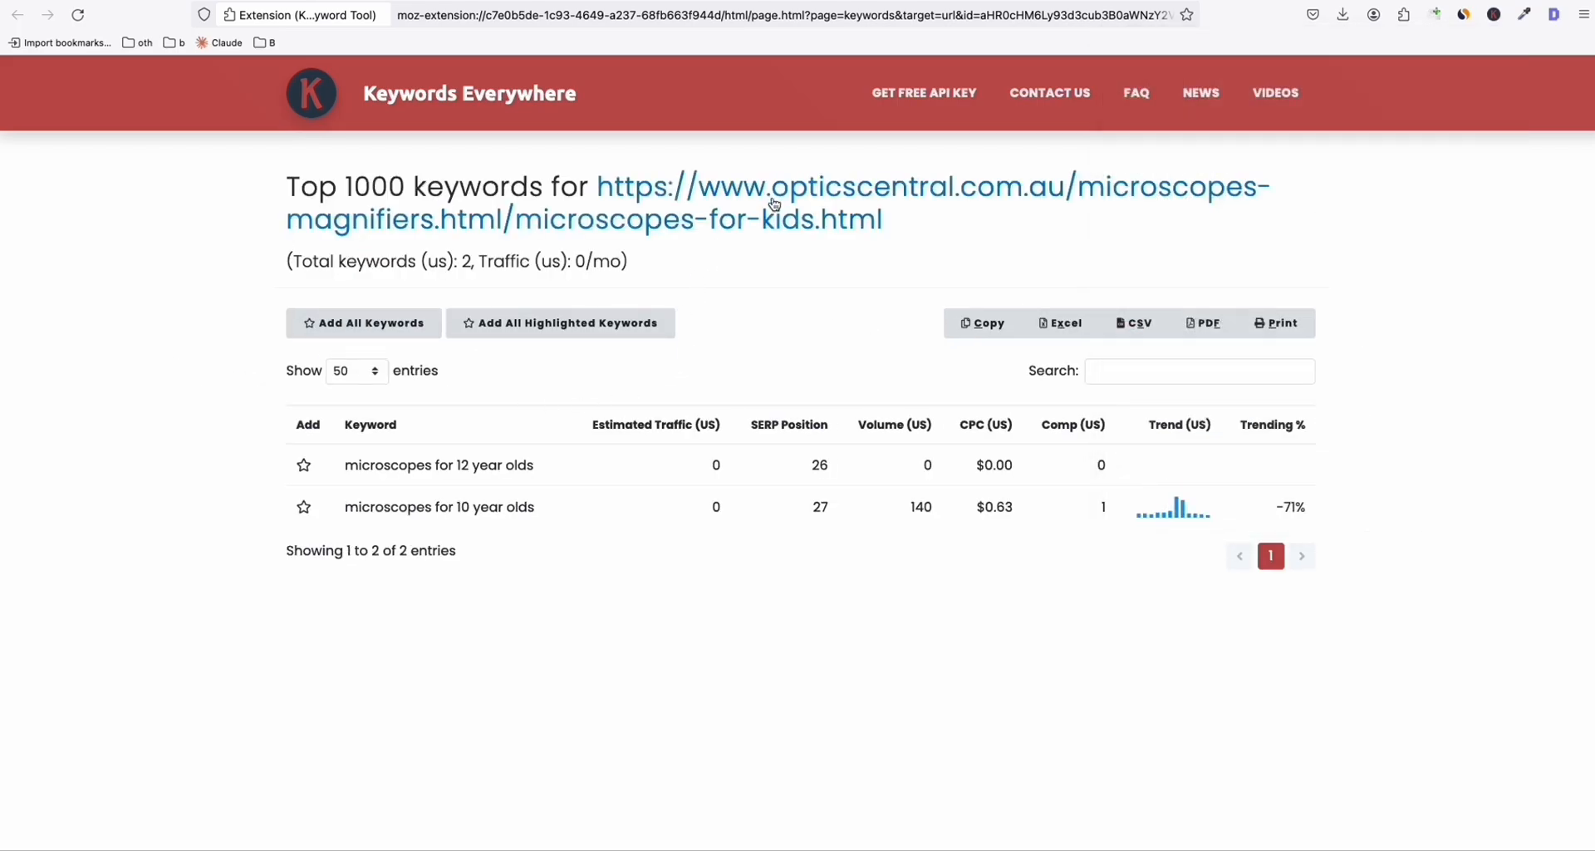
{"action": "mouse_move", "coordinate": [1151, 212]}
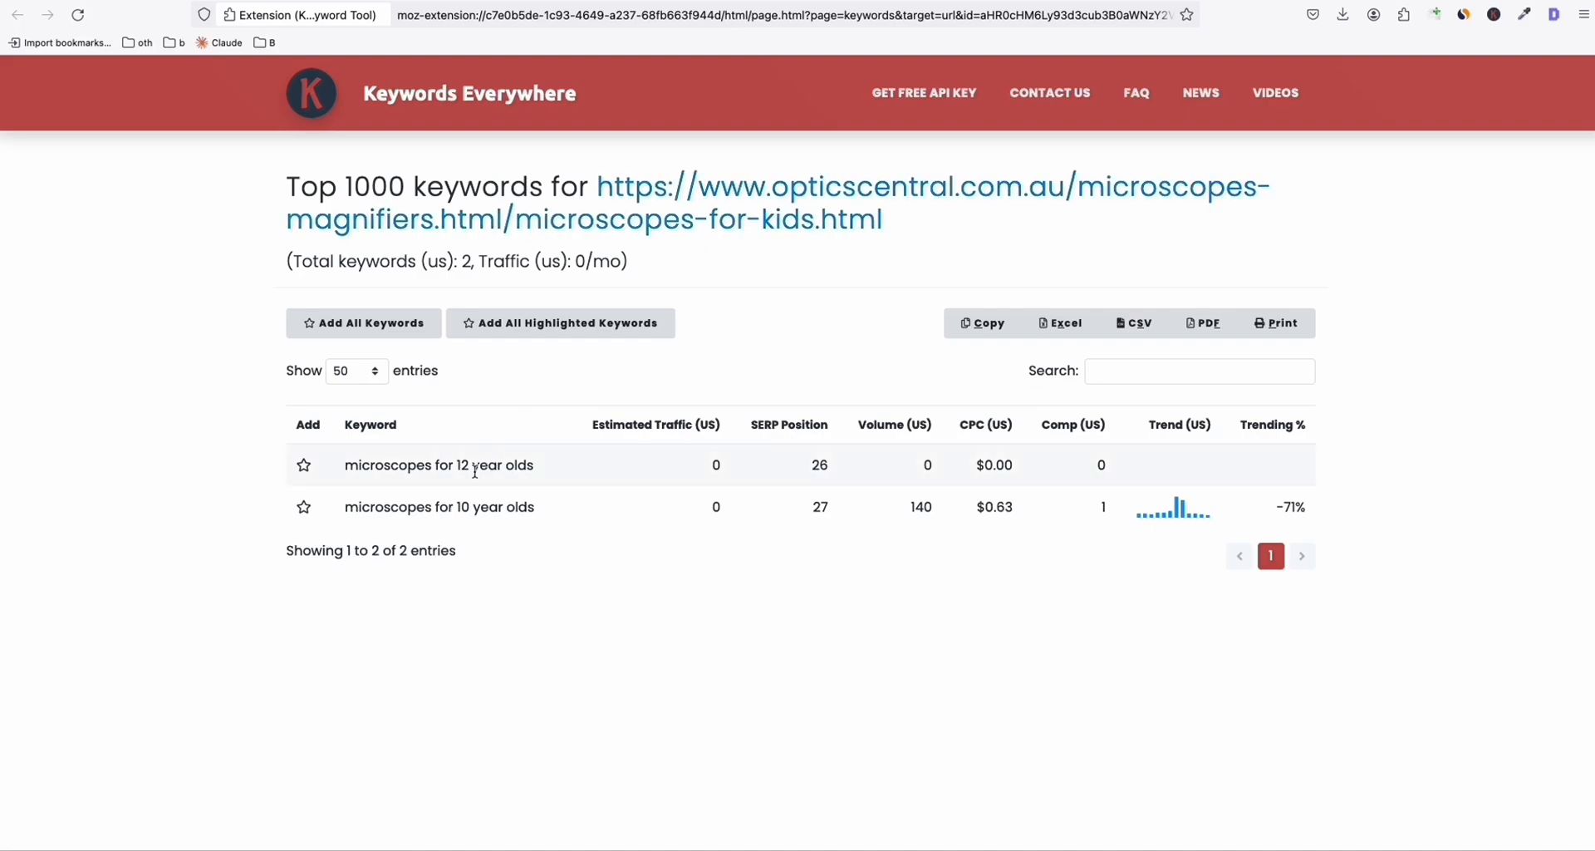
{"action": "double_click", "coordinate": [438, 466]}
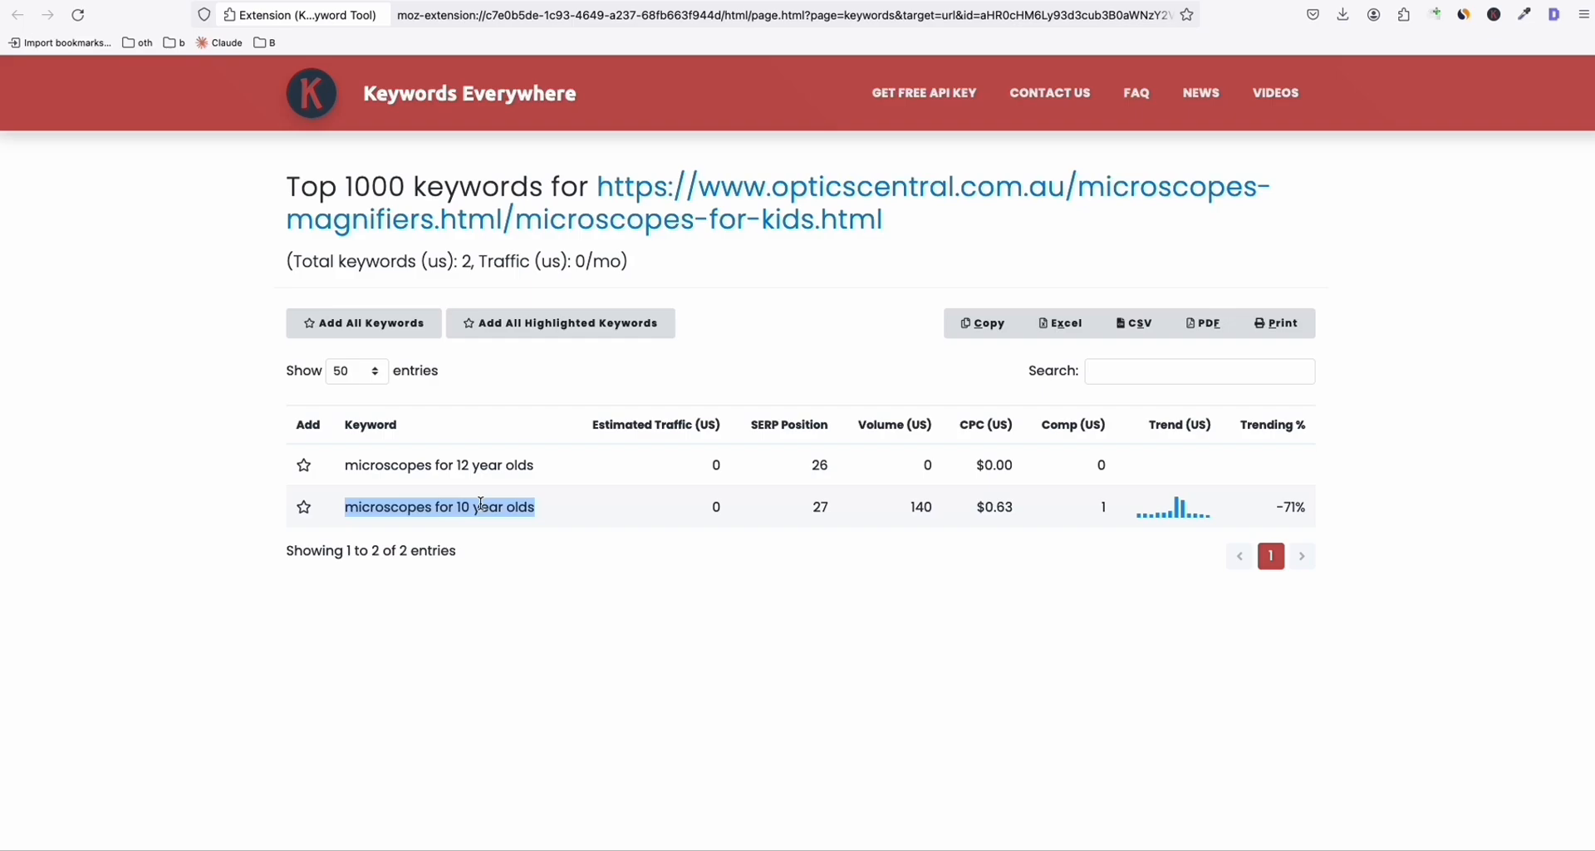
{"action": "mouse_move", "coordinate": [1036, 102]}
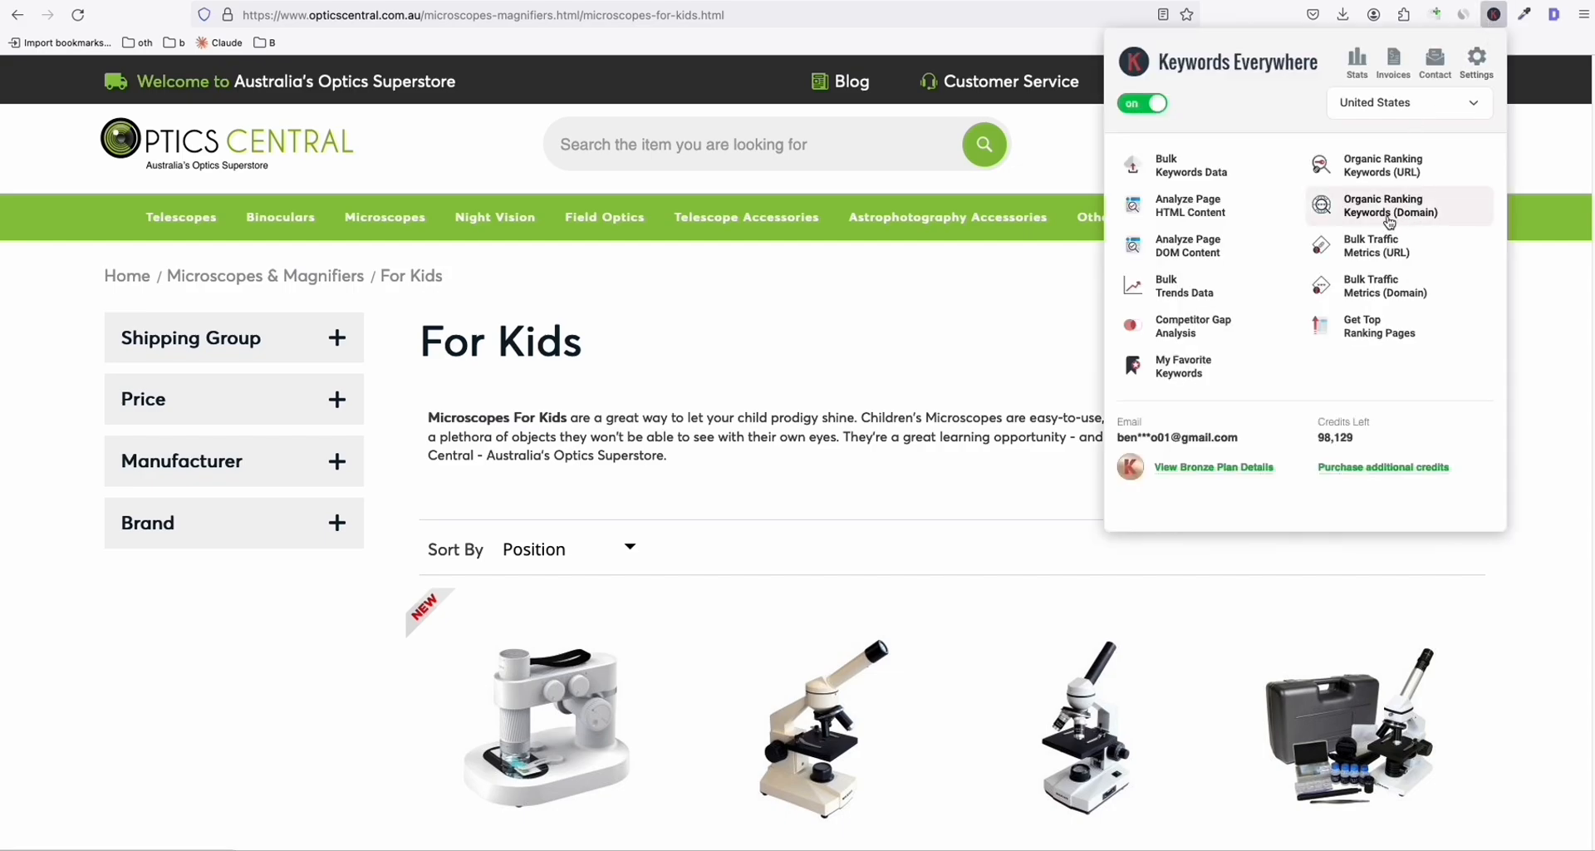
Show opticscentral.com.au's domain organic ranking keywords, filtered by 'micro'.
{"action": "left_click", "coordinate": [1391, 205]}
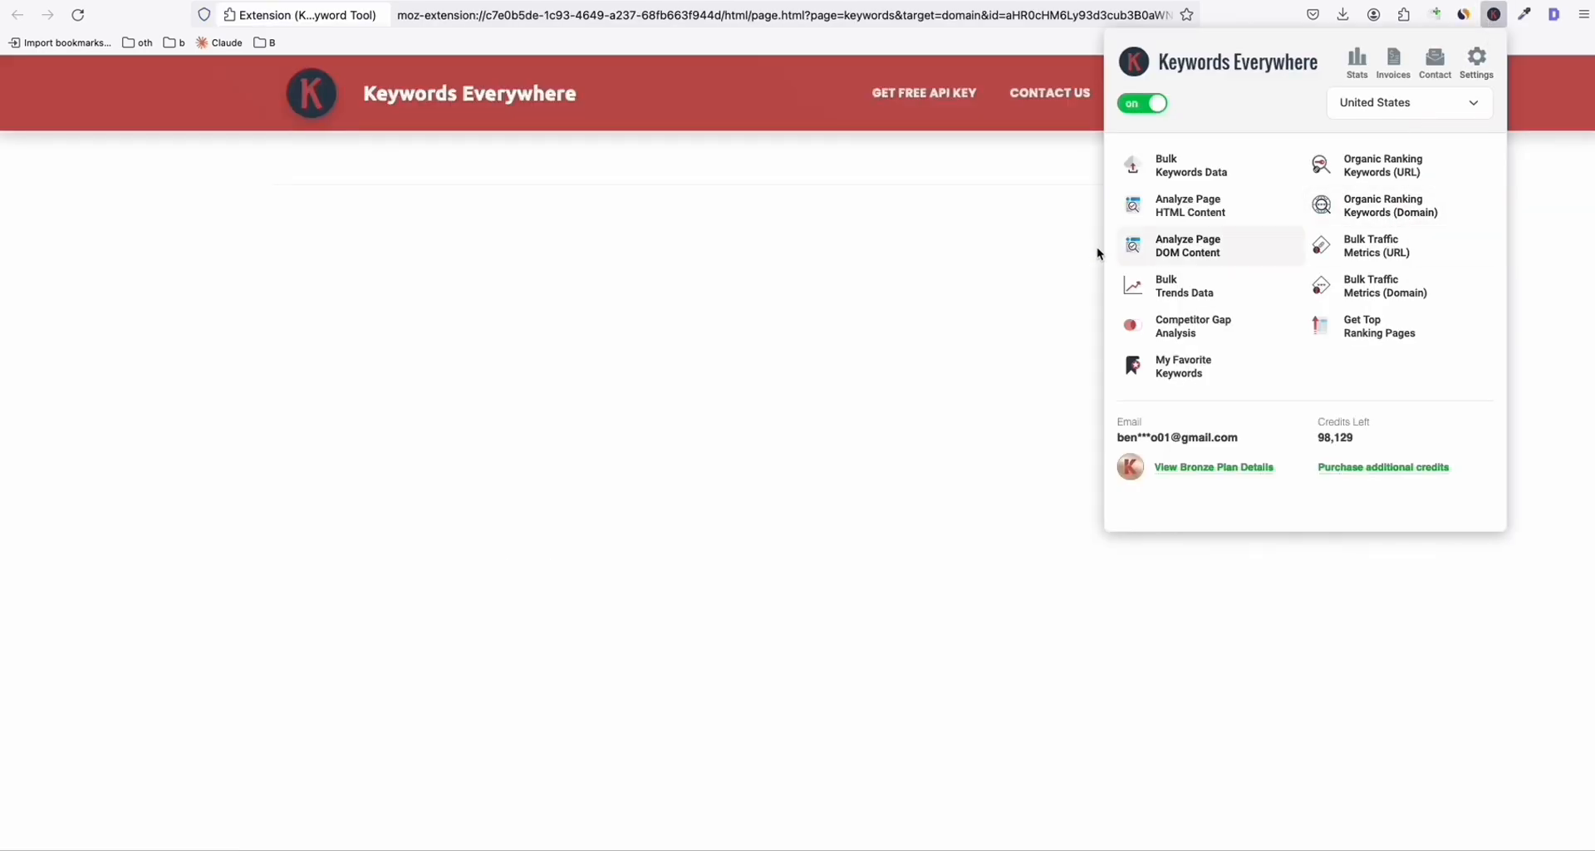
{"action": "left_click", "coordinate": [1187, 245]}
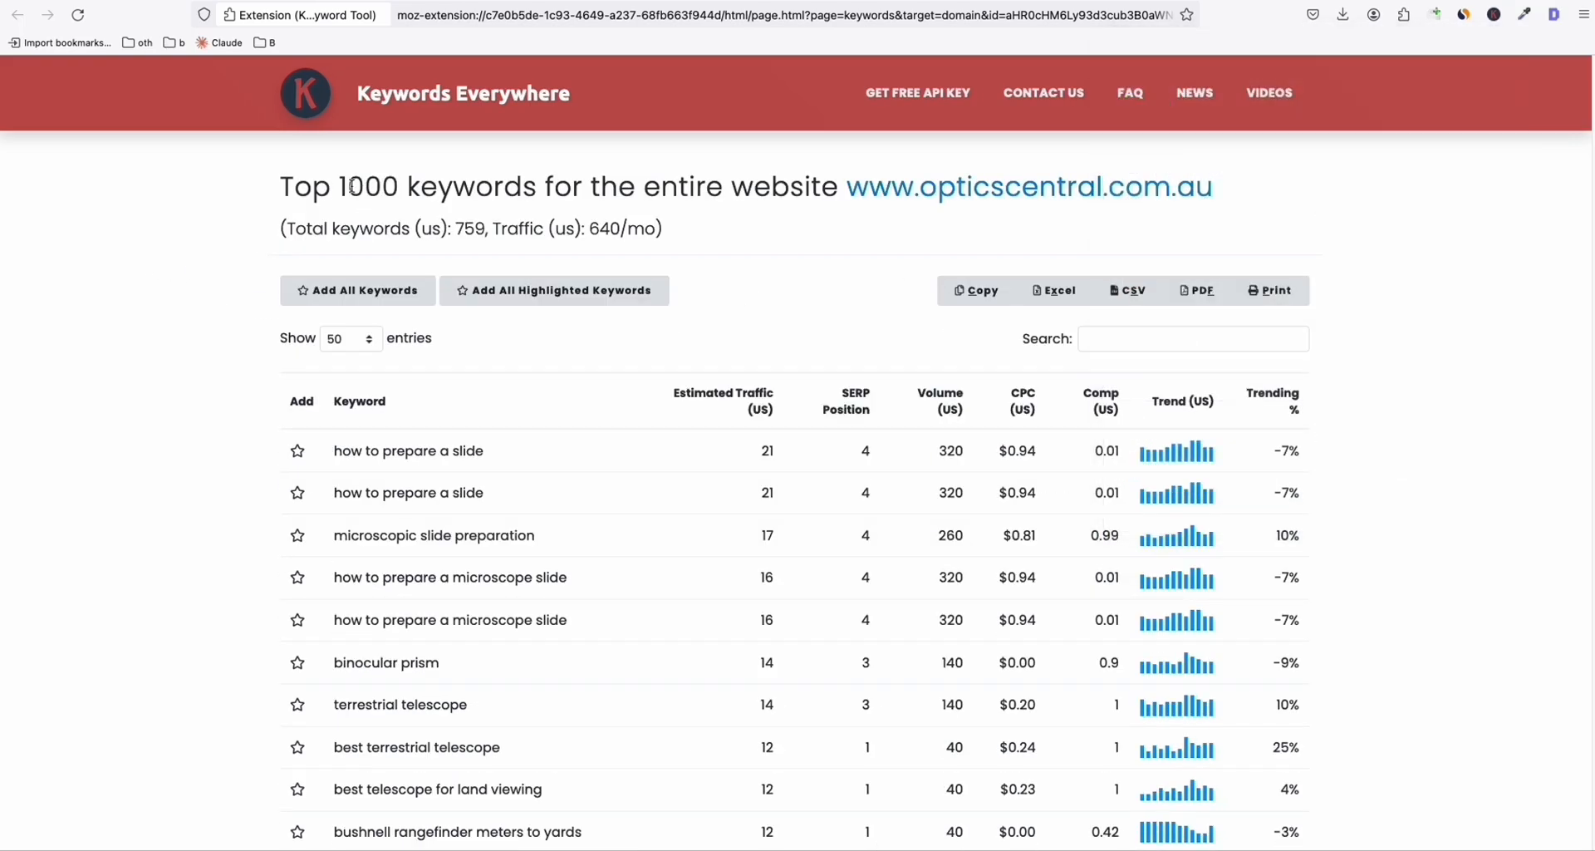
{"action": "mouse_move", "coordinate": [997, 215]}
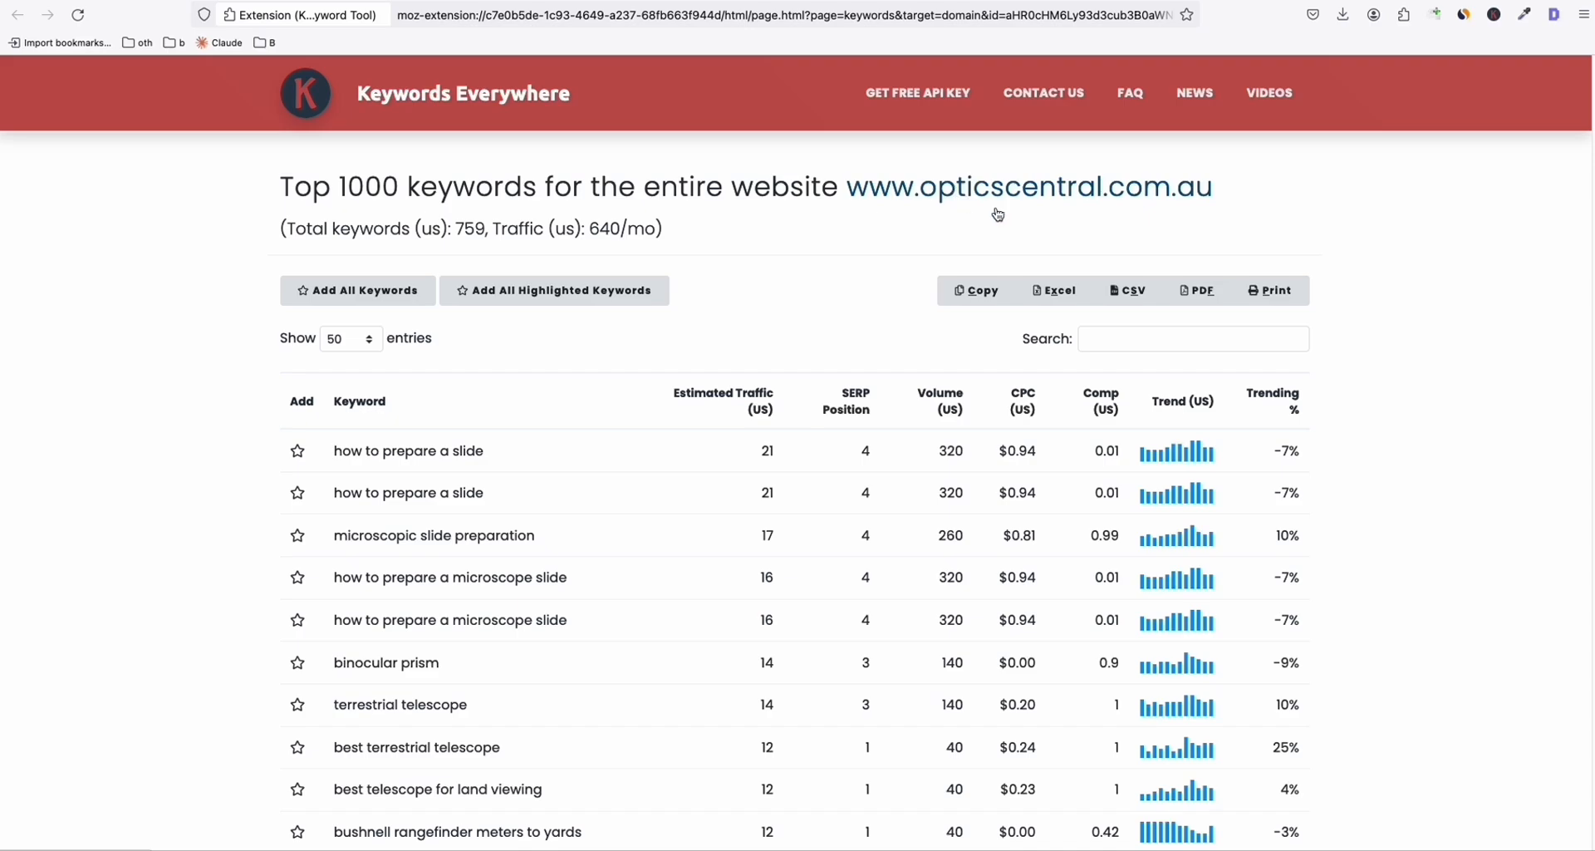
{"action": "left_click", "coordinate": [1192, 338]}
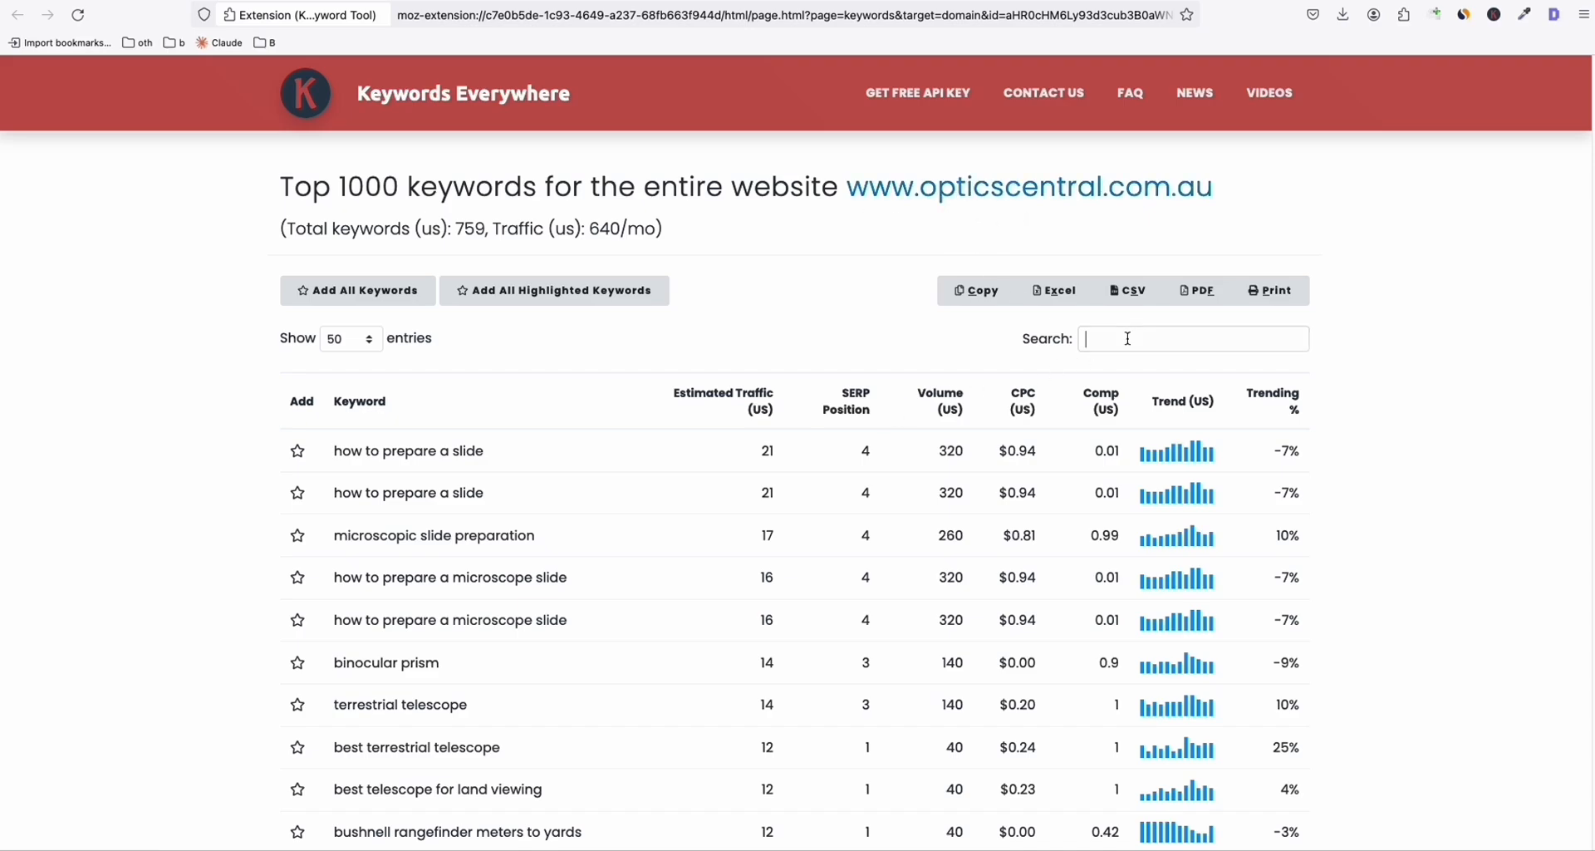
{"action": "type", "text": "micros"}
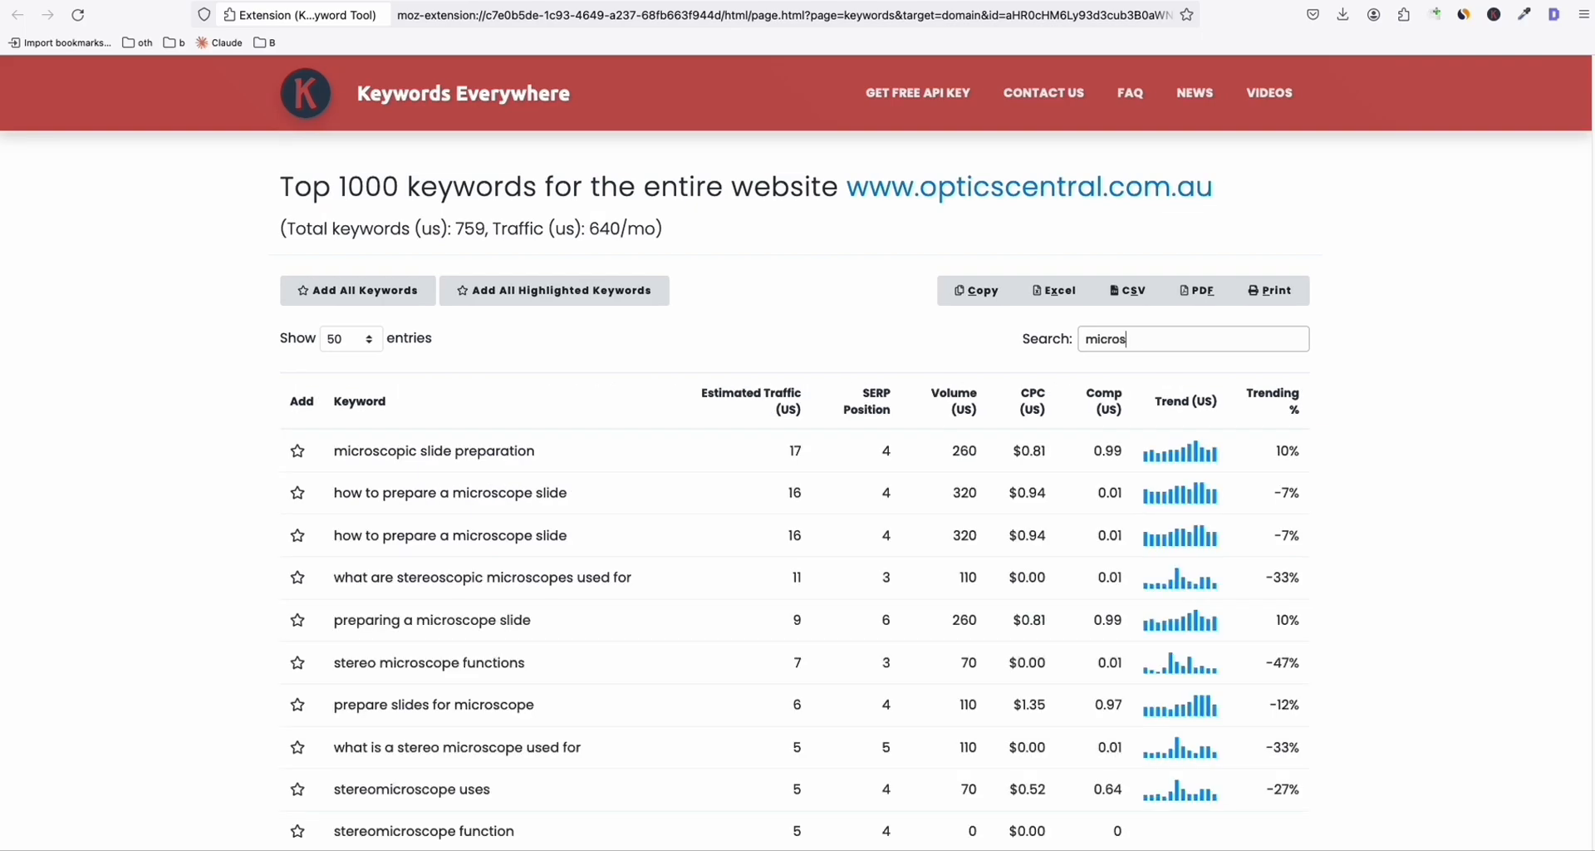
{"action": "mouse_move", "coordinate": [1082, 361]}
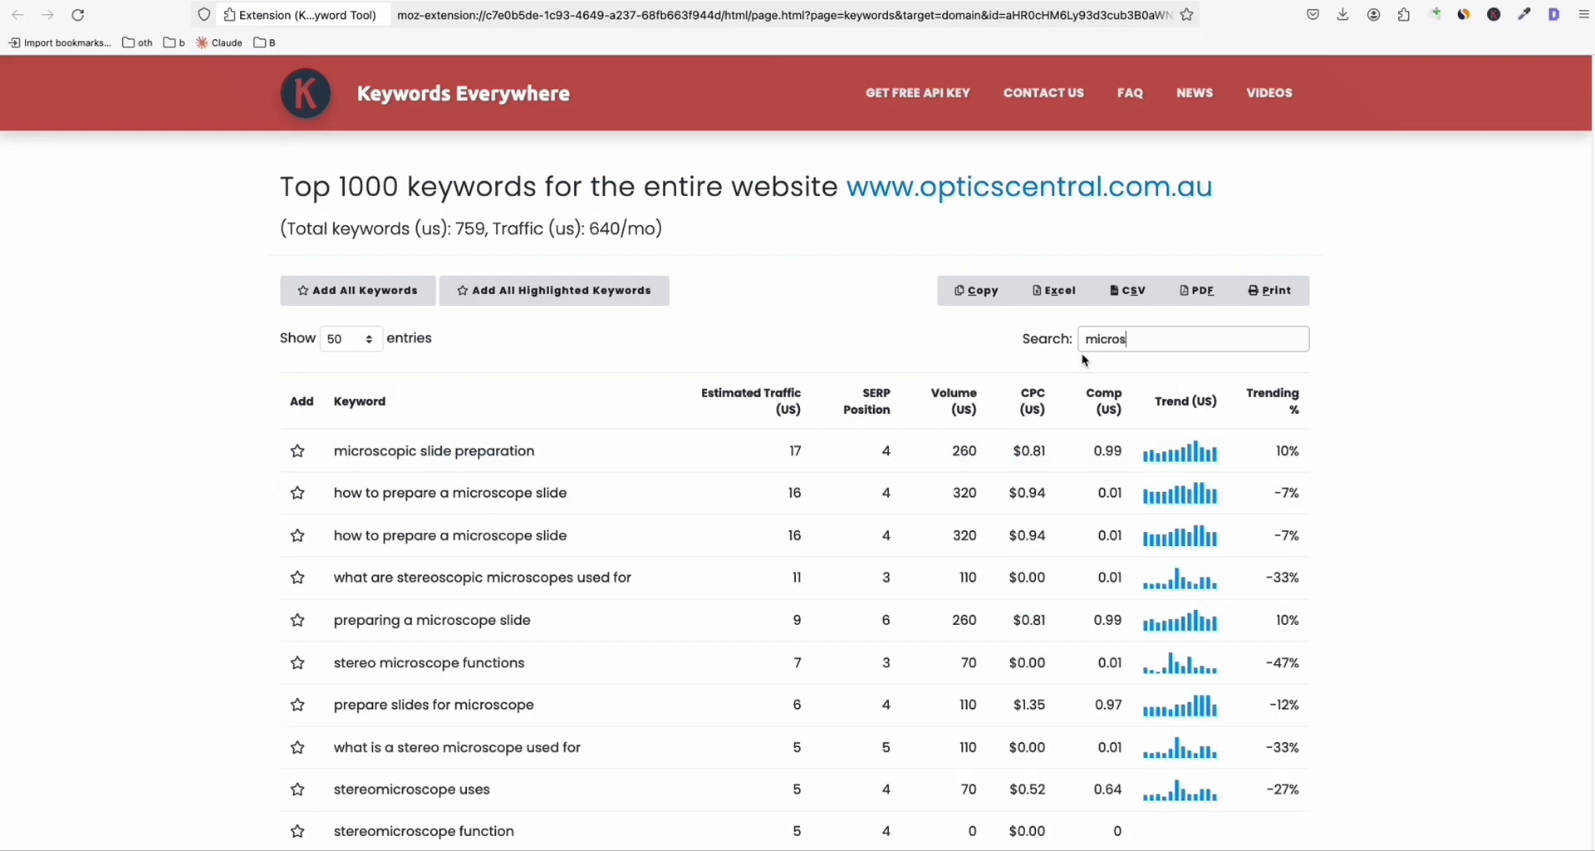
{"action": "mouse_move", "coordinate": [398, 468]}
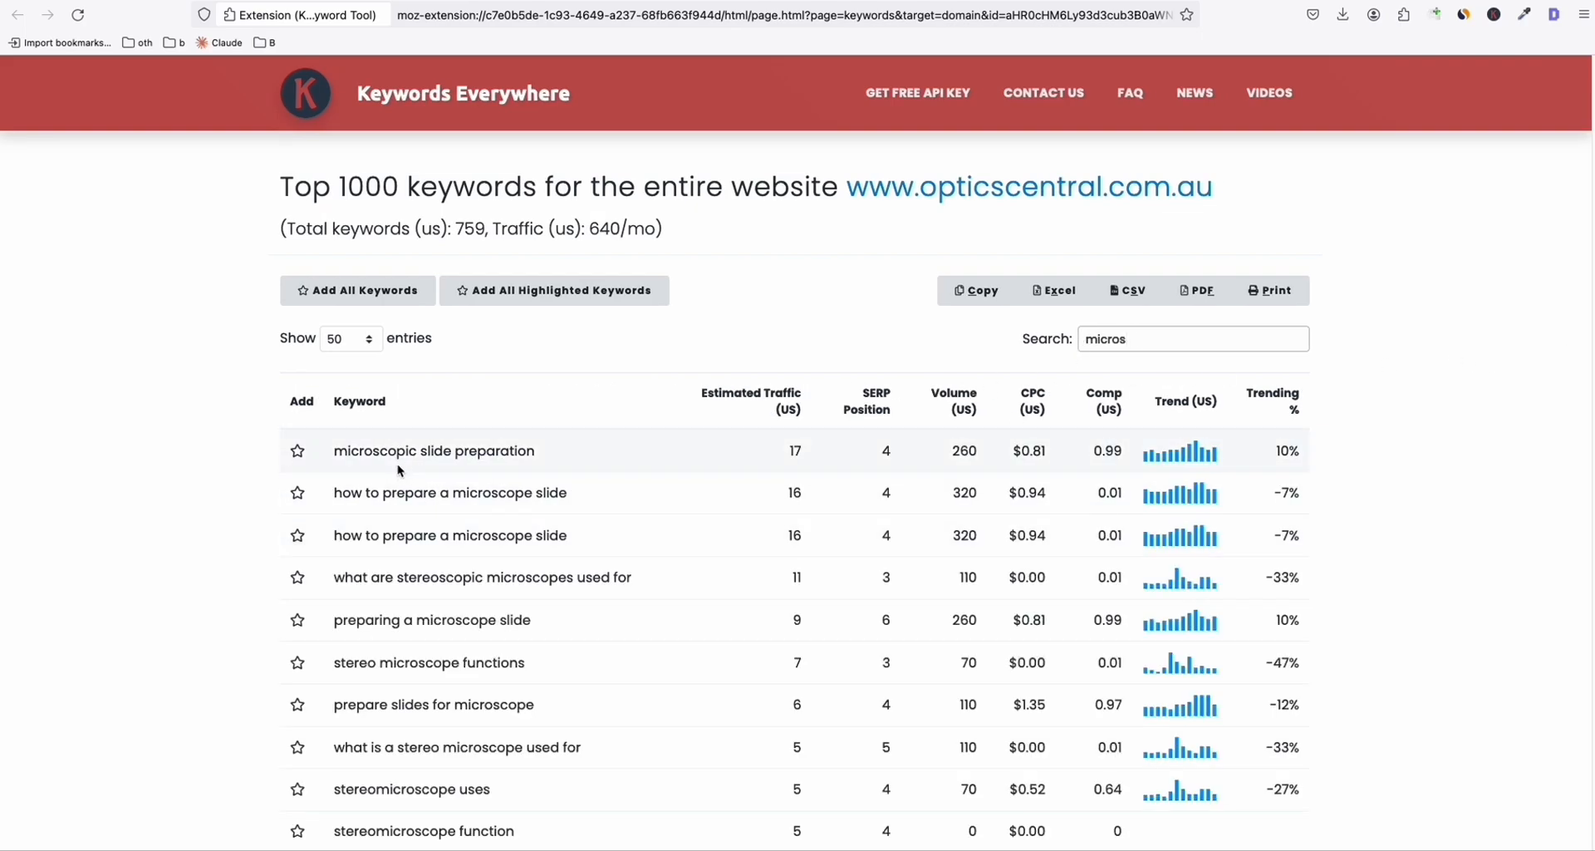
{"action": "scroll", "scroll_direction": "down", "scroll_amount": 3}
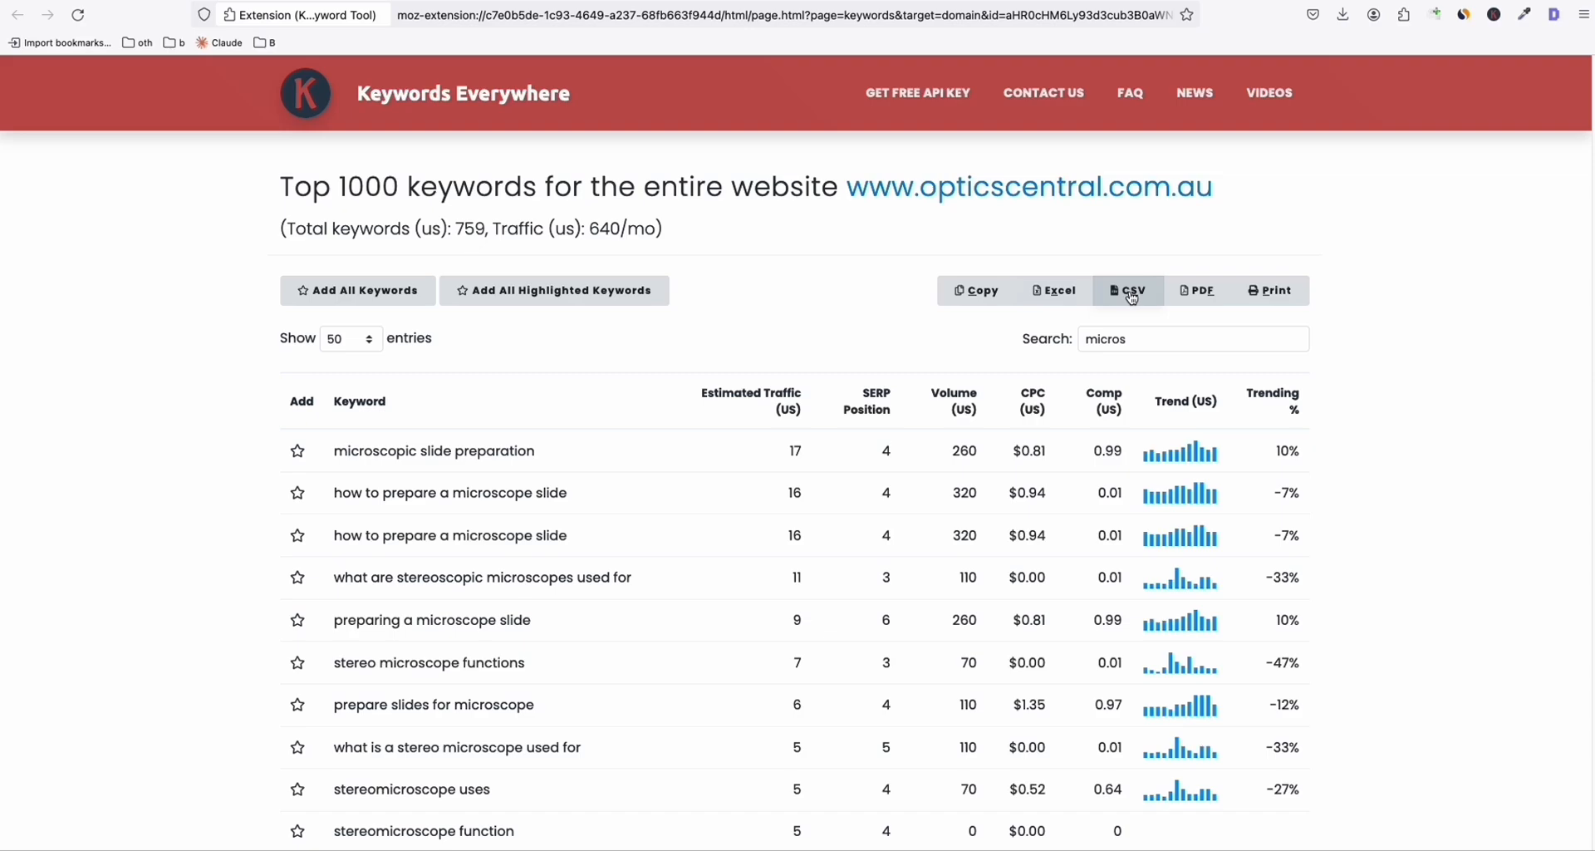
Export the filtered keywords to Excel and select five chosen questions in A1:A5.
{"action": "left_click", "coordinate": [1127, 290]}
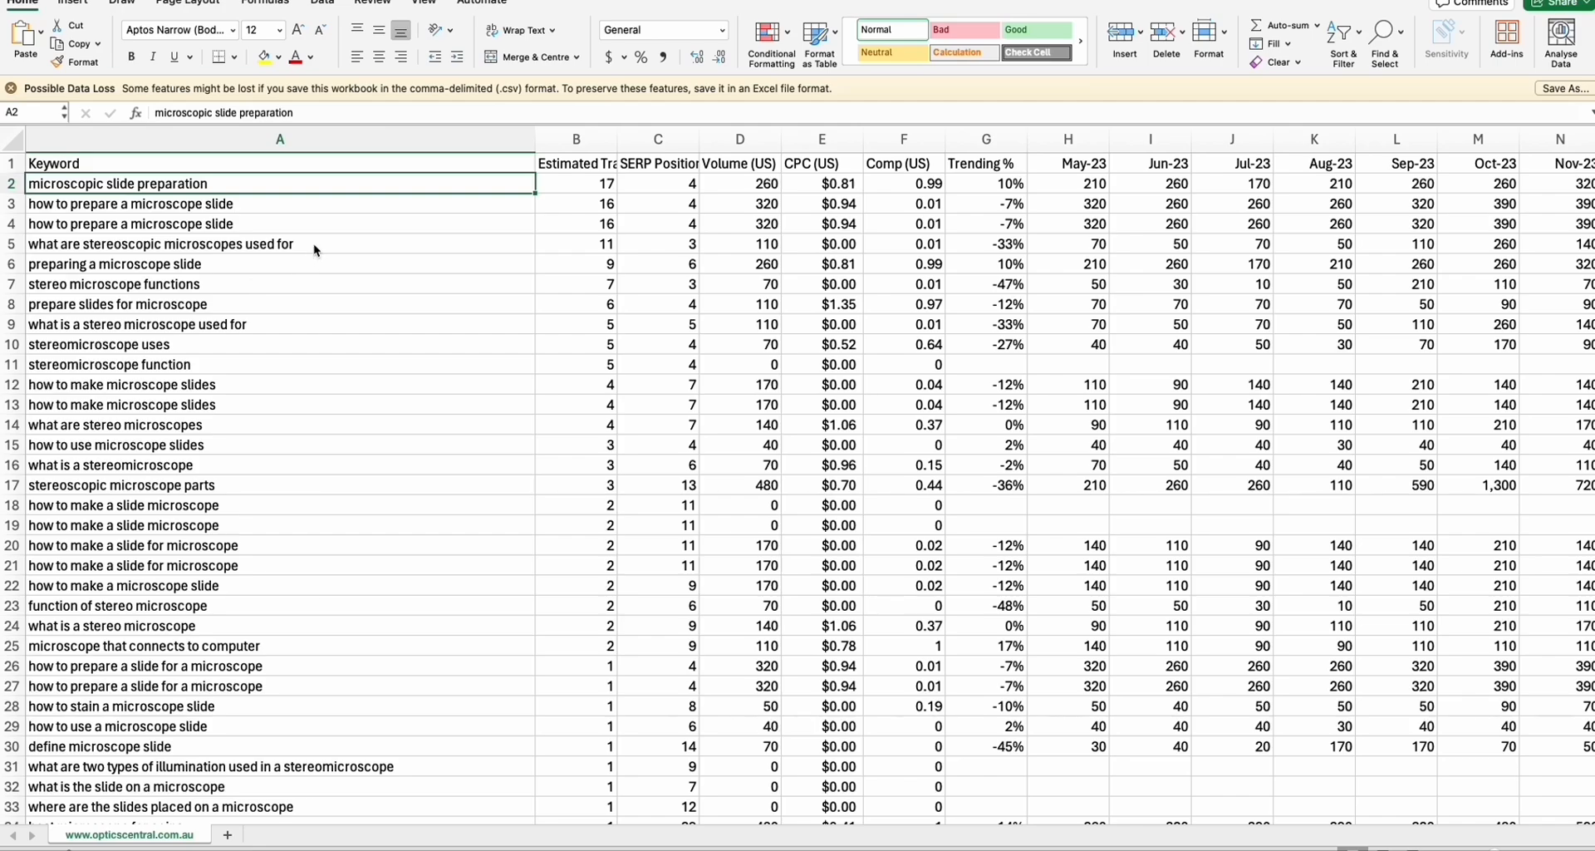
{"action": "left_click", "coordinate": [130, 223]}
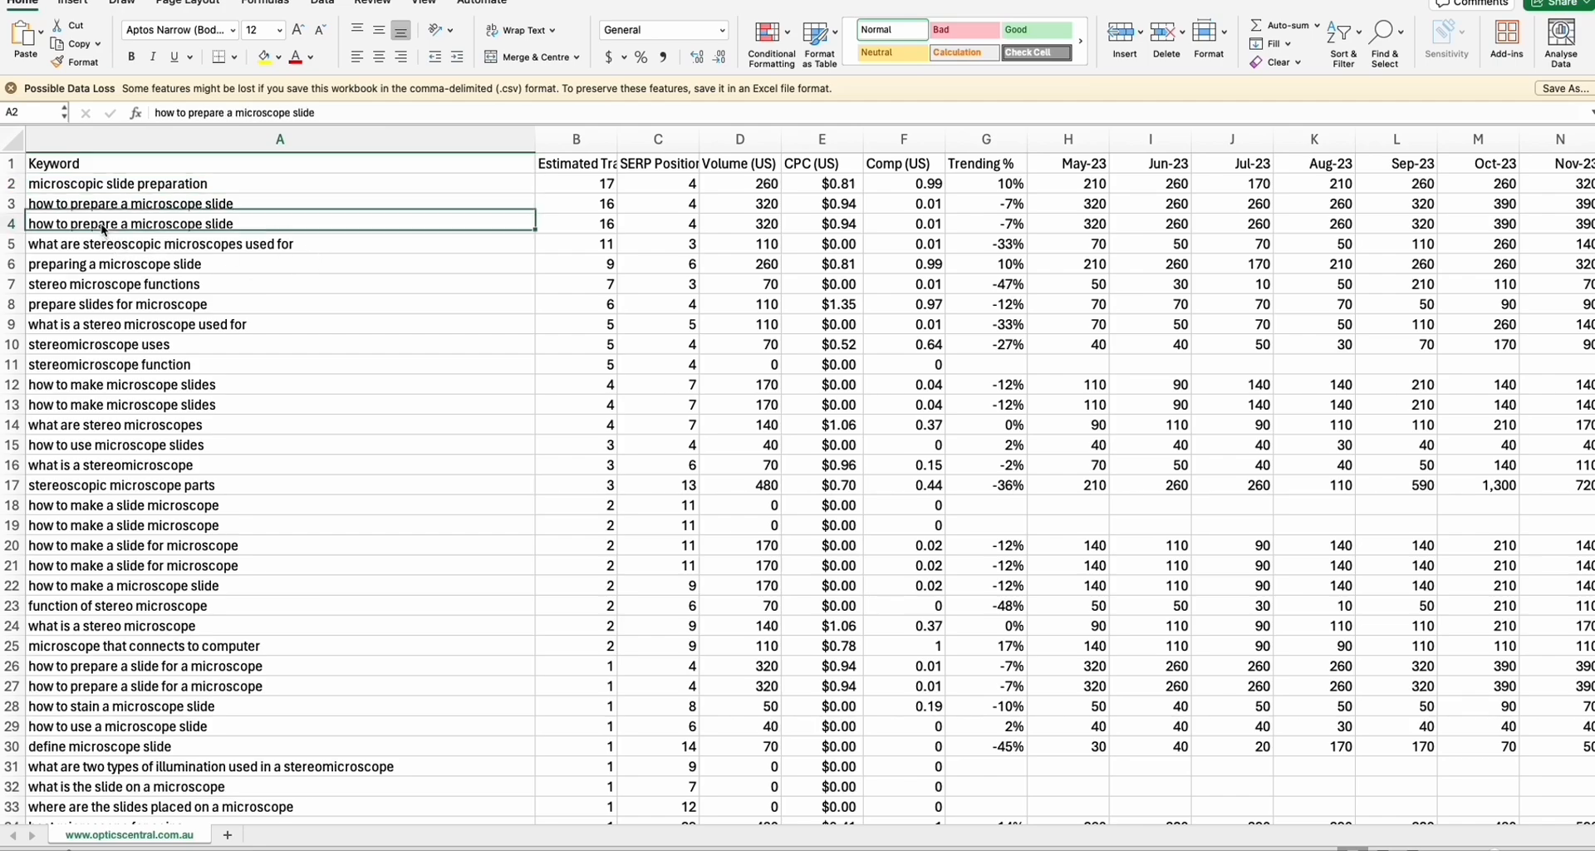
{"action": "left_click", "coordinate": [130, 223]}
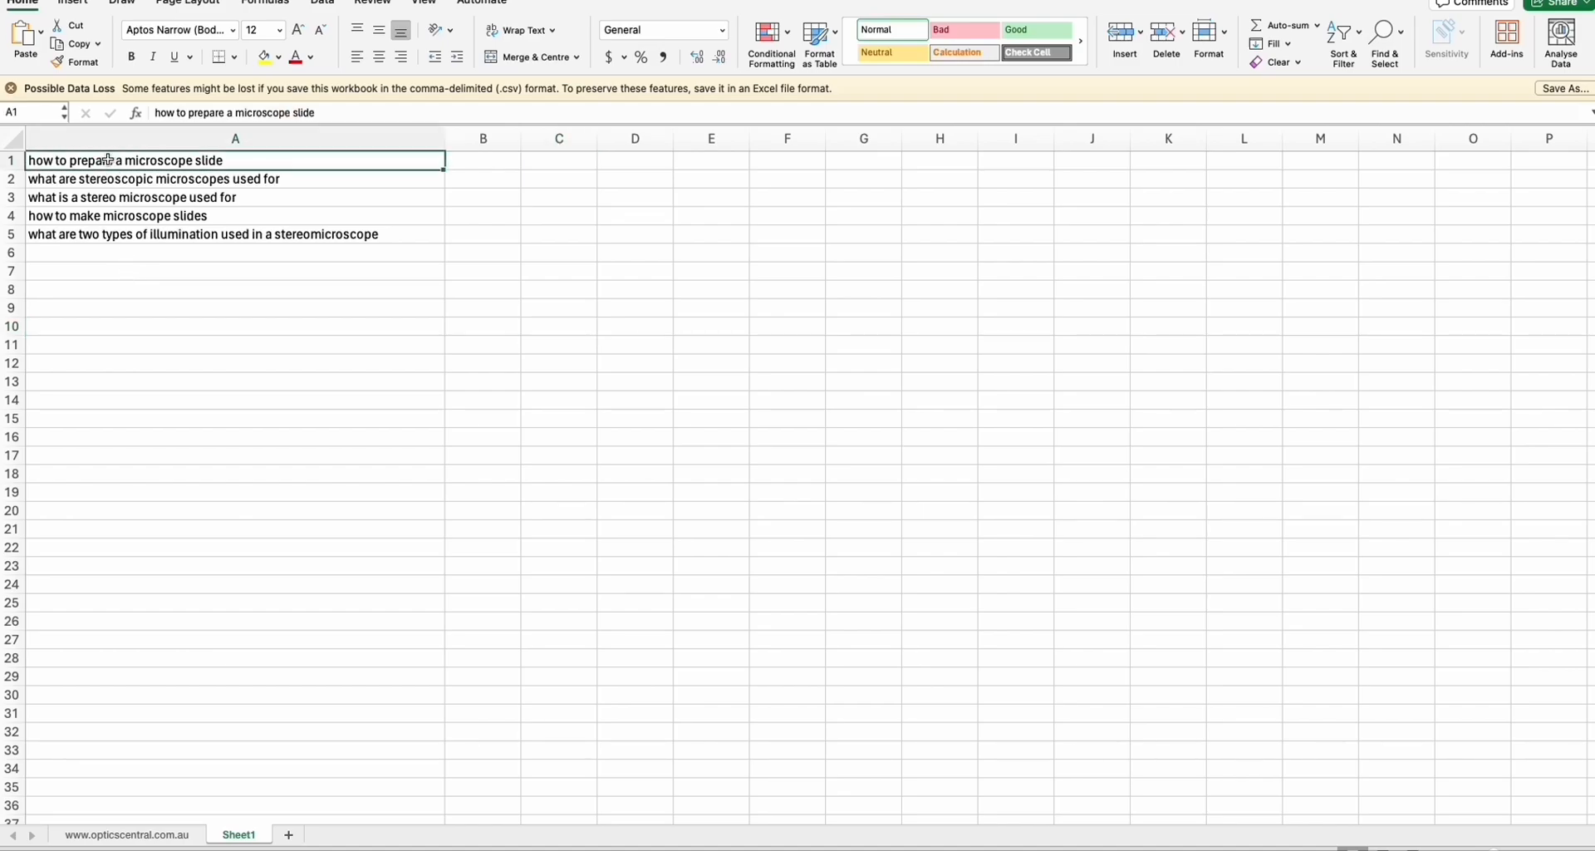
{"action": "left_click_drag", "start_coordinate": [235, 160], "coordinate": [234, 234]}
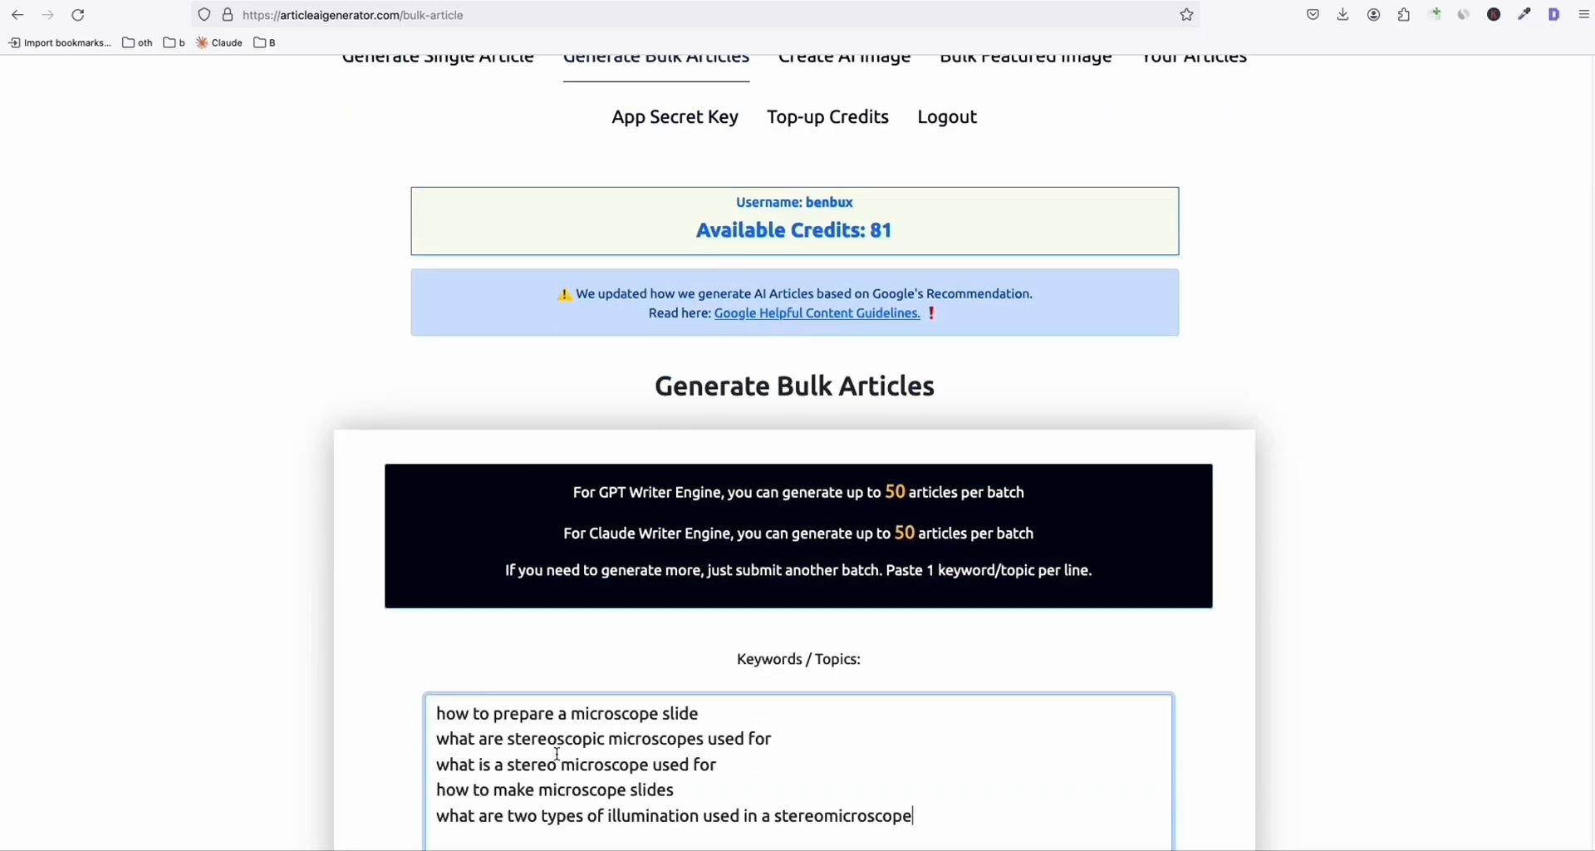
Generate the five-question bulk article batch, declining the save-password prompt.
{"action": "scroll", "scroll_direction": "down", "scroll_amount": 3}
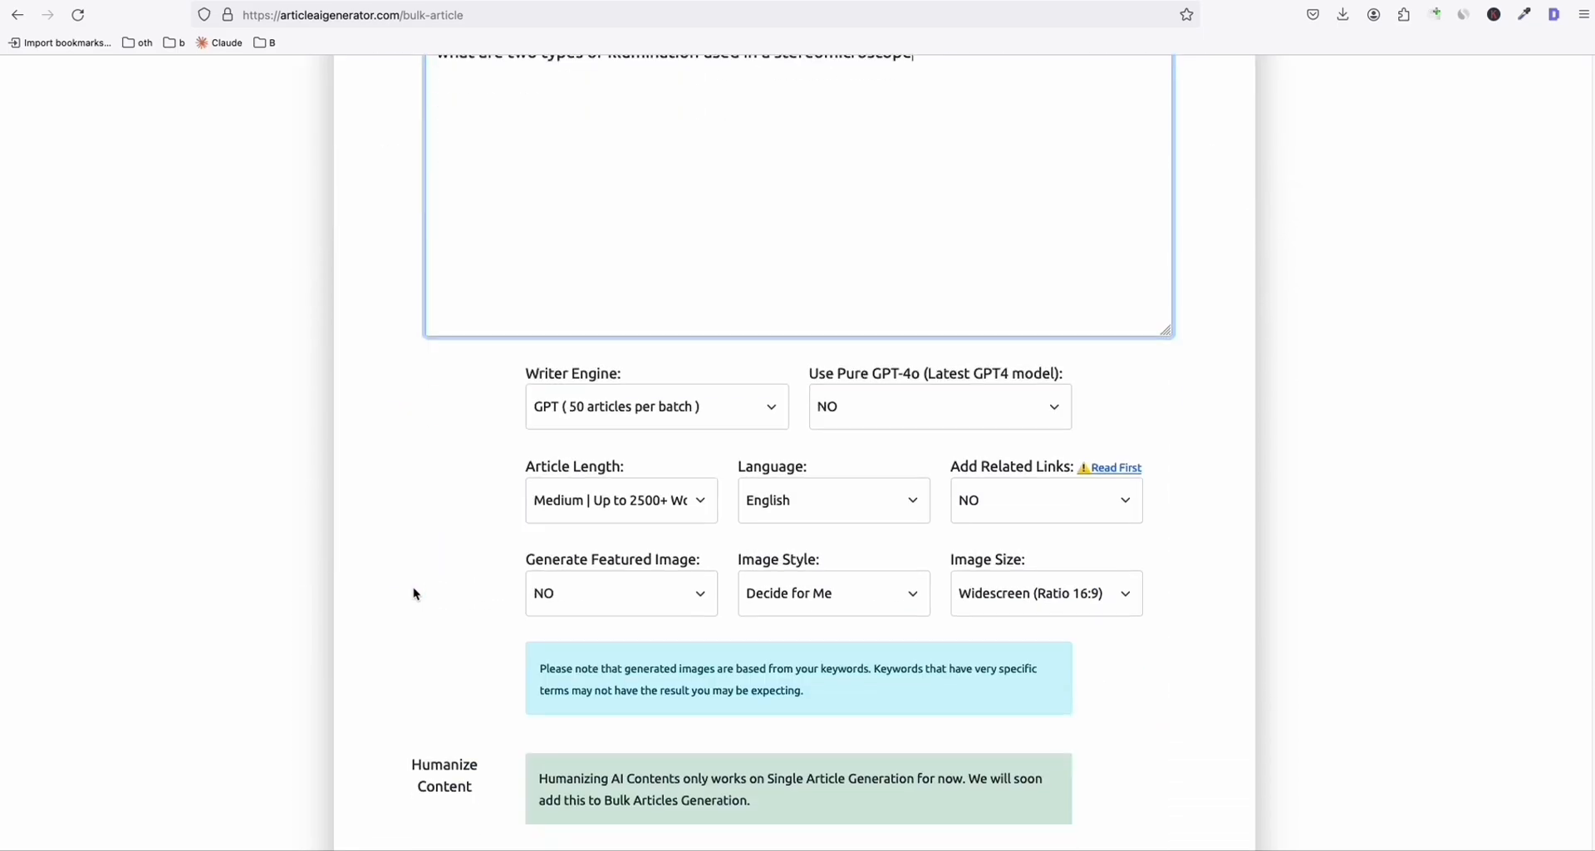
{"action": "scroll", "scroll_direction": "down", "scroll_amount": 3}
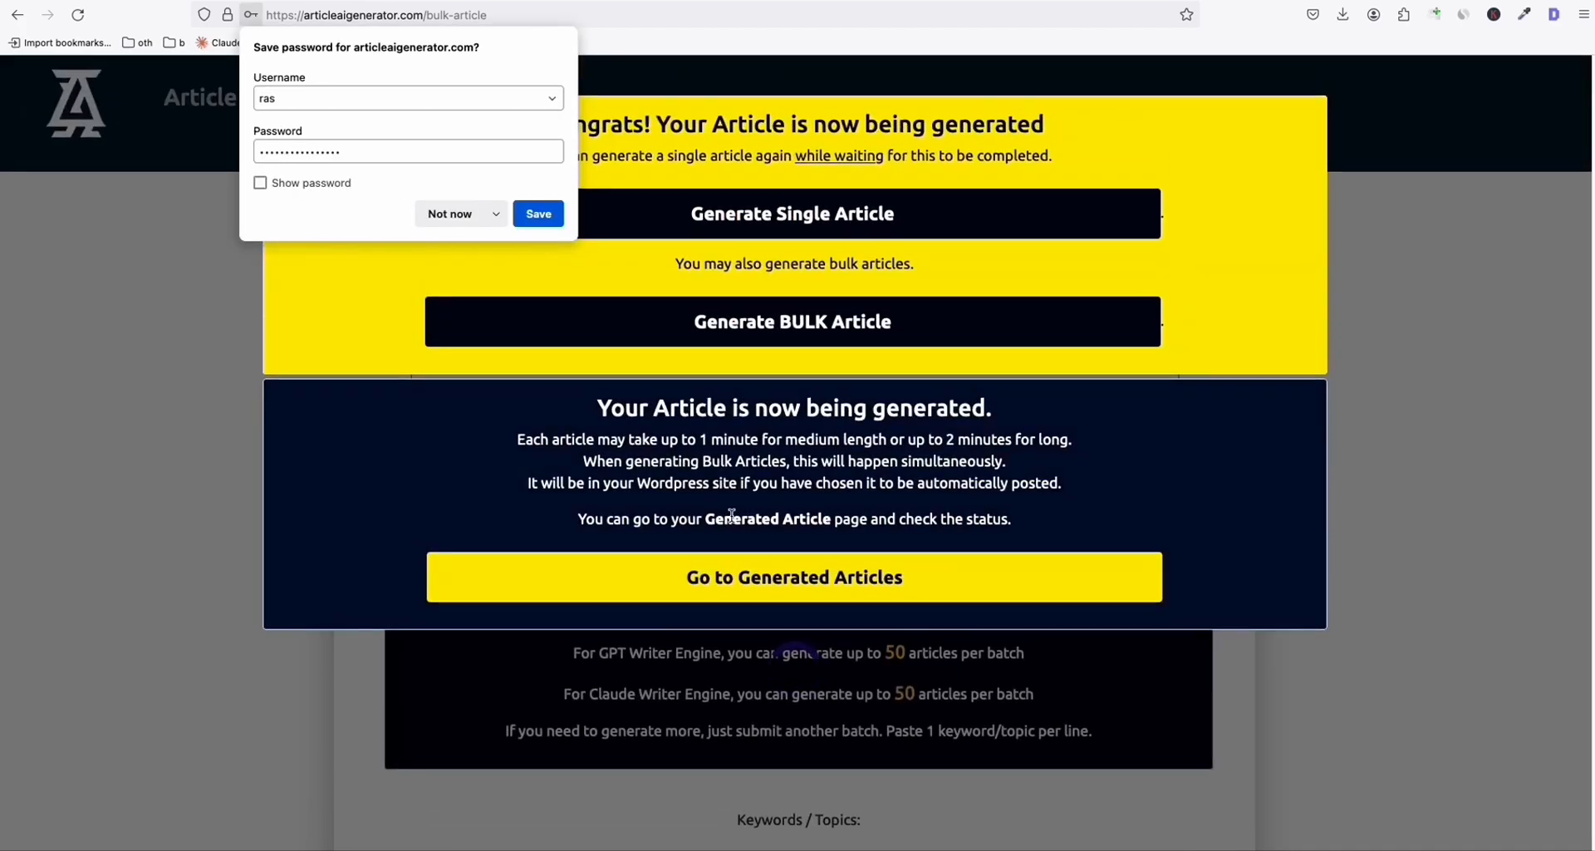
{"action": "left_click", "coordinate": [450, 214]}
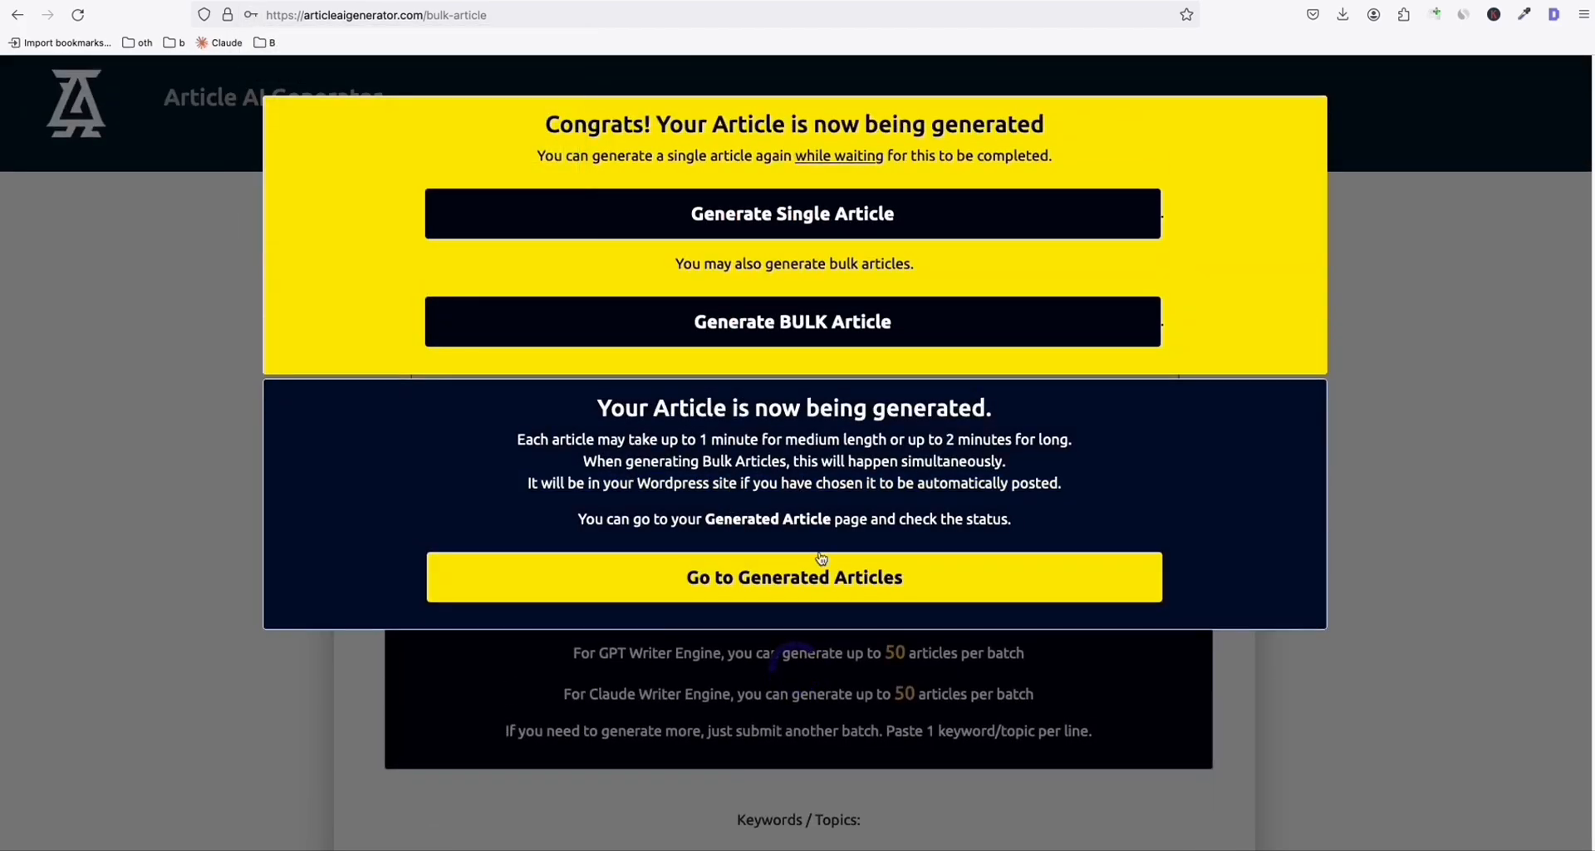
{"action": "left_click", "coordinate": [793, 576]}
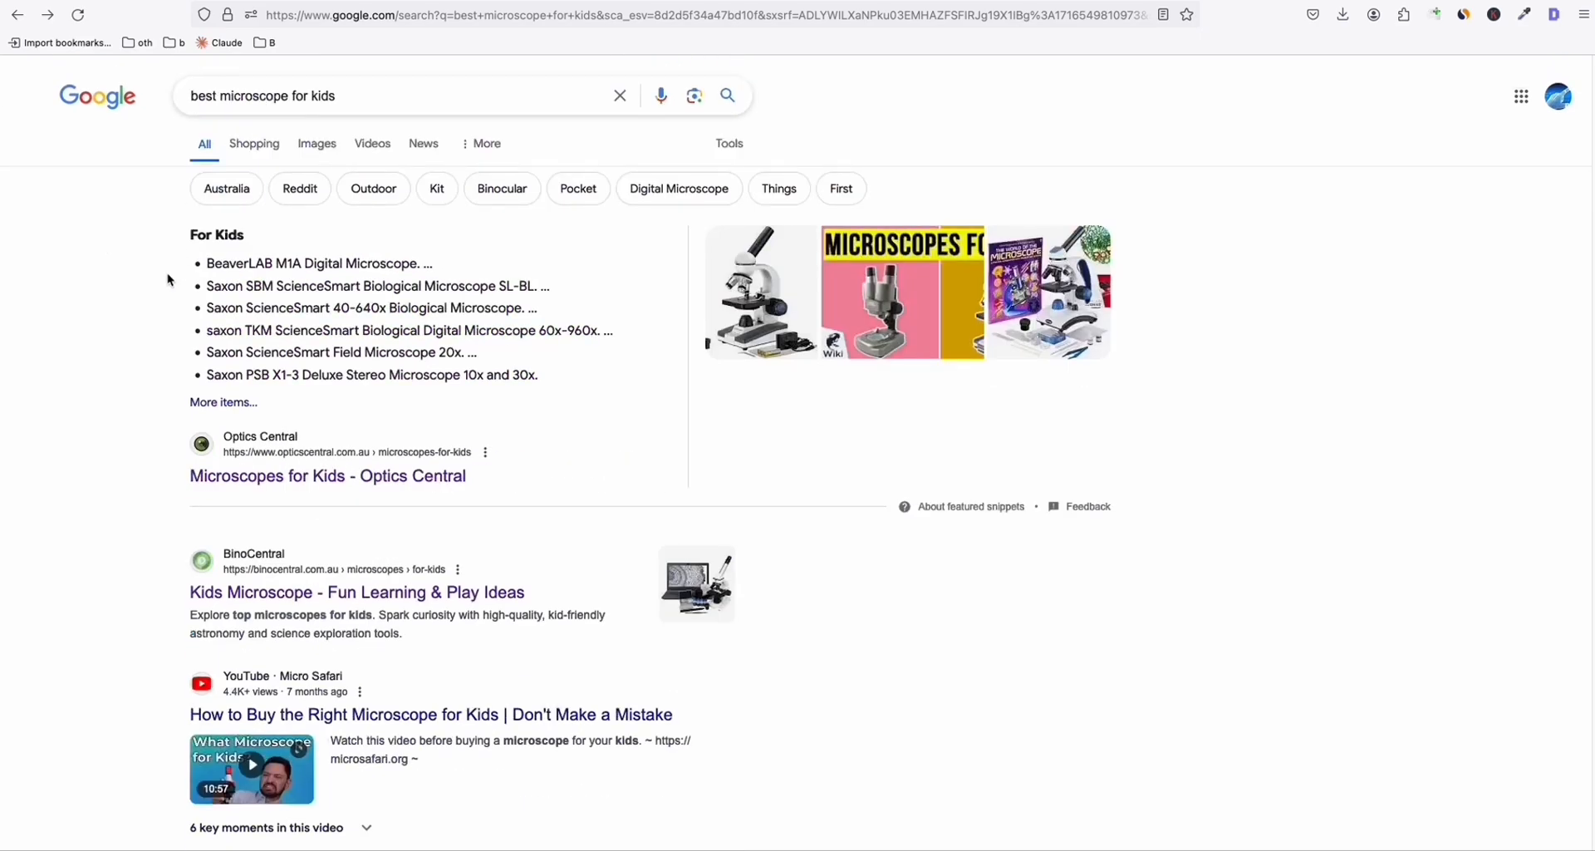
Scroll the results and open AmScope's 'Kid's Microscopes for Sale' page.
{"action": "scroll", "scroll_direction": "down", "scroll_amount": 3}
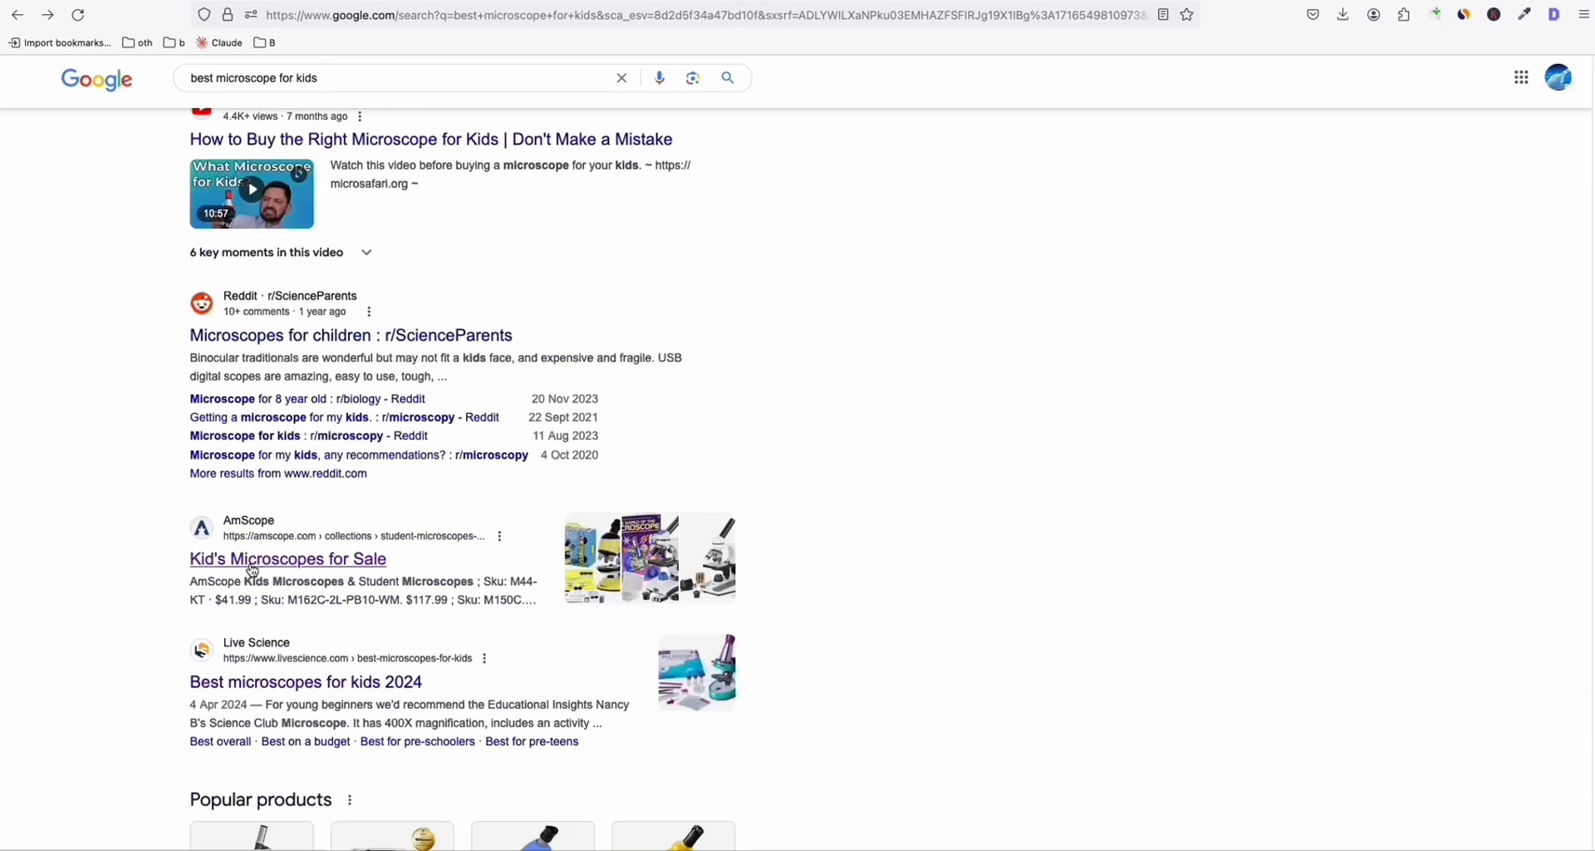
{"action": "left_click", "coordinate": [287, 559]}
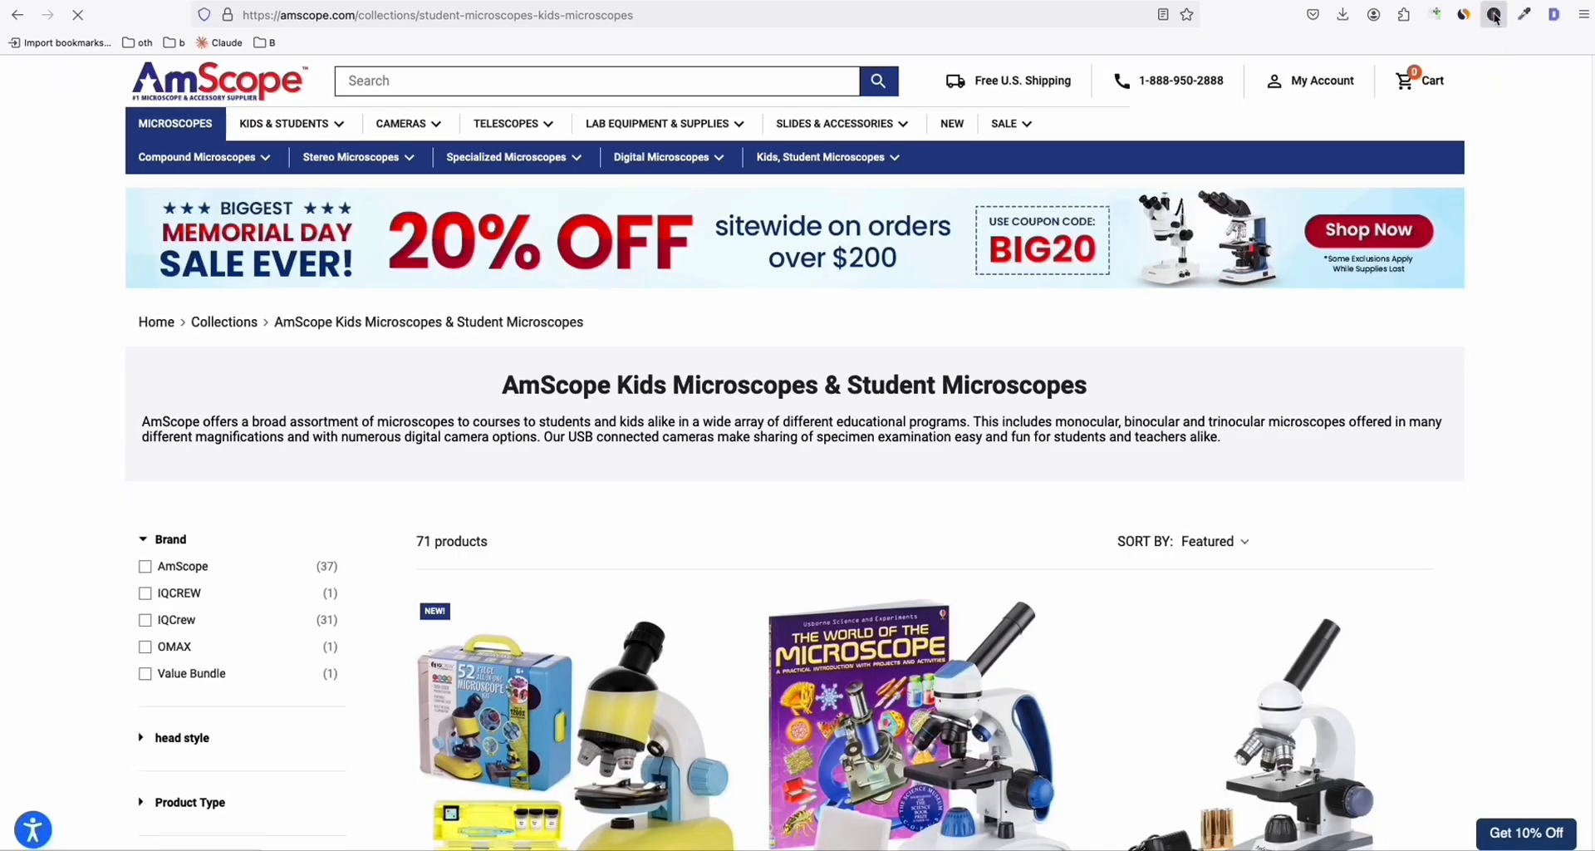
{"action": "left_click", "coordinate": [1494, 14]}
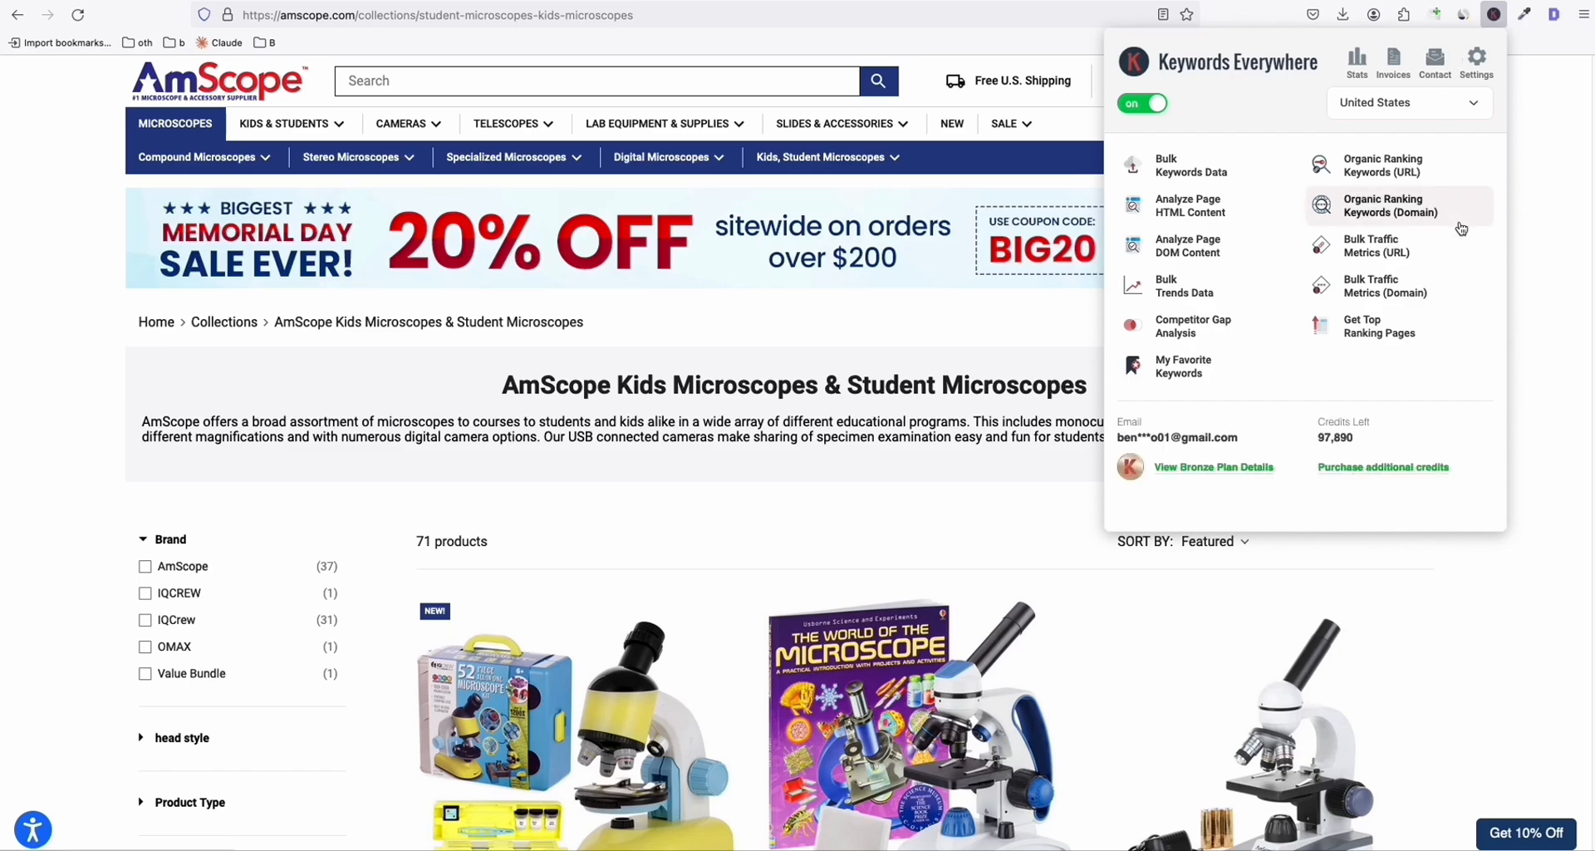
{"action": "mouse_move", "coordinate": [377, 589]}
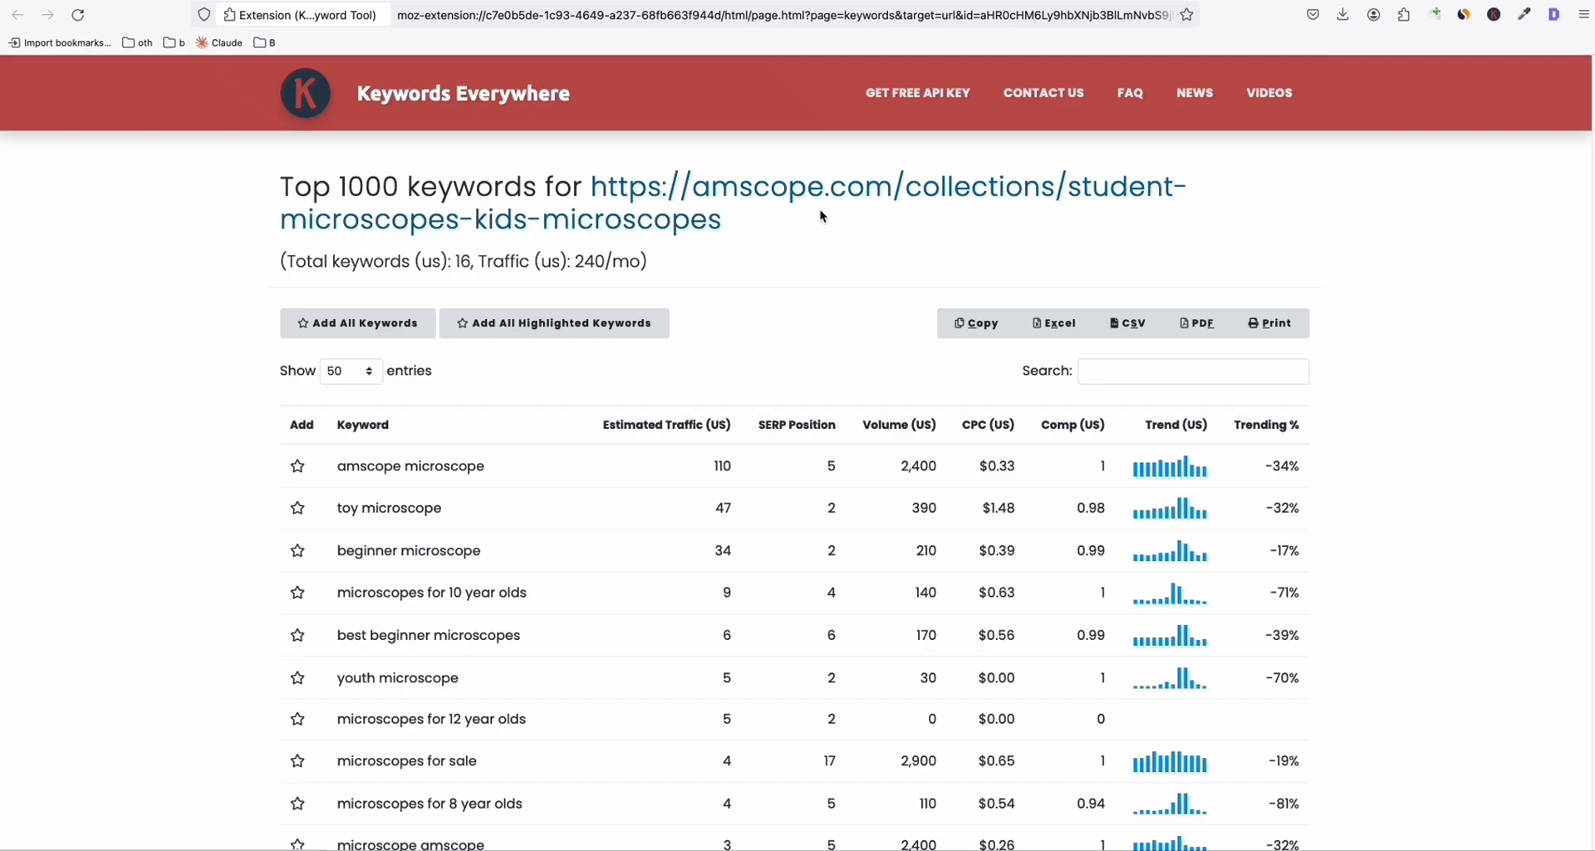
{"action": "scroll", "scroll_direction": "down", "scroll_amount": 3}
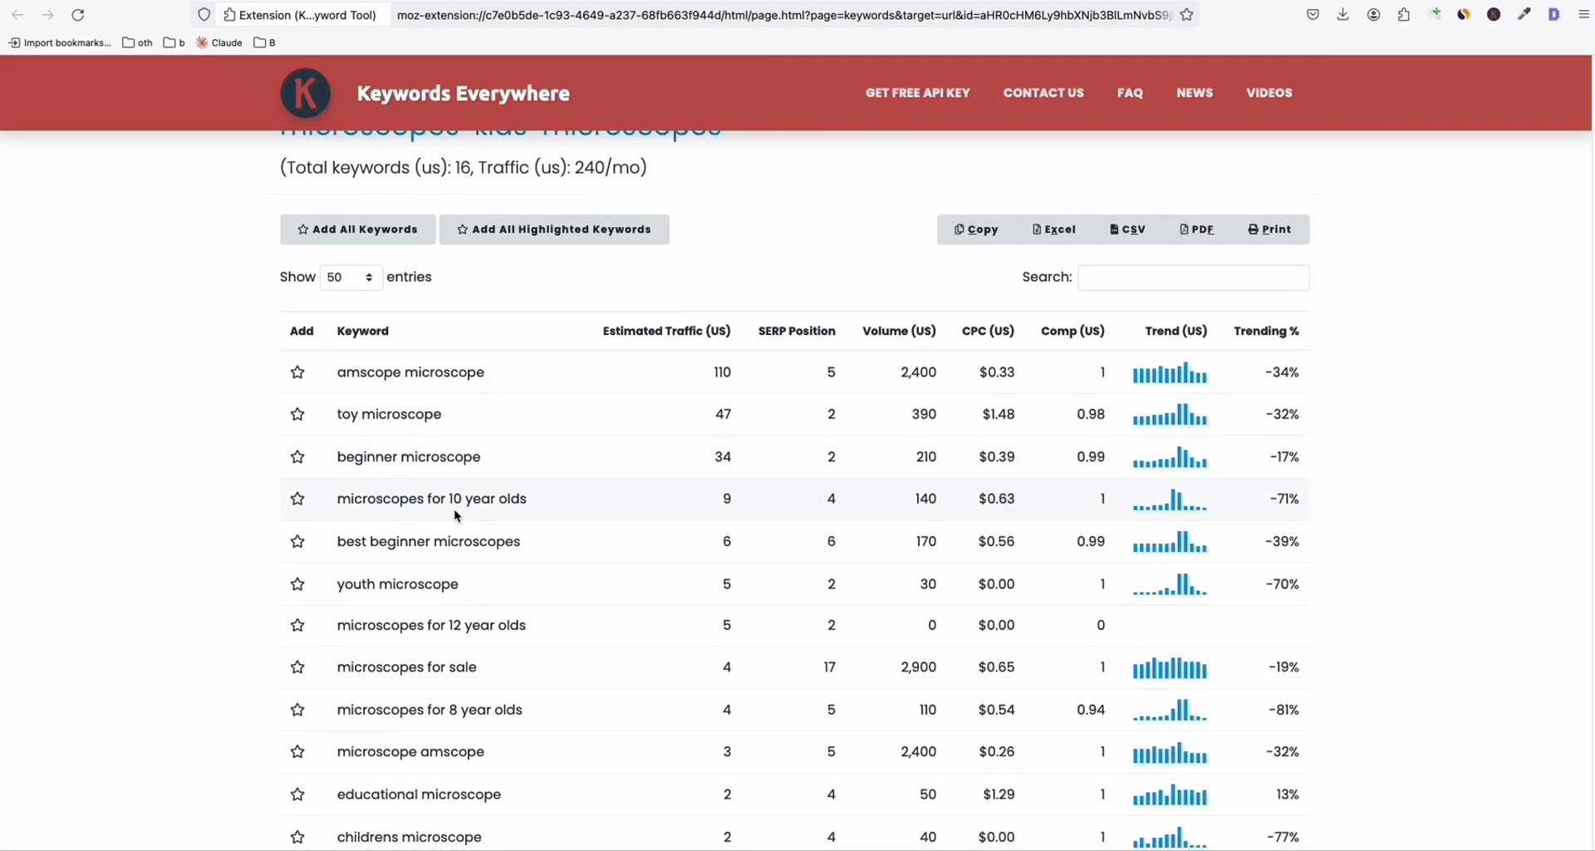
{"action": "double_click", "coordinate": [427, 499]}
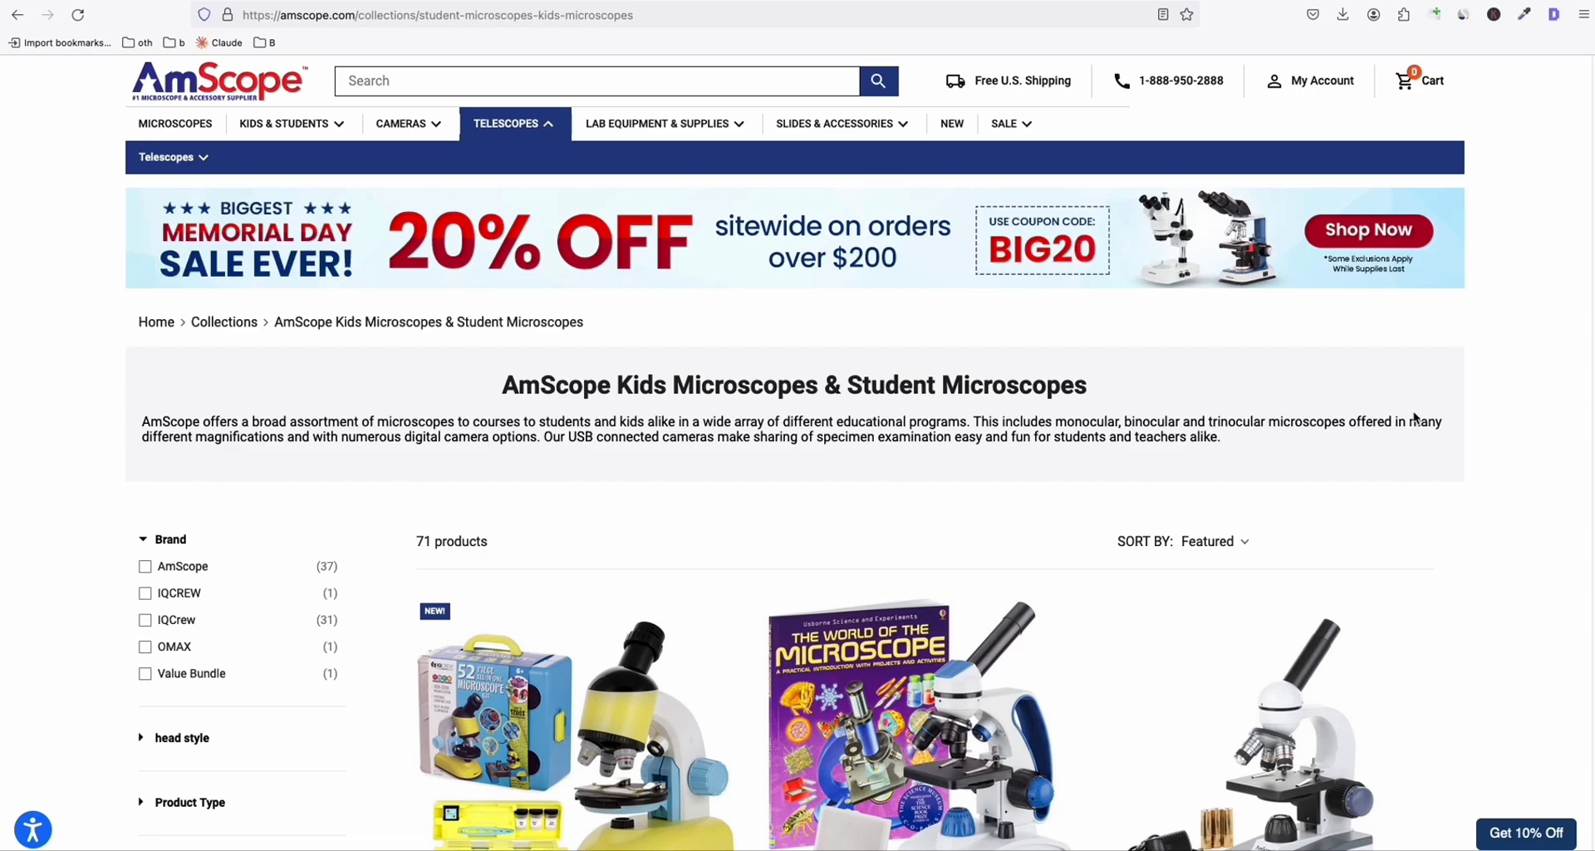
{"action": "mouse_move", "coordinate": [1494, 14]}
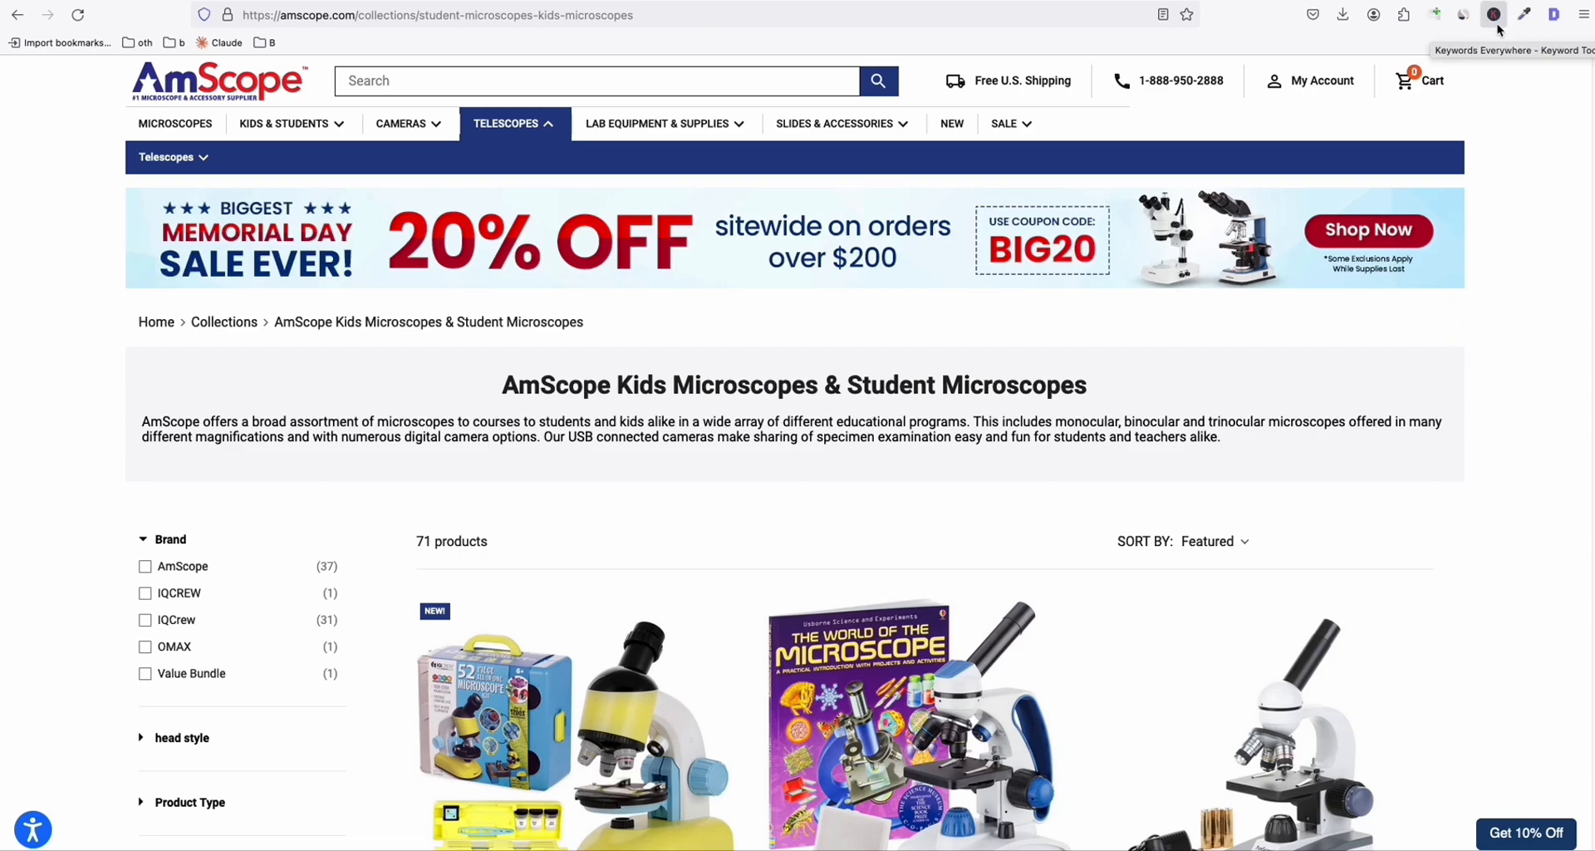
Run Get Top Ranking Pages for amscope.com and scroll its traffic and keywords table.
{"action": "left_click", "coordinate": [1494, 14]}
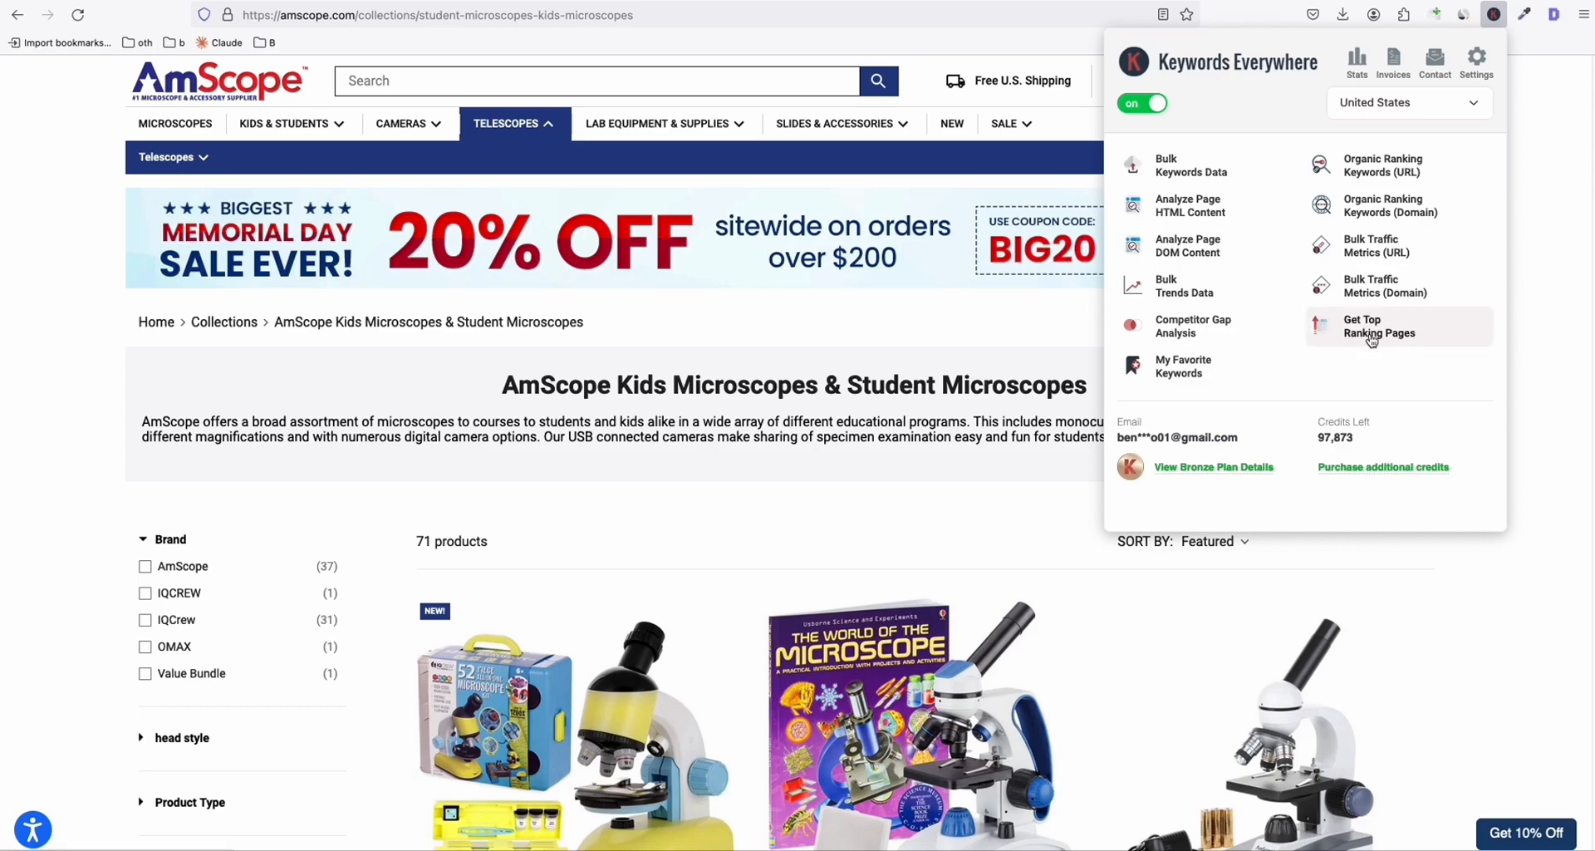
{"action": "left_click", "coordinate": [1378, 326]}
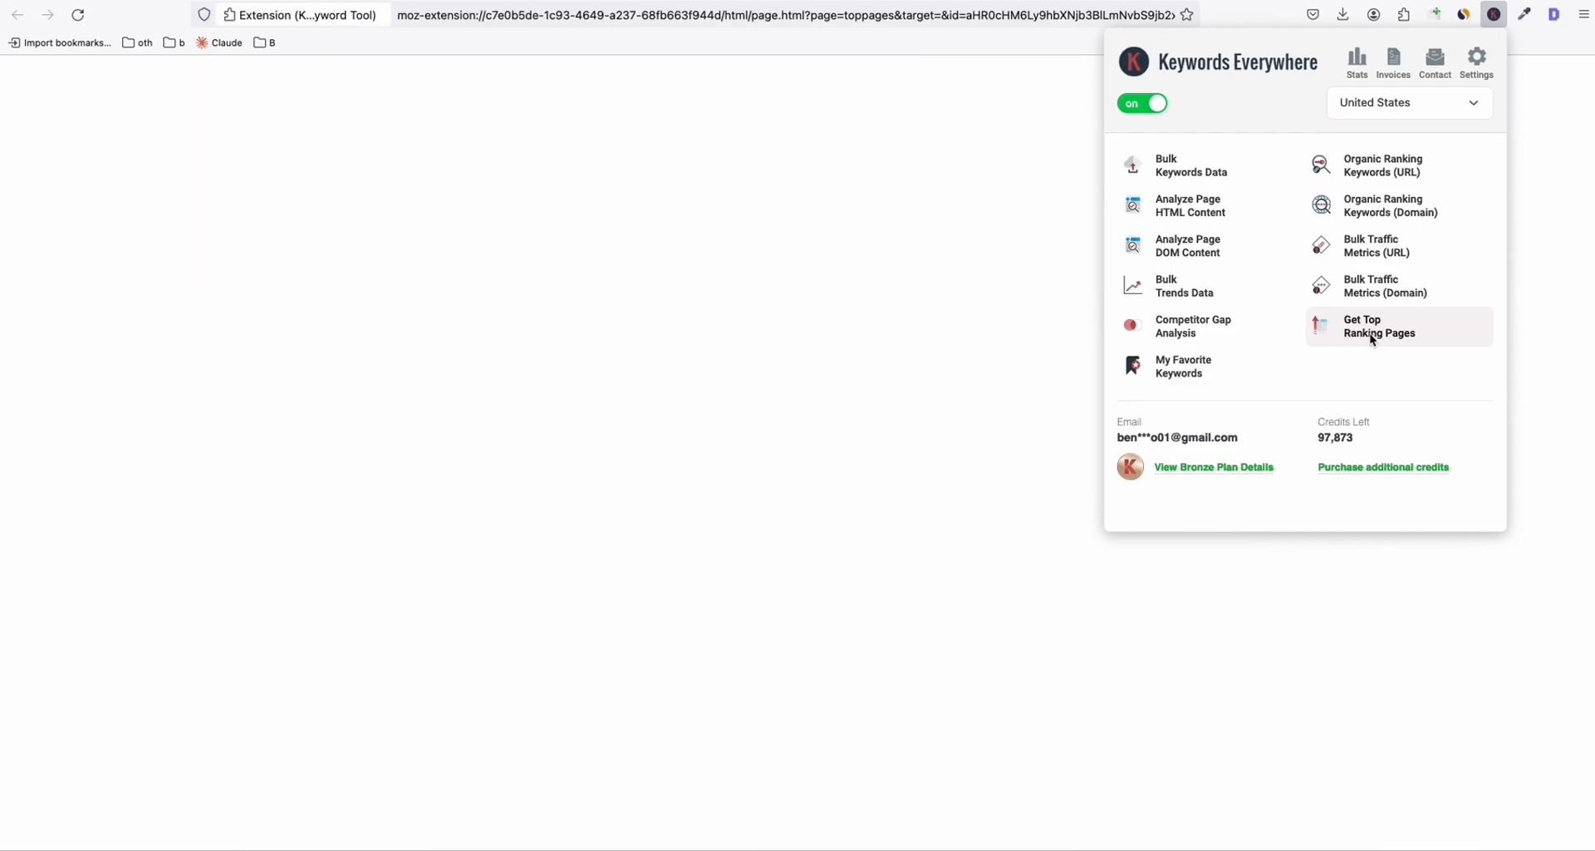
{"action": "left_click", "coordinate": [1379, 326]}
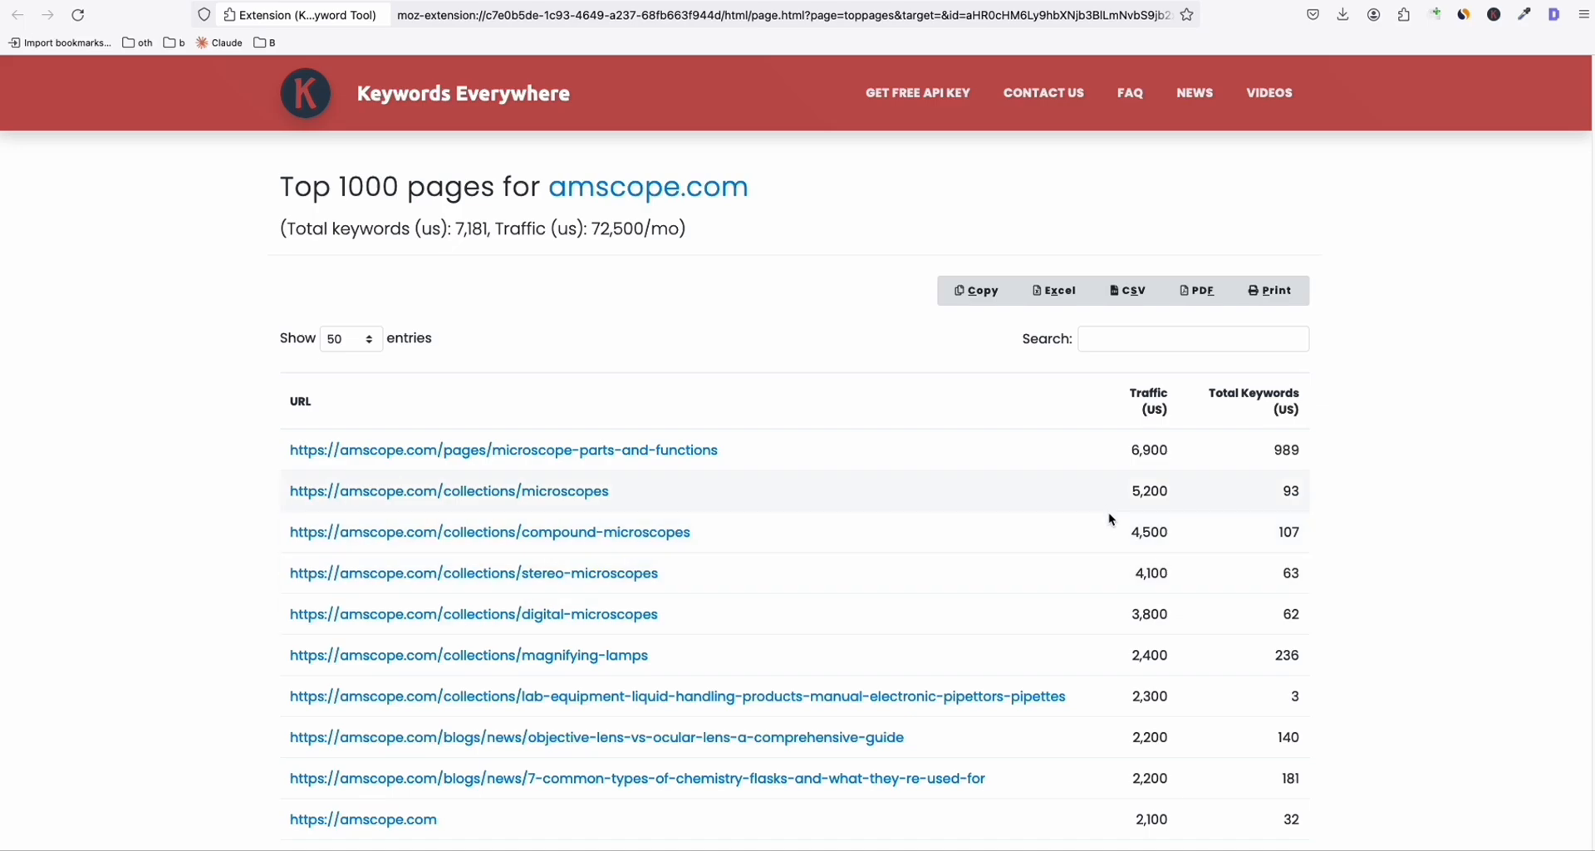
{"action": "mouse_move", "coordinate": [382, 476]}
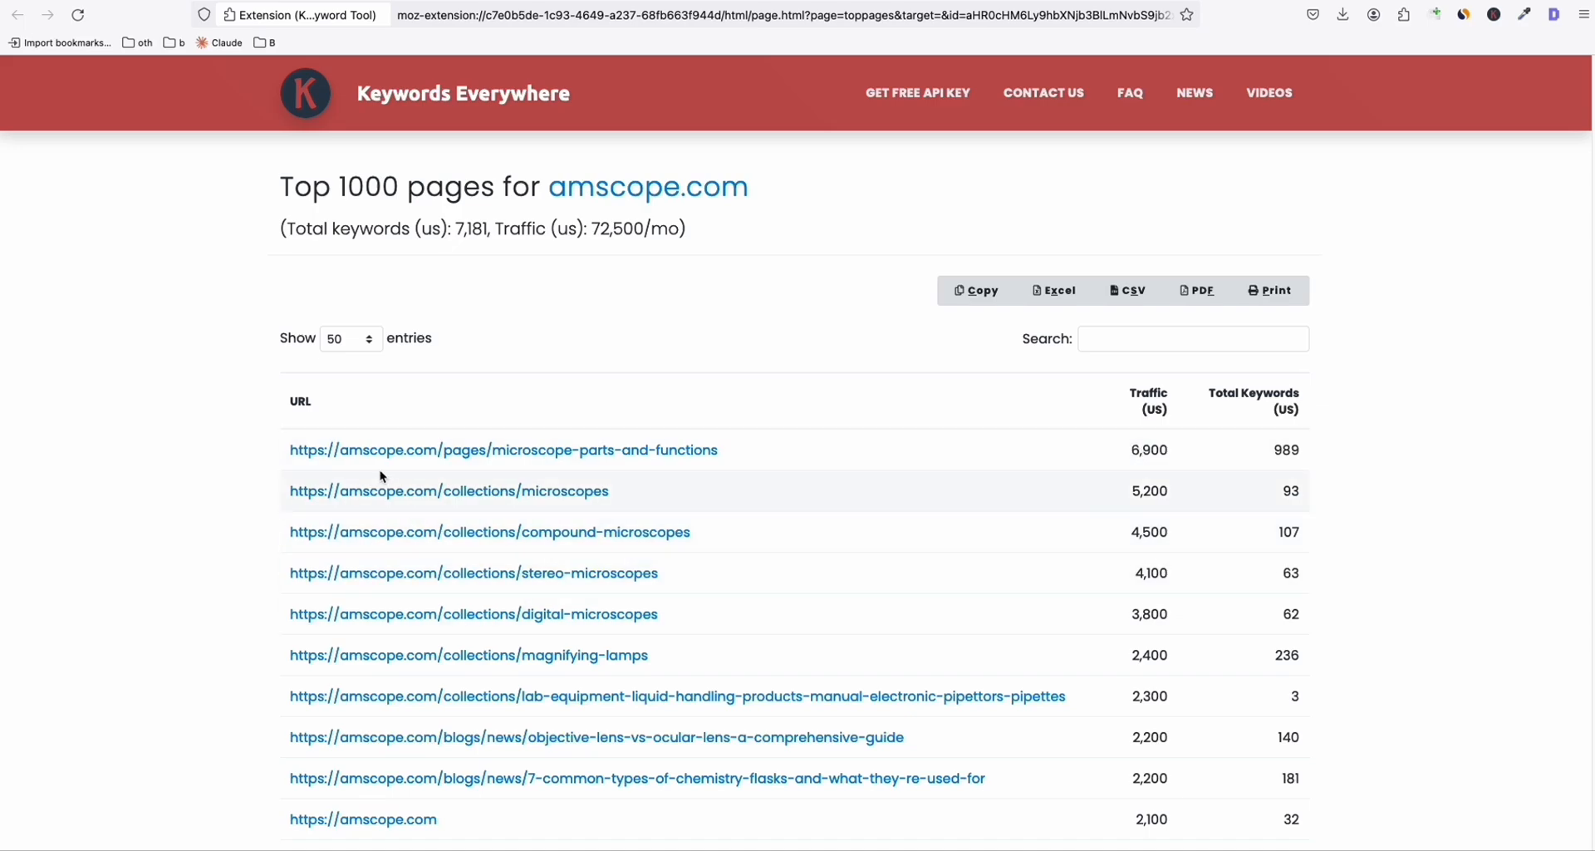
{"action": "scroll", "scroll_direction": "down", "scroll_amount": 3}
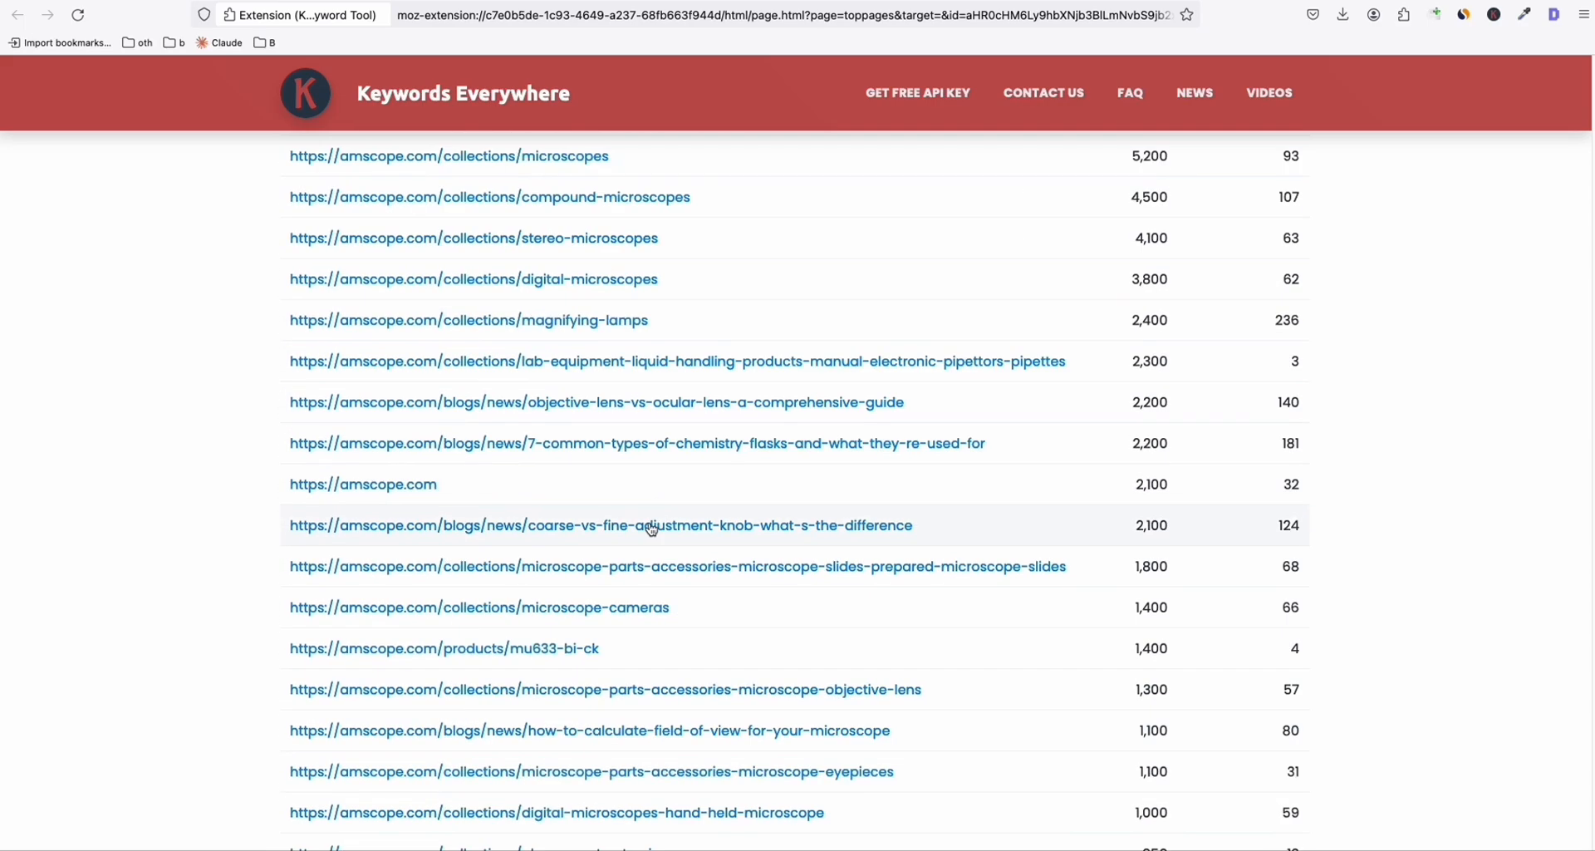
{"action": "mouse_move", "coordinate": [1186, 338]}
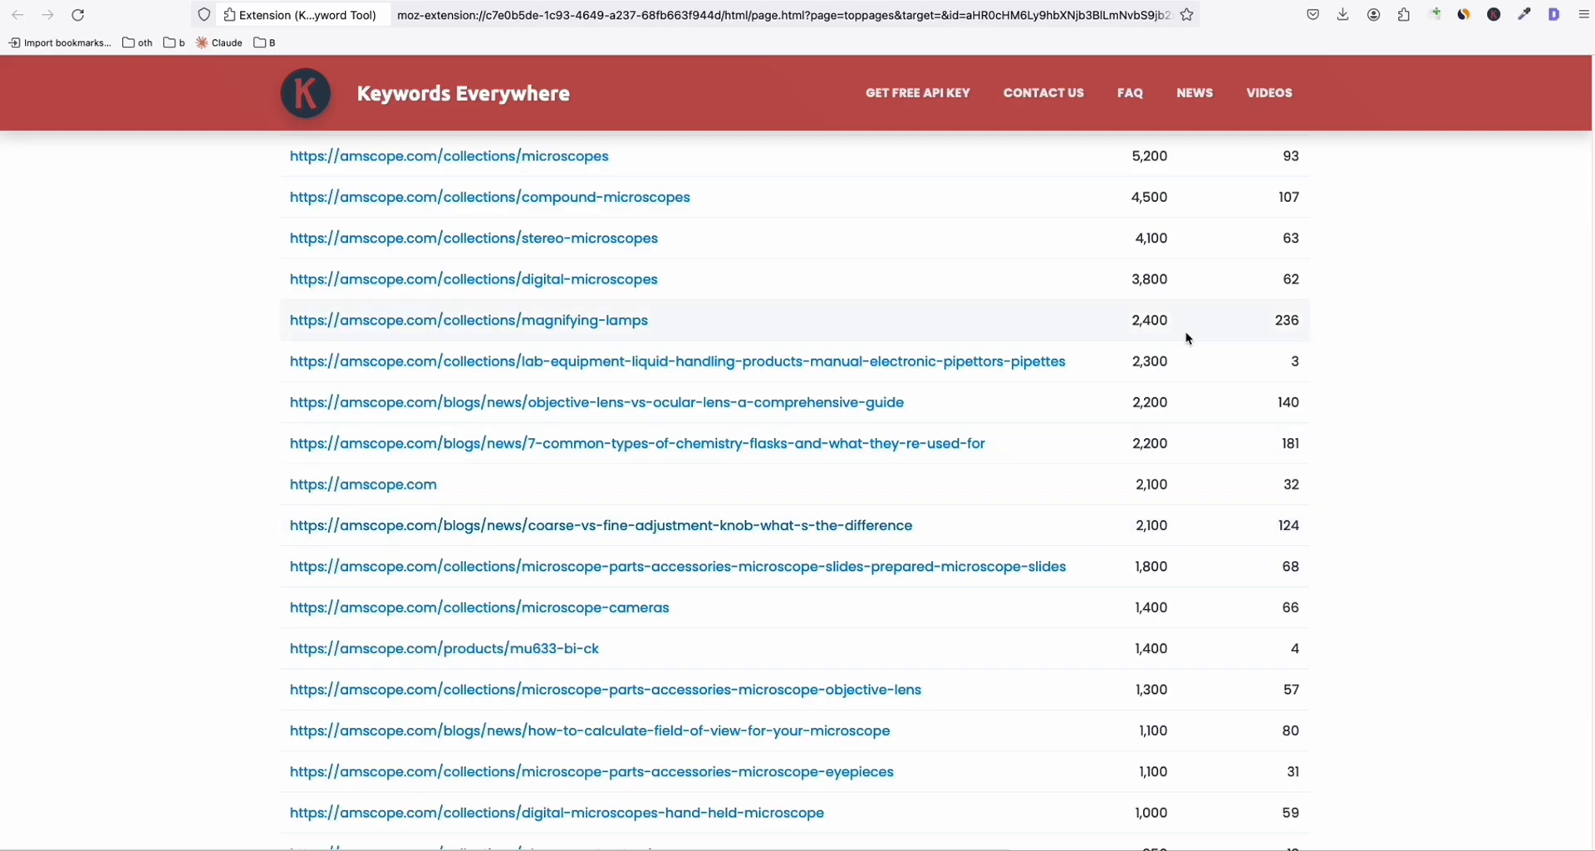
{"action": "left_click", "coordinate": [1342, 15]}
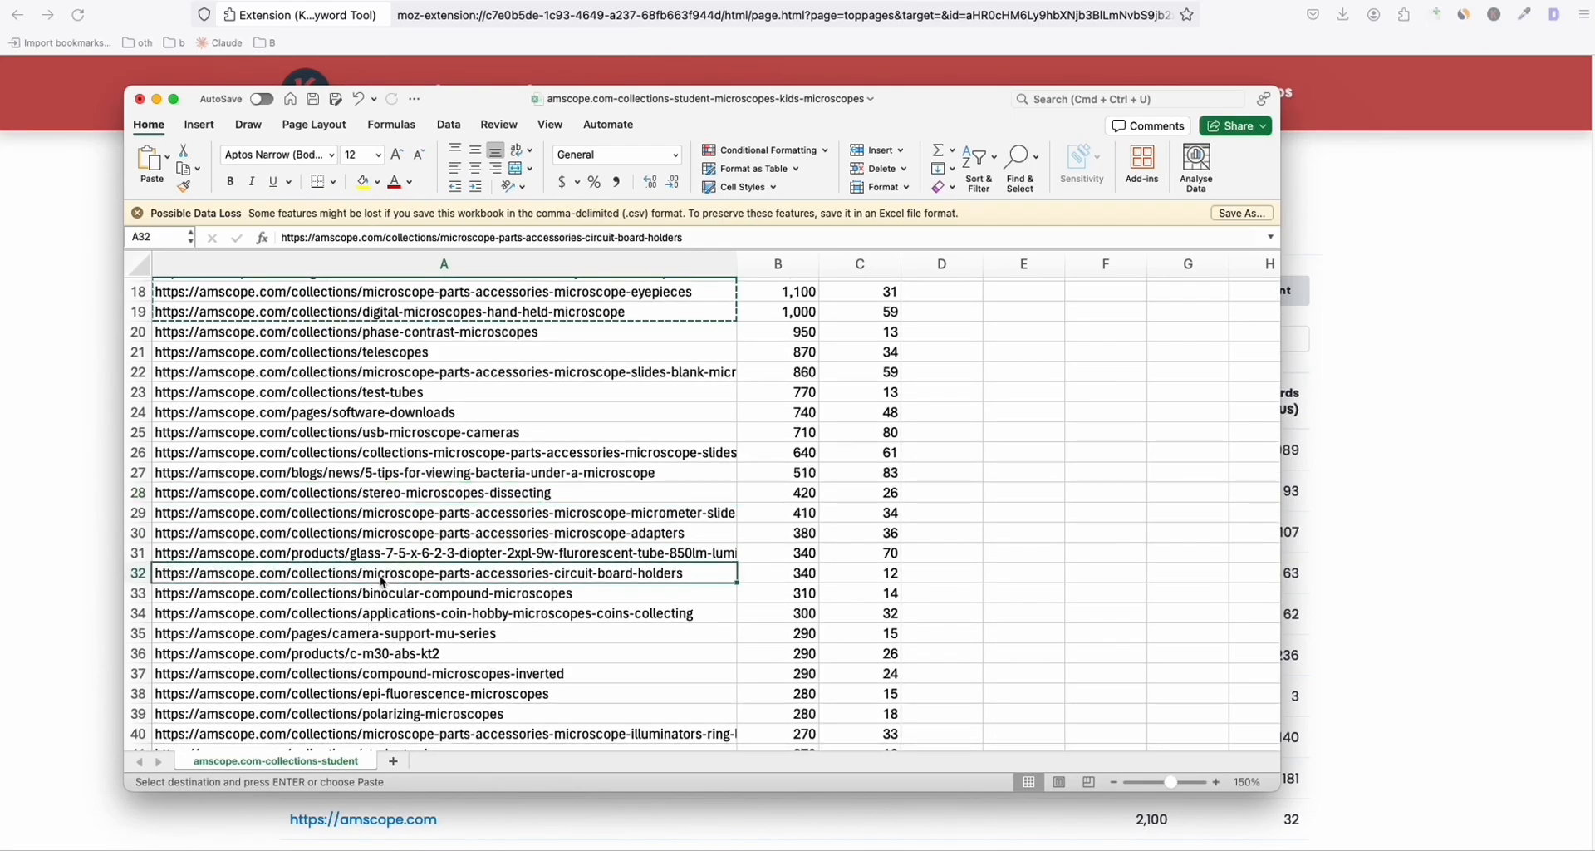
Multi-select the bacteria, field-of-view and chemistry-flasks blog post URLs in column A.
{"action": "scroll", "scroll_direction": "down", "scroll_amount": 3}
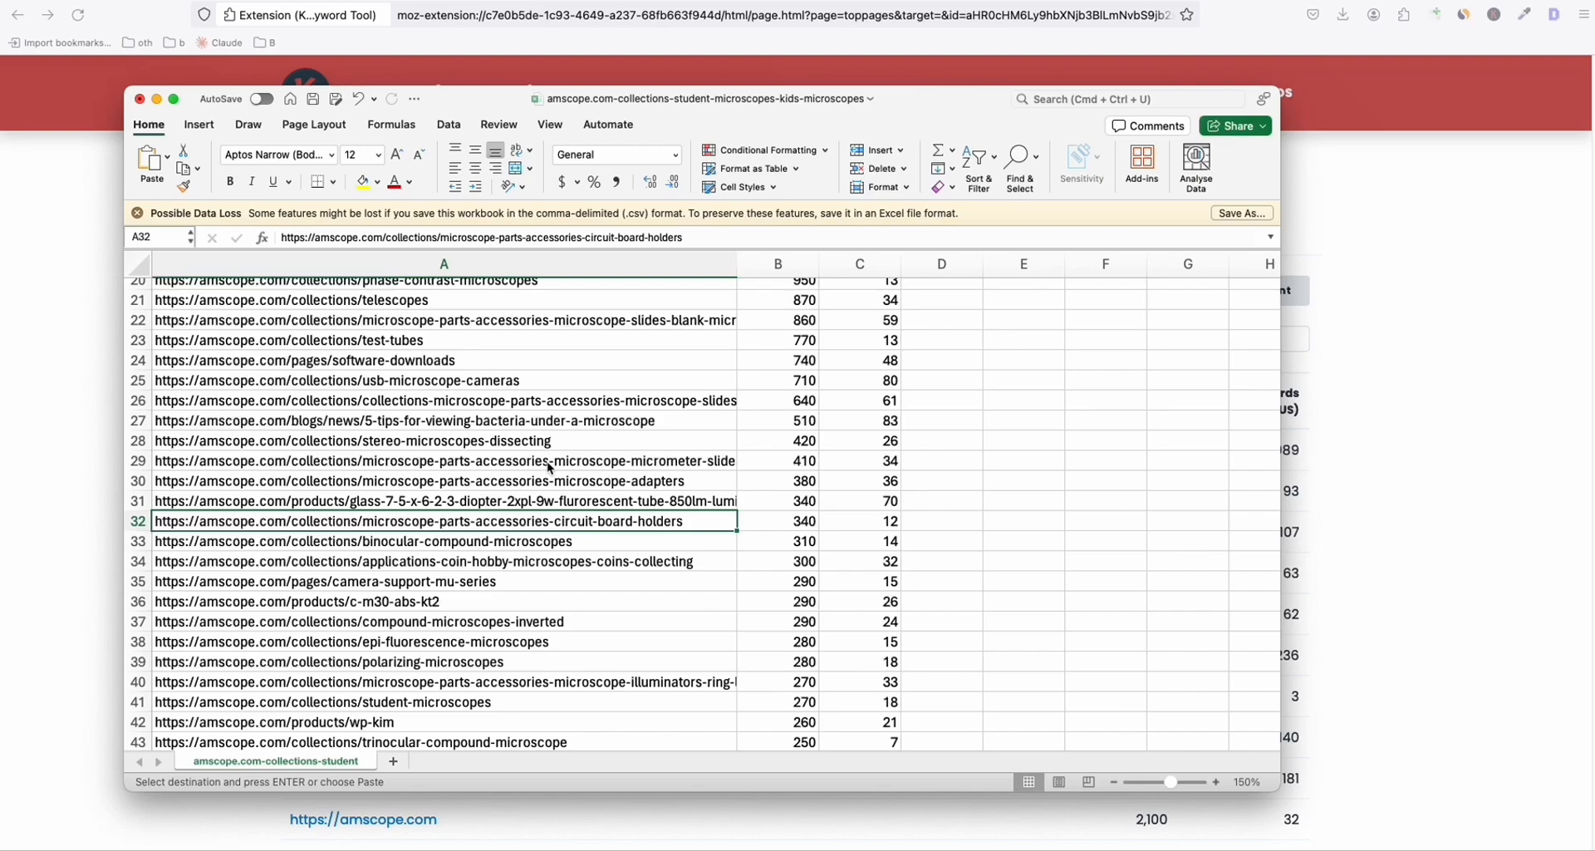
{"action": "mouse_move", "coordinate": [382, 446]}
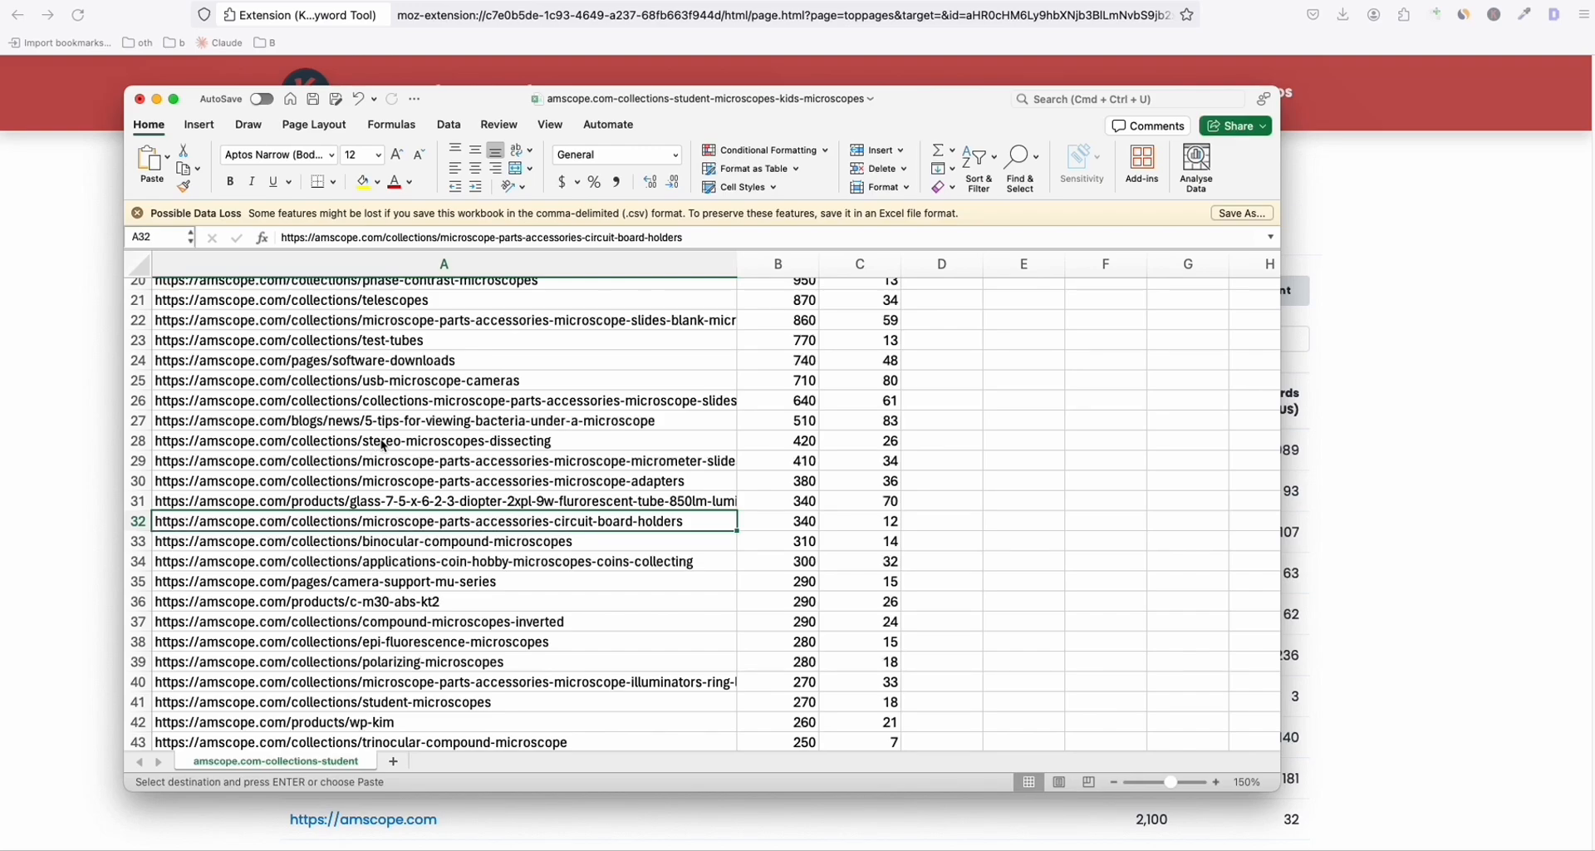
{"action": "left_click", "coordinate": [407, 420]}
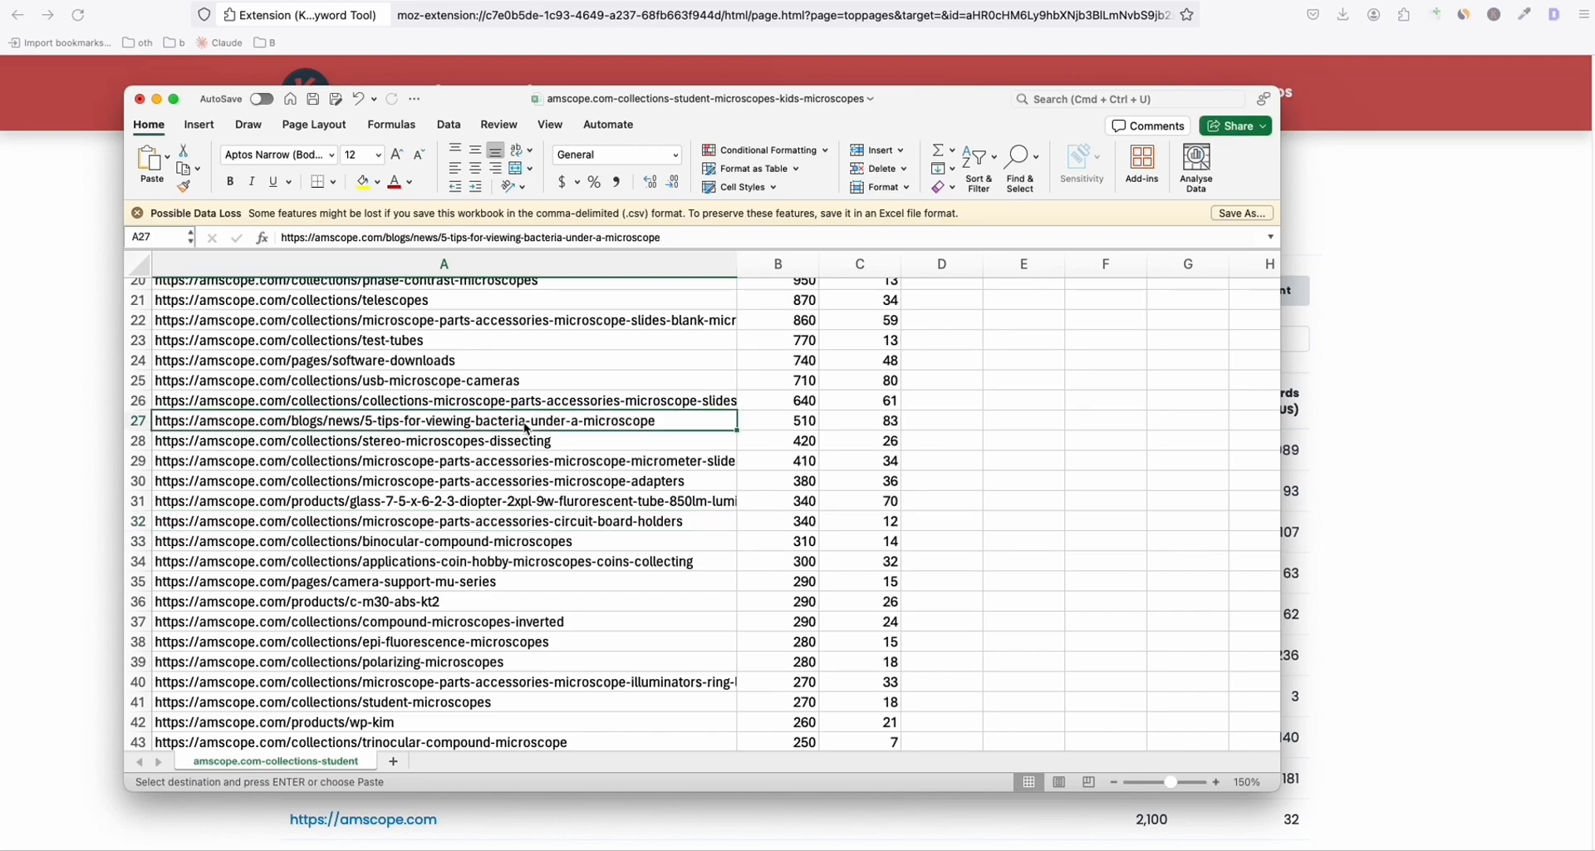
{"action": "mouse_move", "coordinate": [514, 585]}
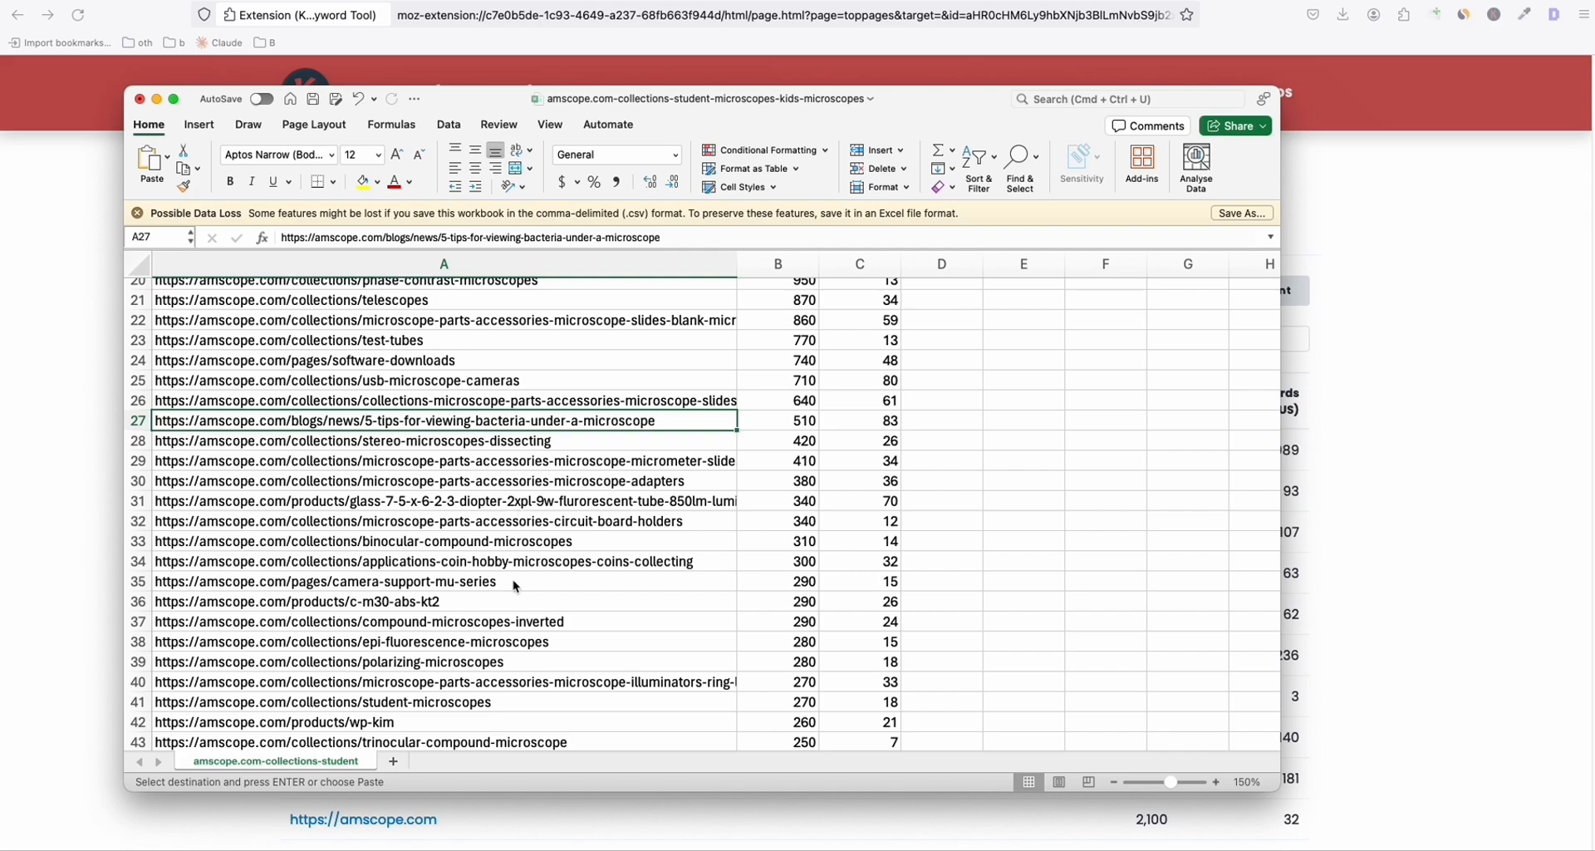
{"action": "scroll", "scroll_direction": "down", "scroll_amount": 3}
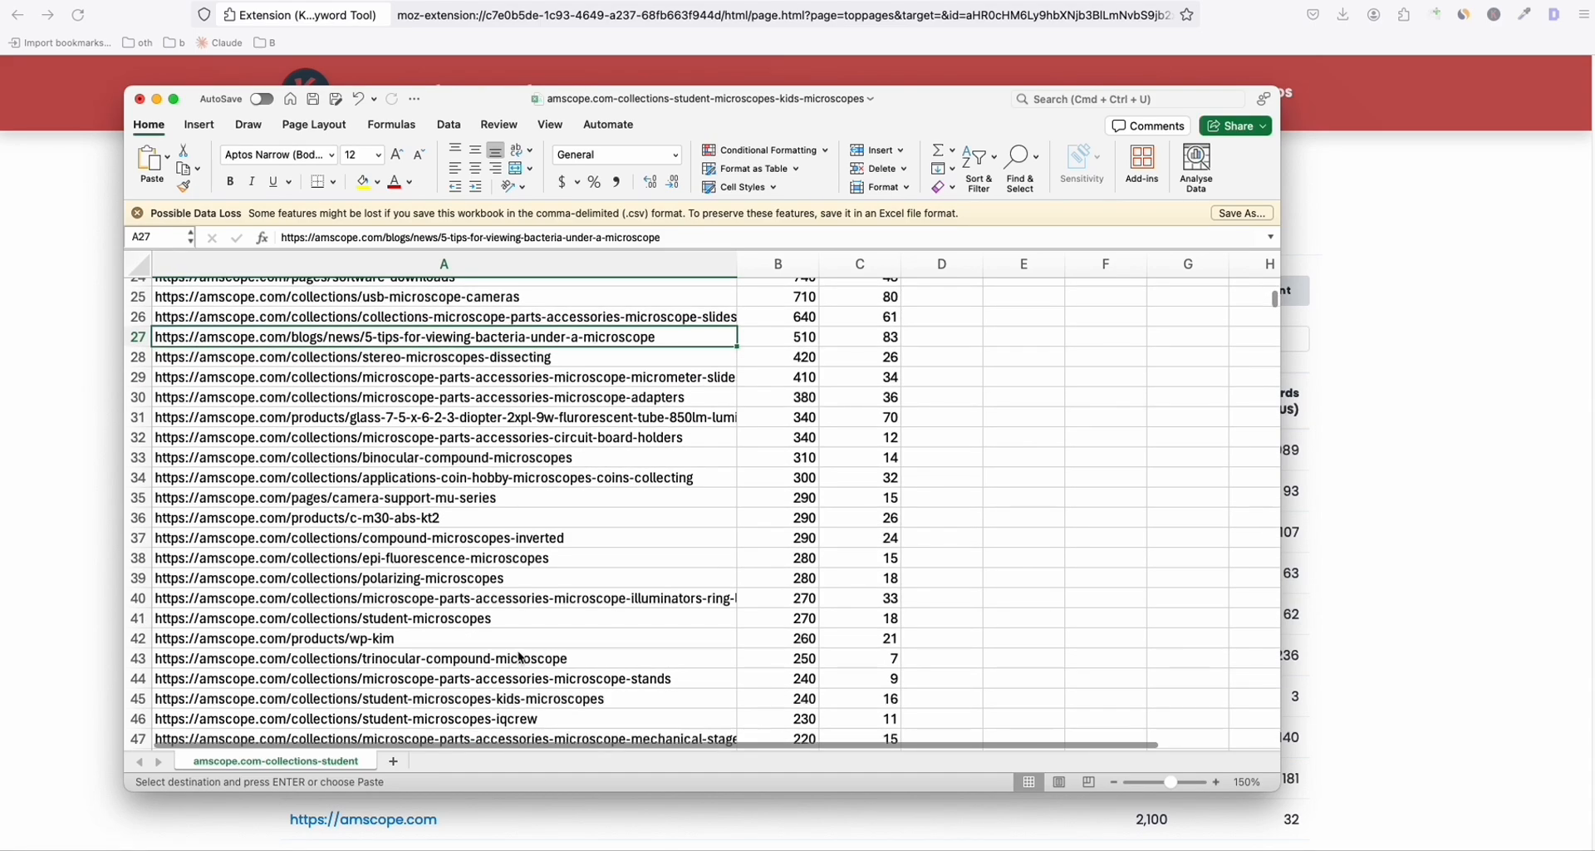
{"action": "scroll", "scroll_direction": "down", "scroll_amount": 3}
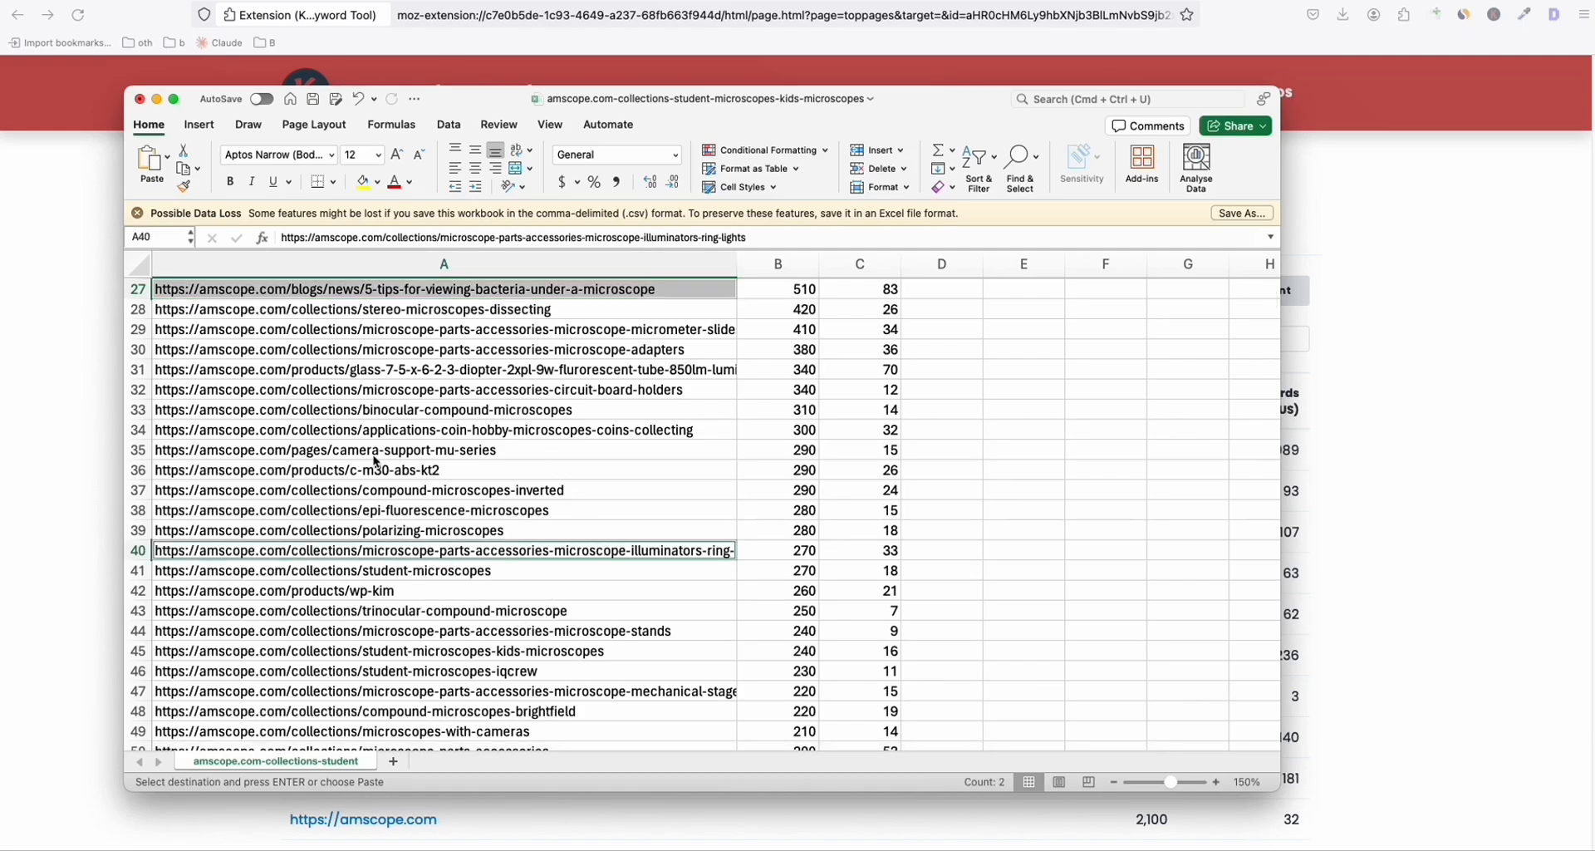
{"action": "scroll", "scroll_direction": "down", "scroll_amount": 3}
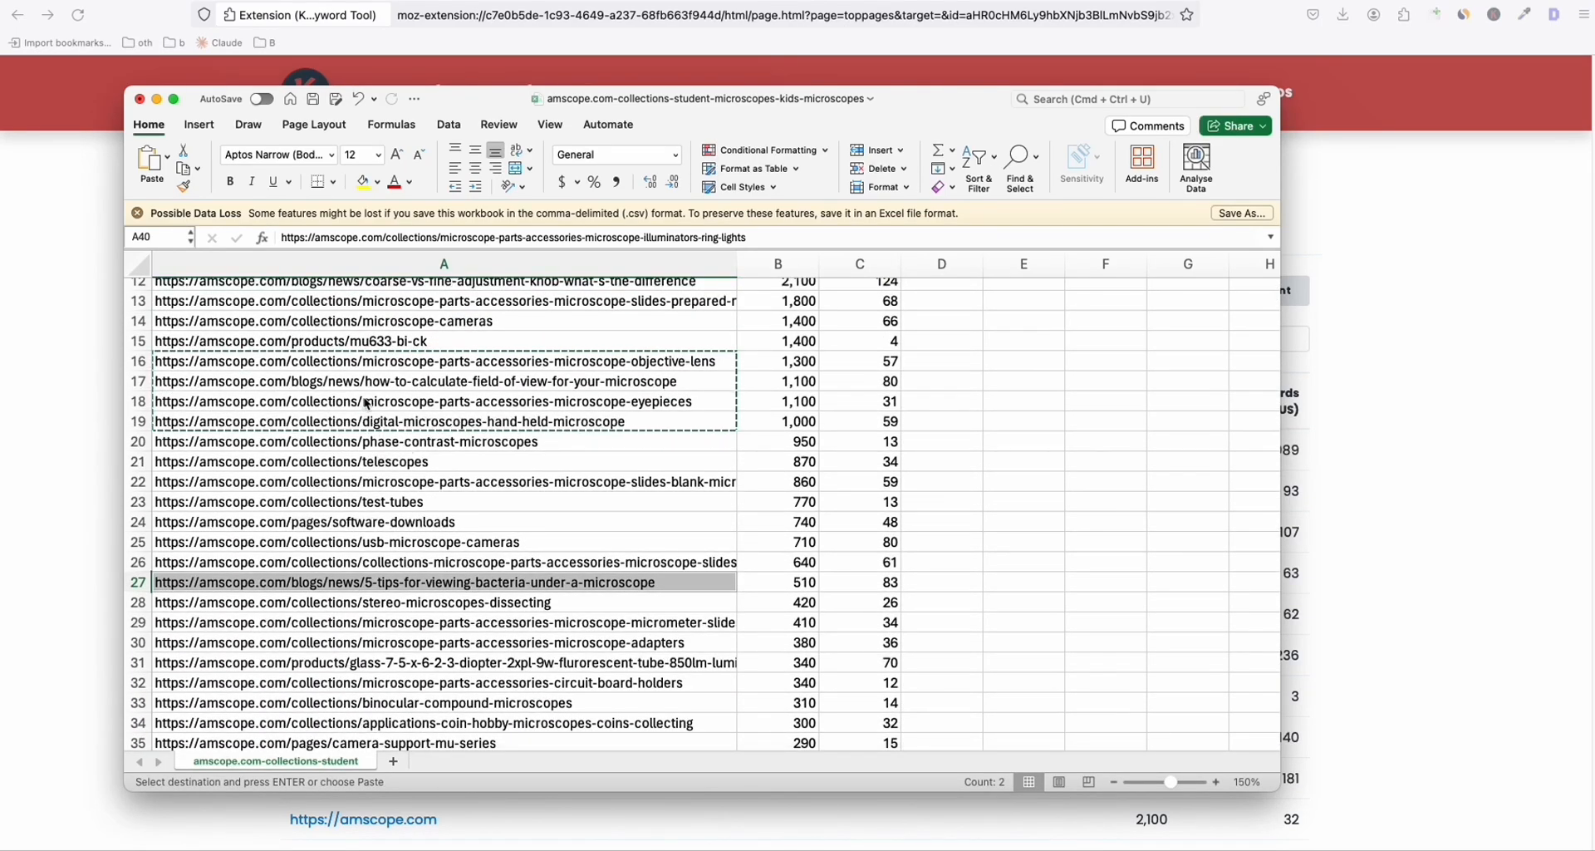
{"action": "left_click", "coordinate": [427, 381]}
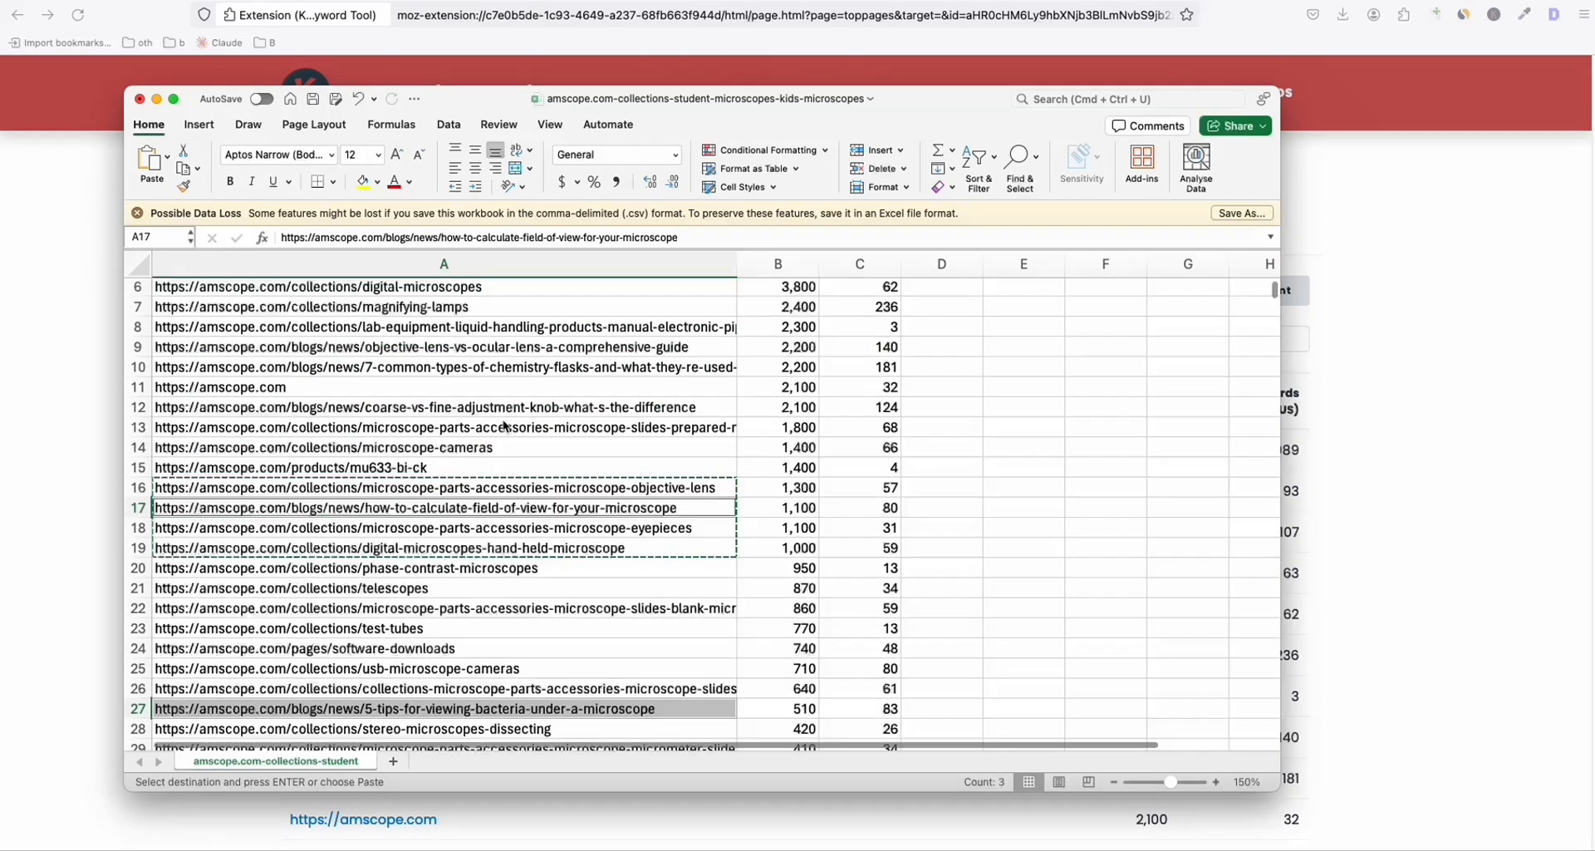
{"action": "left_click", "coordinate": [443, 367]}
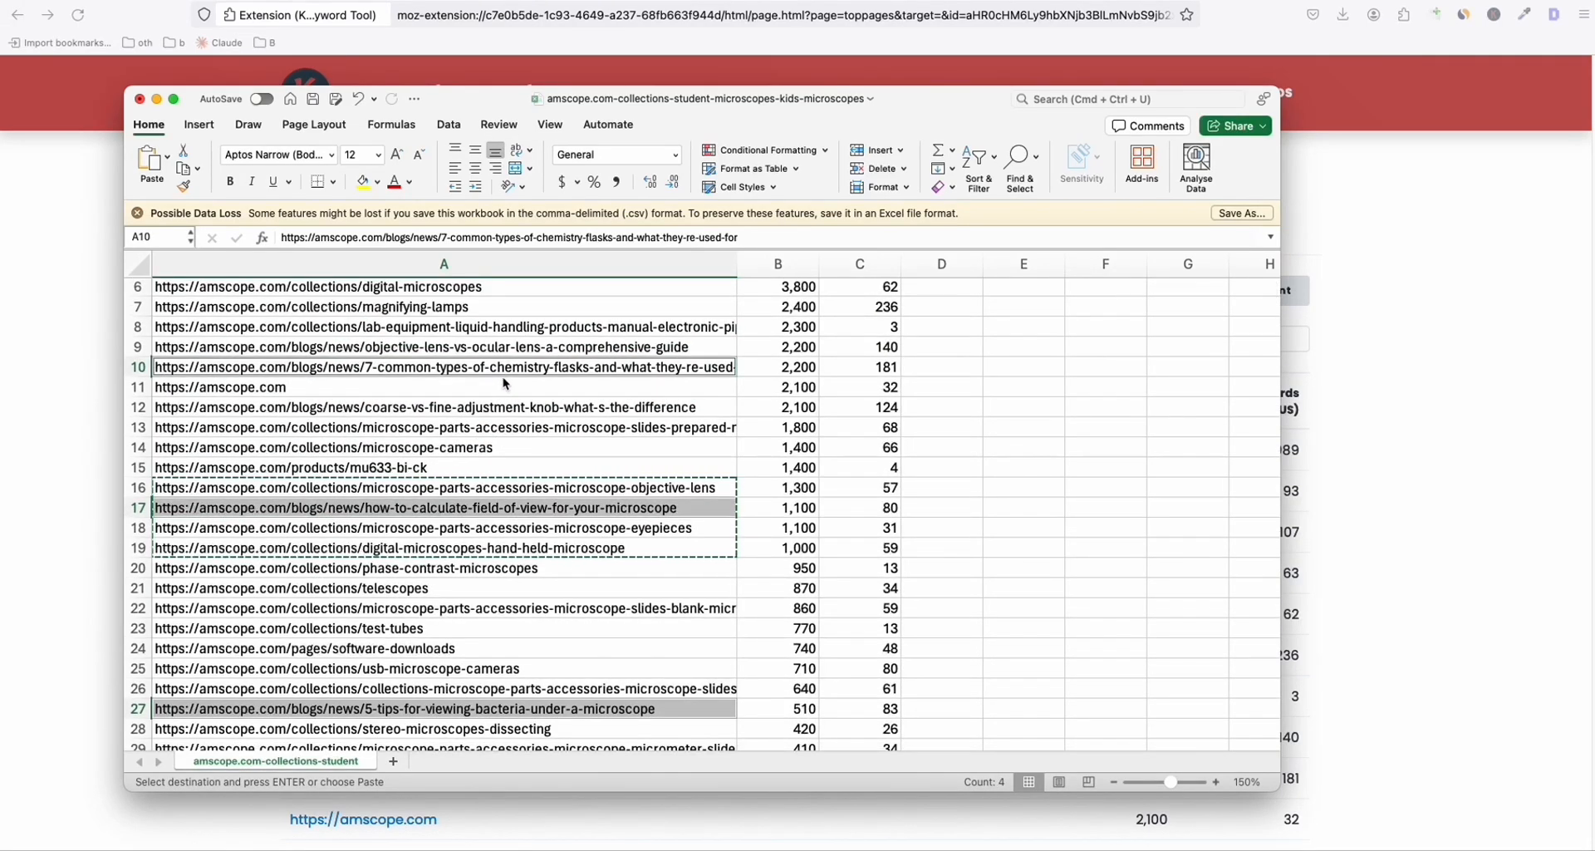
{"action": "left_click", "coordinate": [392, 761]}
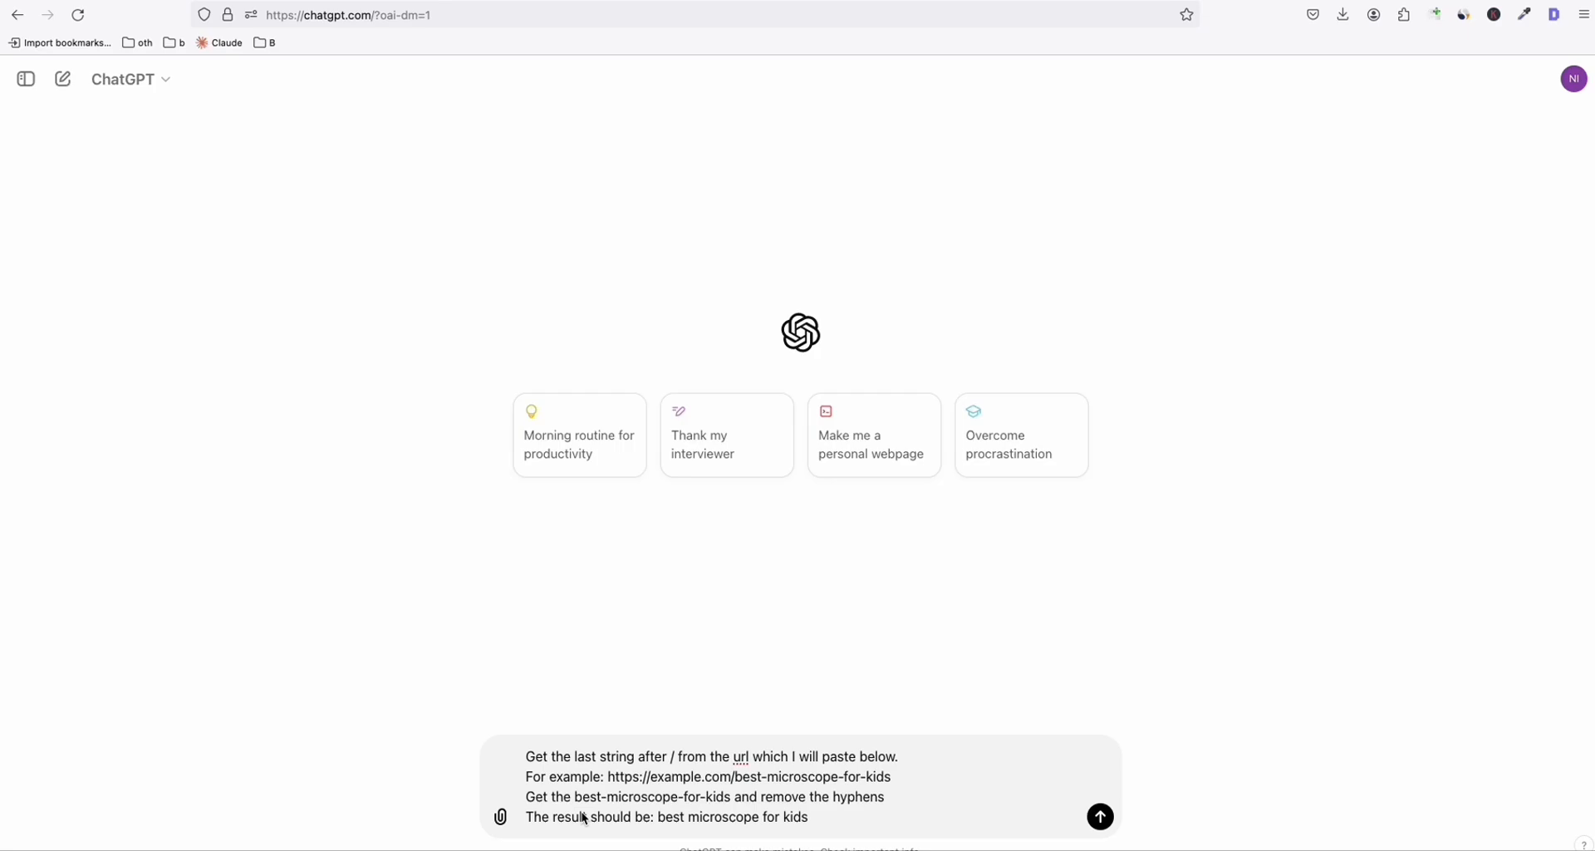
Send the pasted AmScope URLs to ChatGPT for conversion into blog titles.
{"action": "left_click", "coordinate": [1100, 816]}
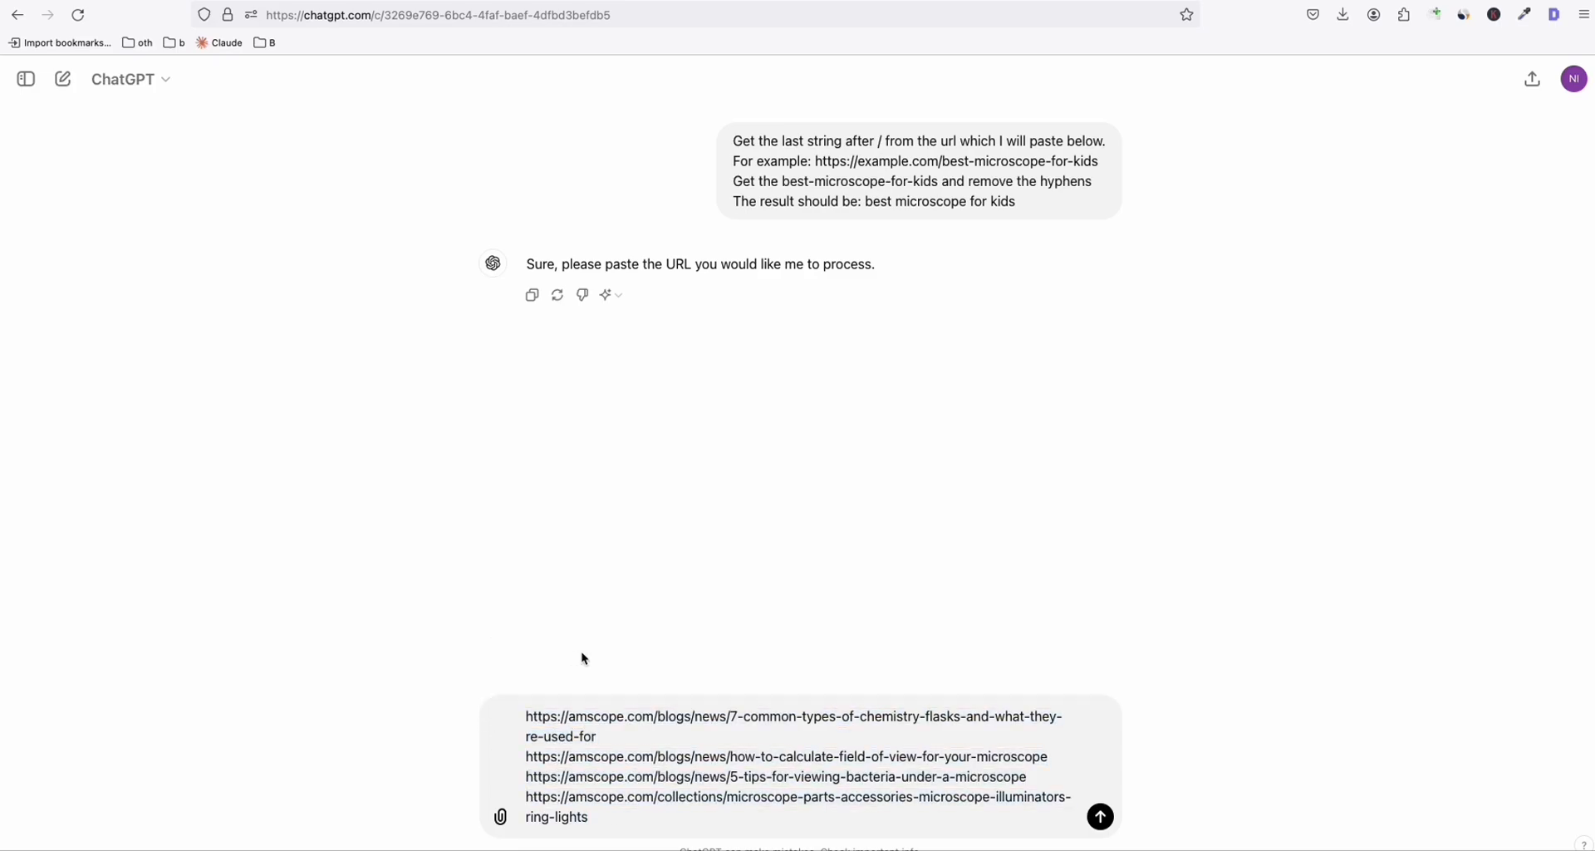
{"action": "left_click", "coordinate": [1100, 815]}
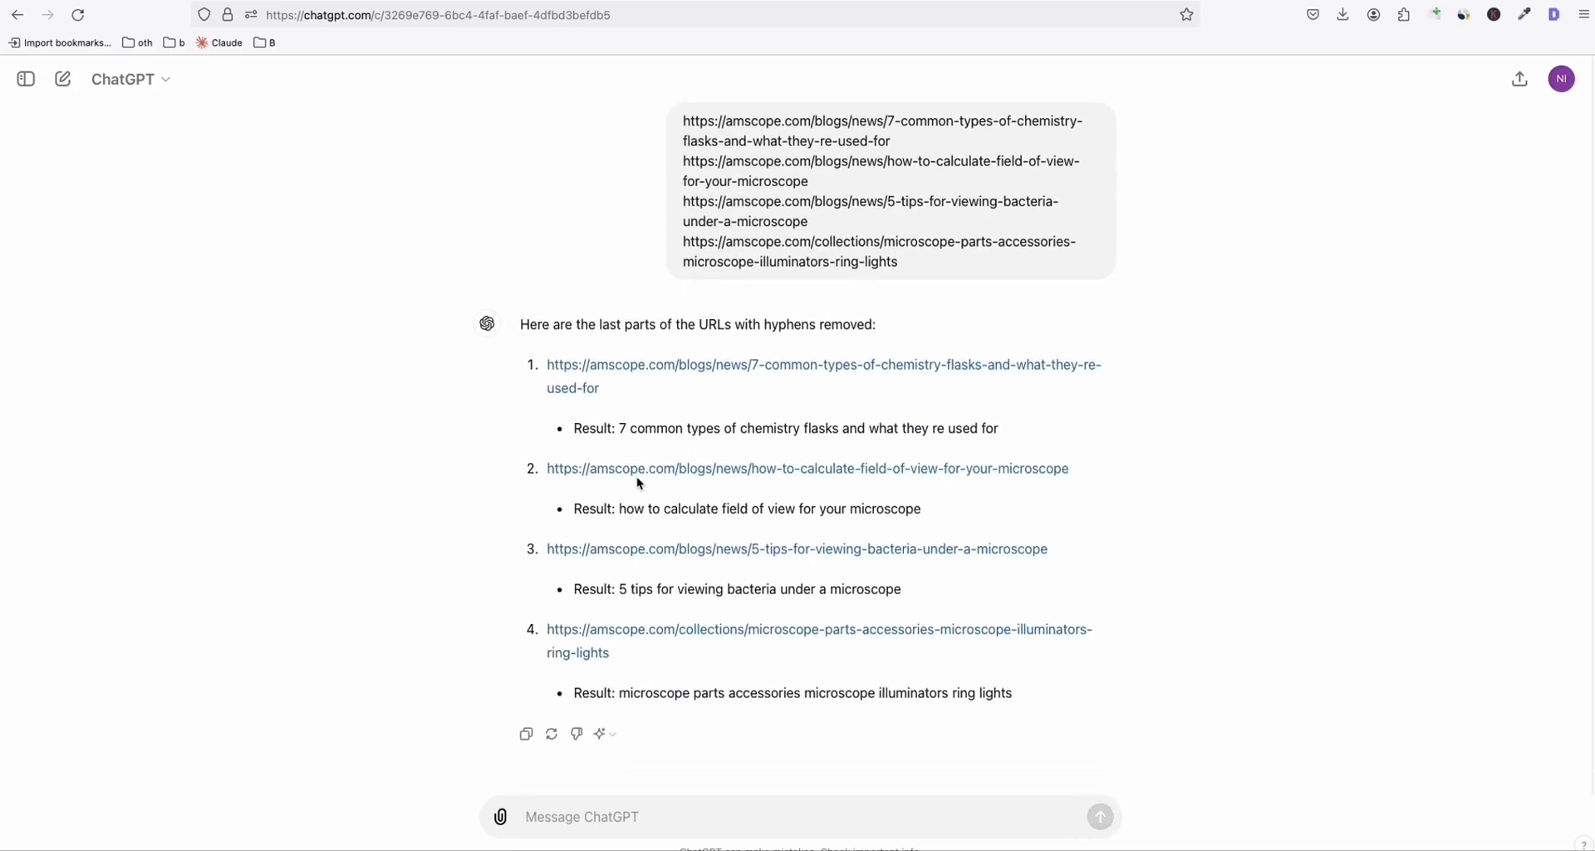
{"action": "left_click_drag", "start_coordinate": [619, 427], "coordinate": [999, 428]}
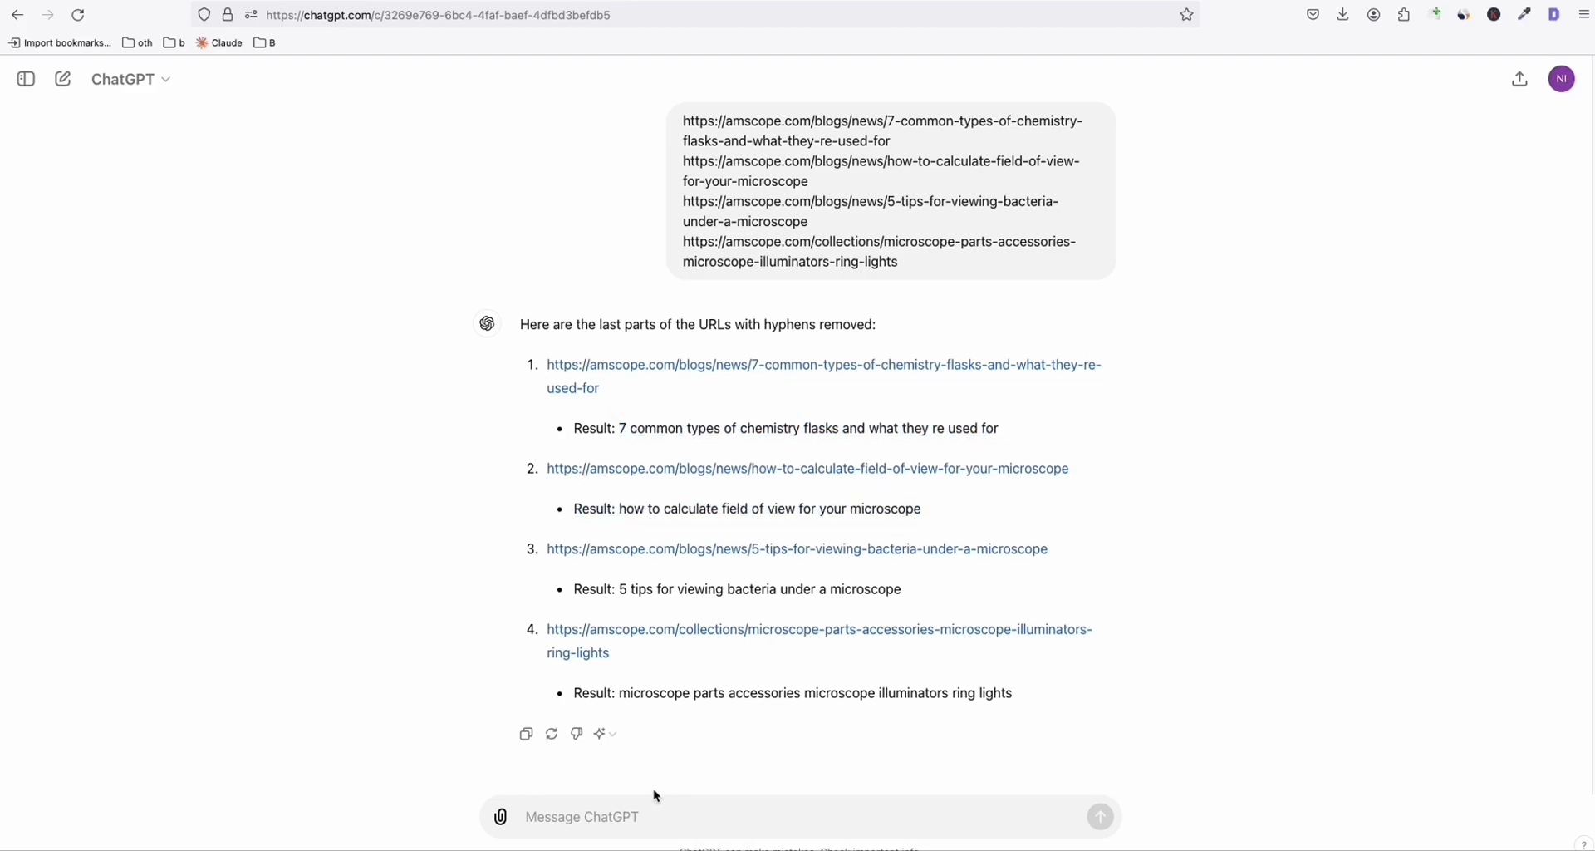
Ask 'Just give me the plain list' and select the returned titles.
{"action": "type", "text": "Just give me the list"}
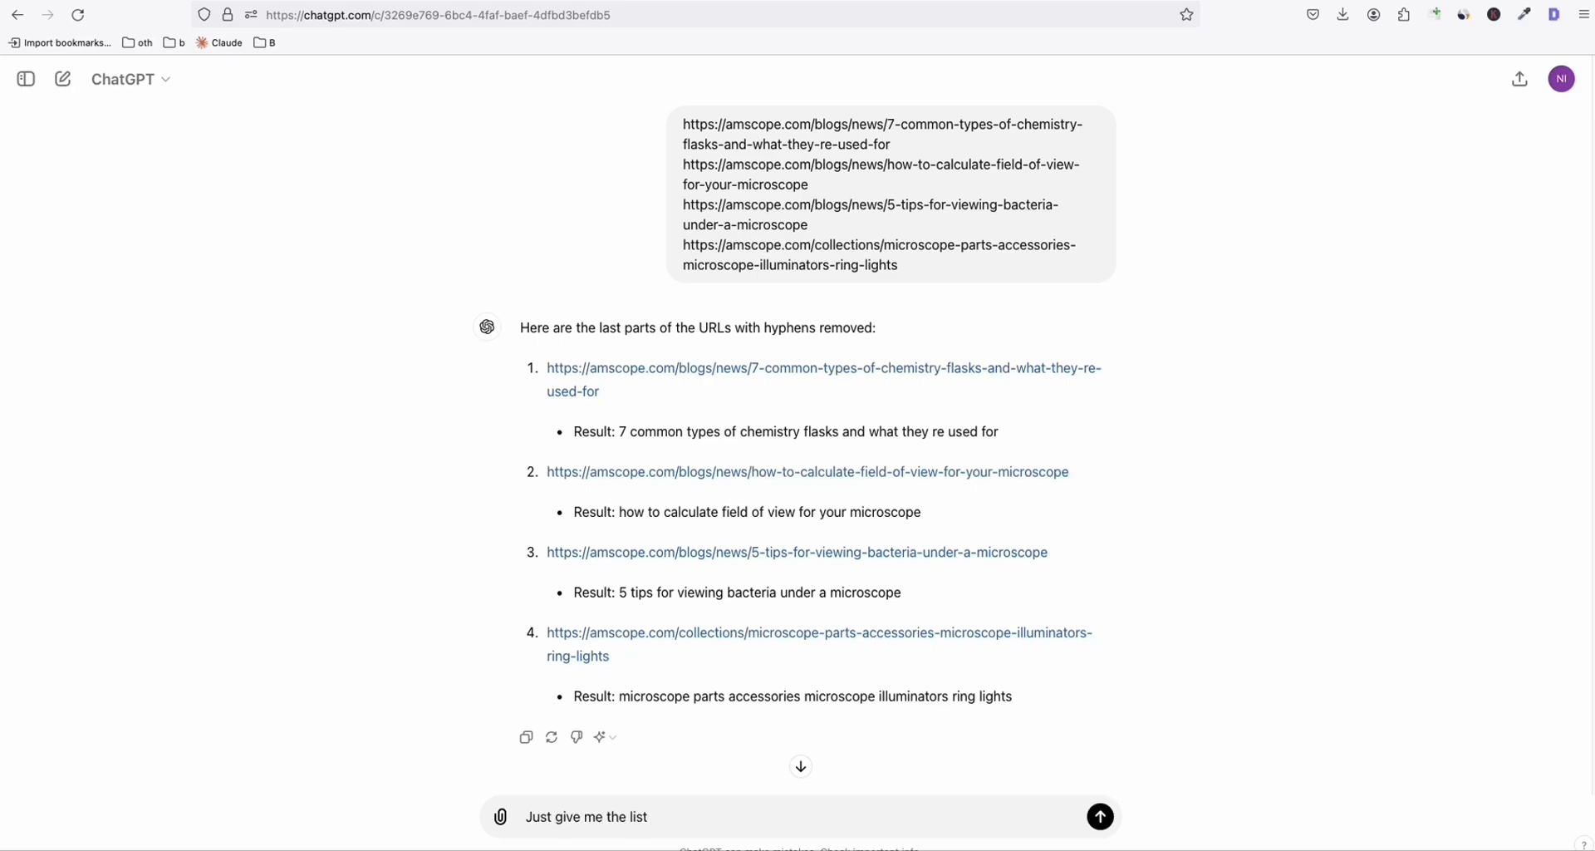
{"action": "type", "text": "plalist"}
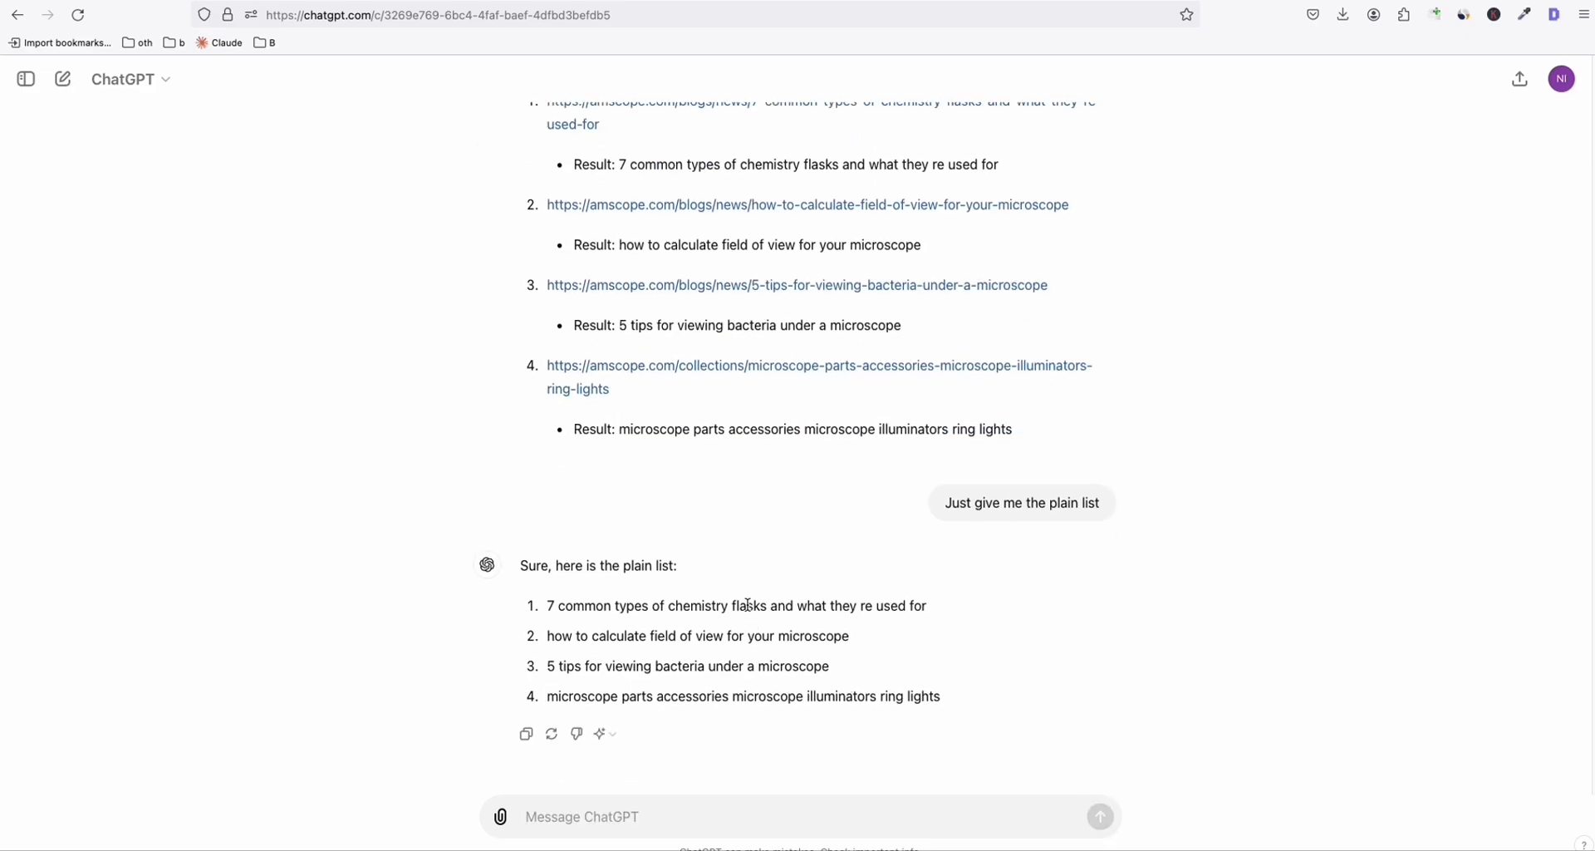
{"action": "mouse_move", "coordinate": [537, 157]}
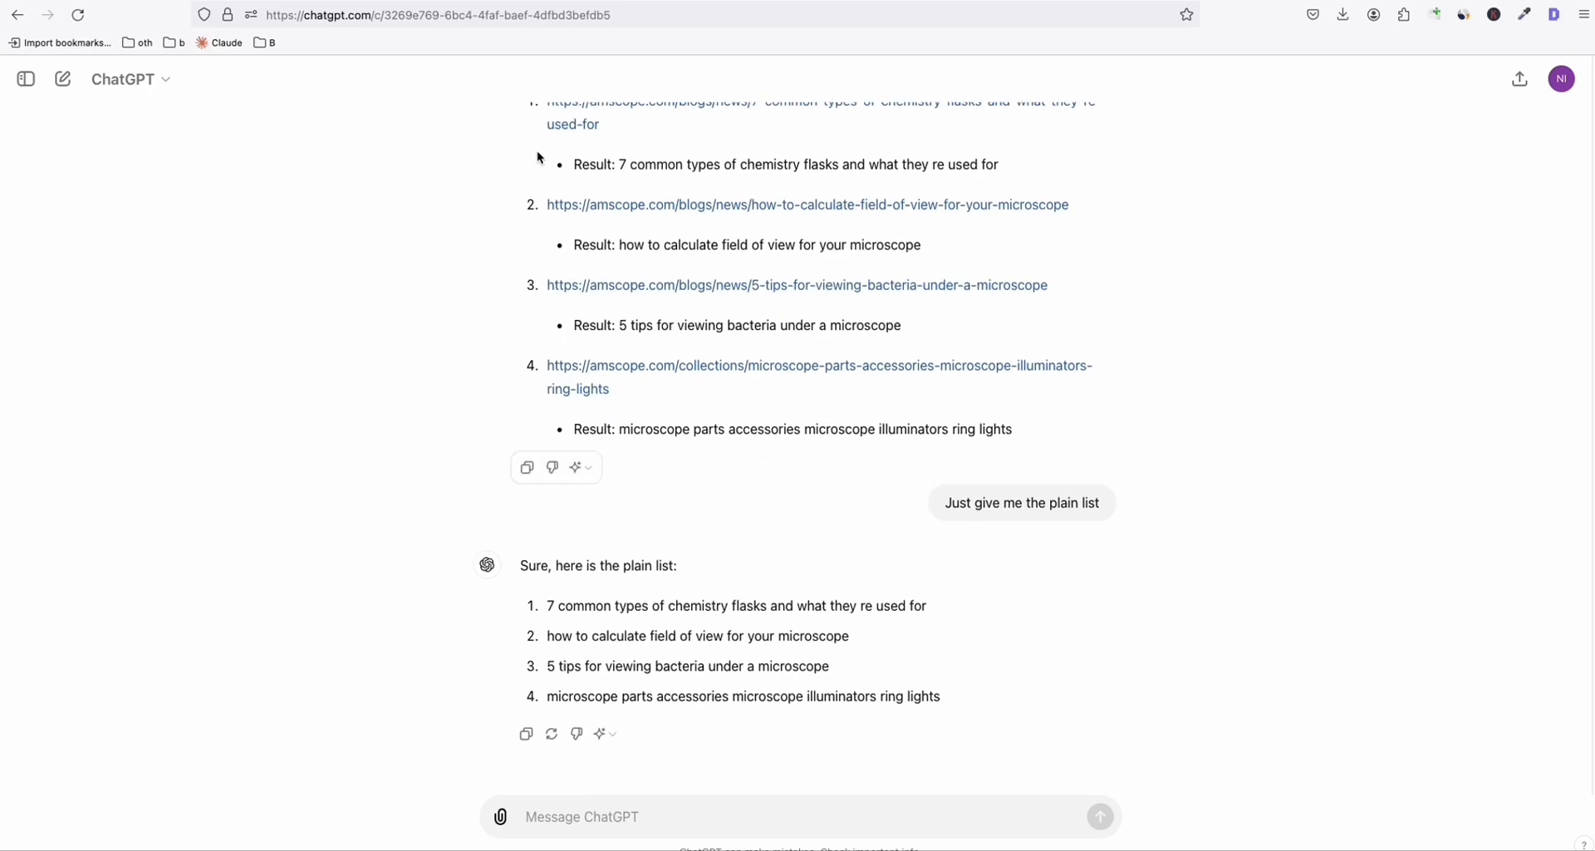
{"action": "left_click_drag", "start_coordinate": [572, 606], "coordinate": [939, 696]}
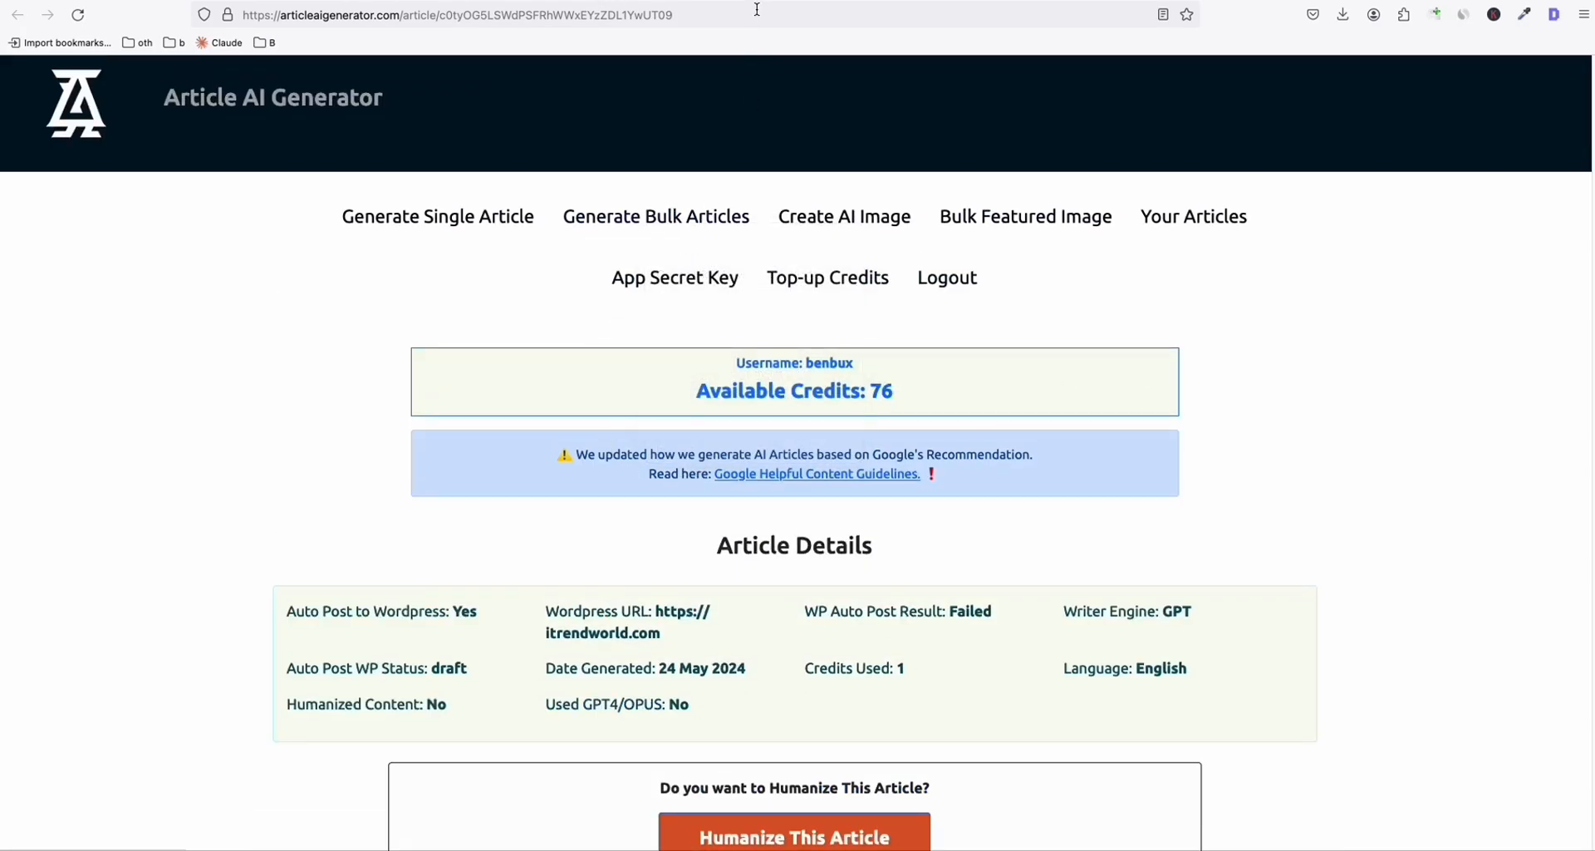
Generate bulk articles for the four AmScope microscope topics, then view the generated articles.
{"action": "left_click", "coordinate": [656, 216]}
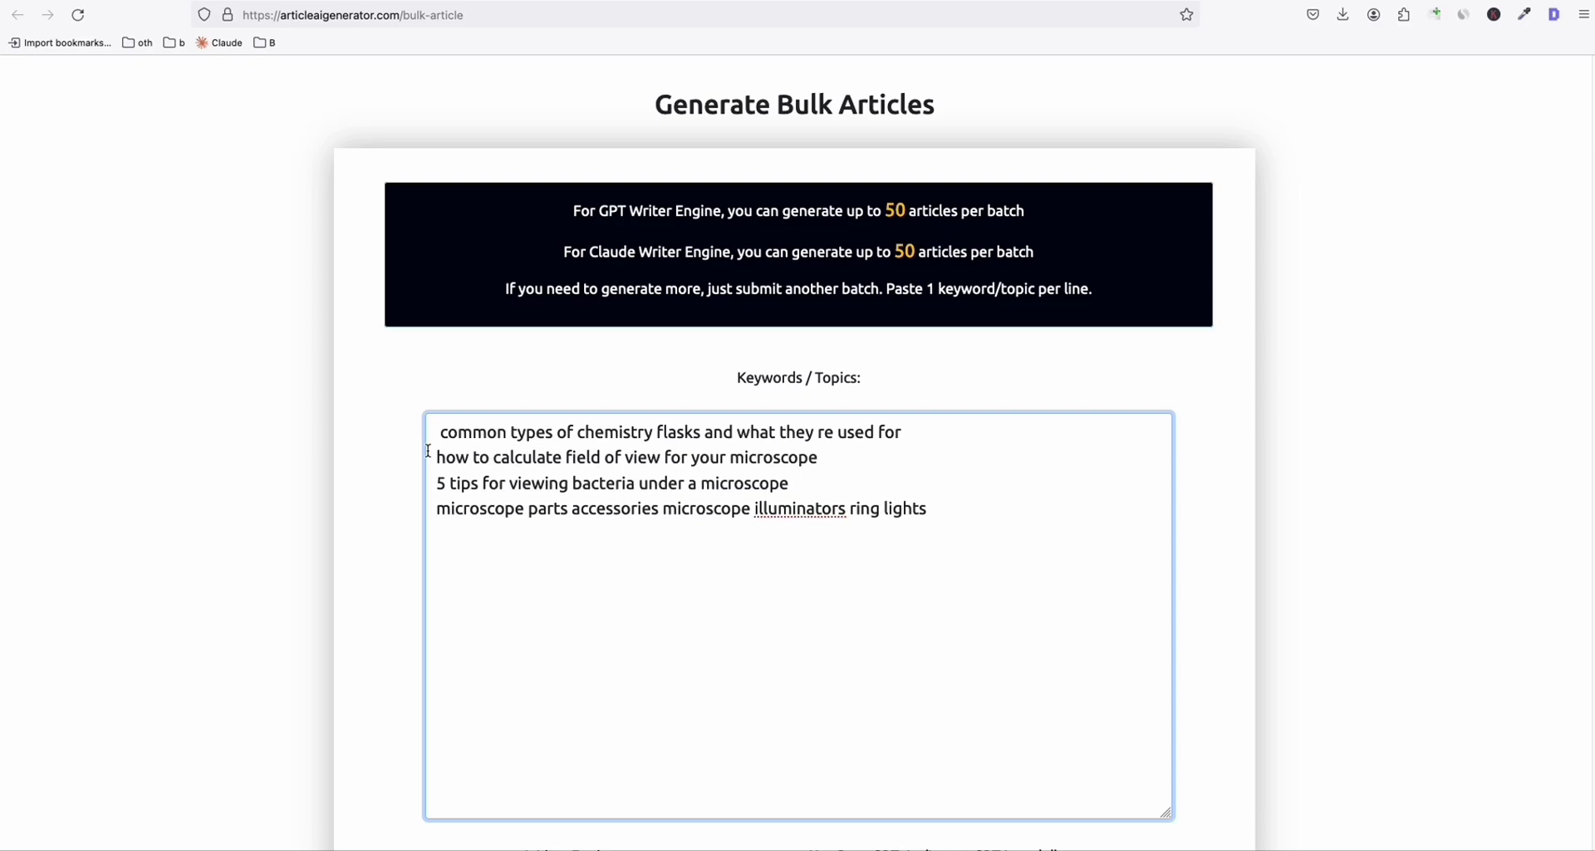
{"action": "scroll", "scroll_direction": "down", "scroll_amount": 3}
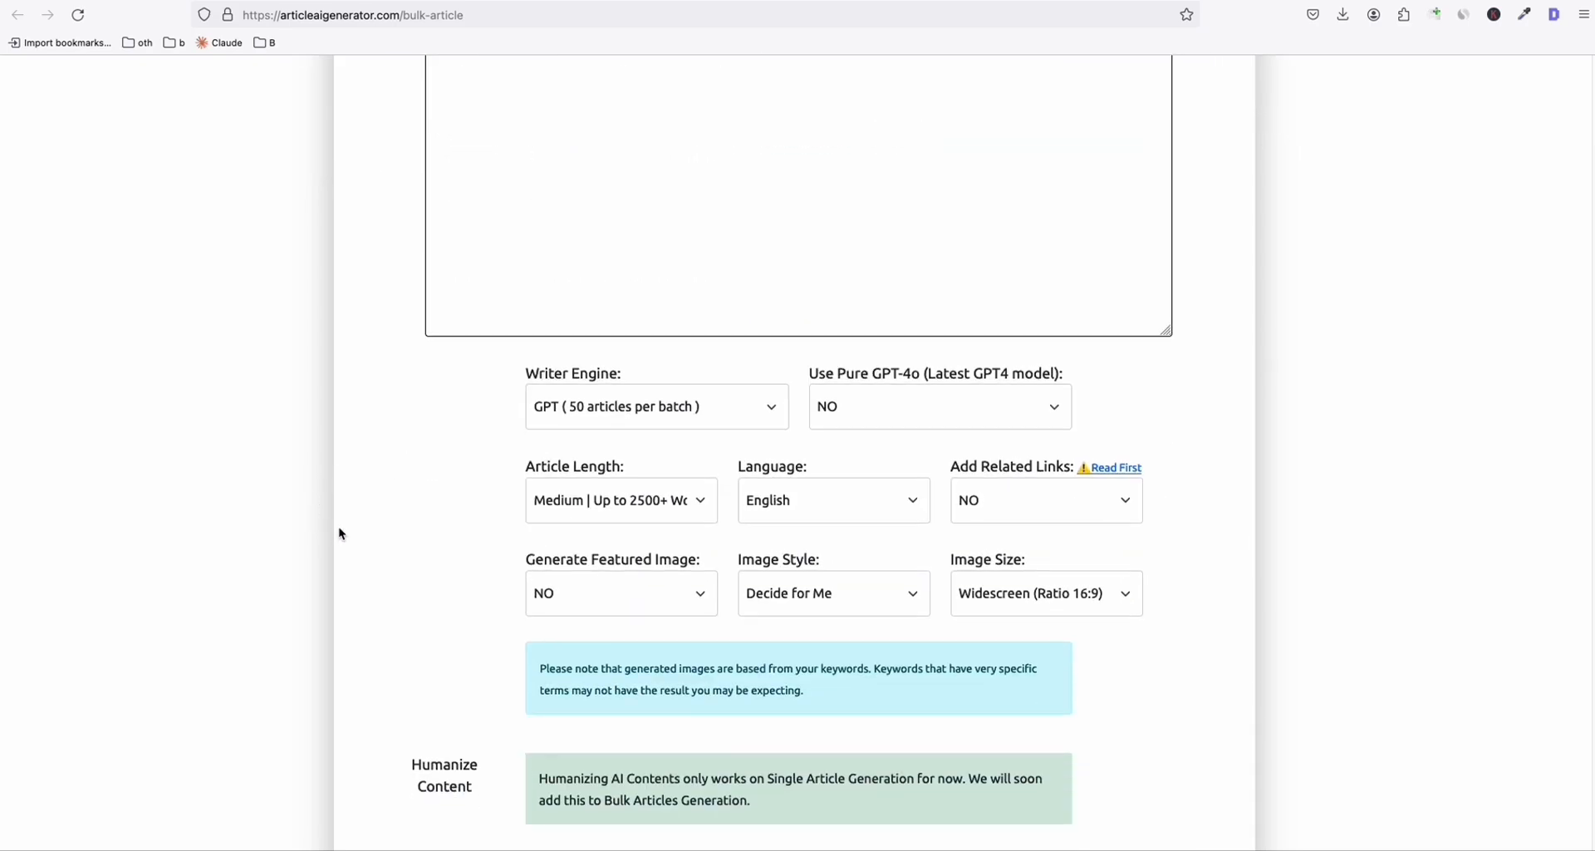
{"action": "scroll", "scroll_direction": "down", "scroll_amount": 3}
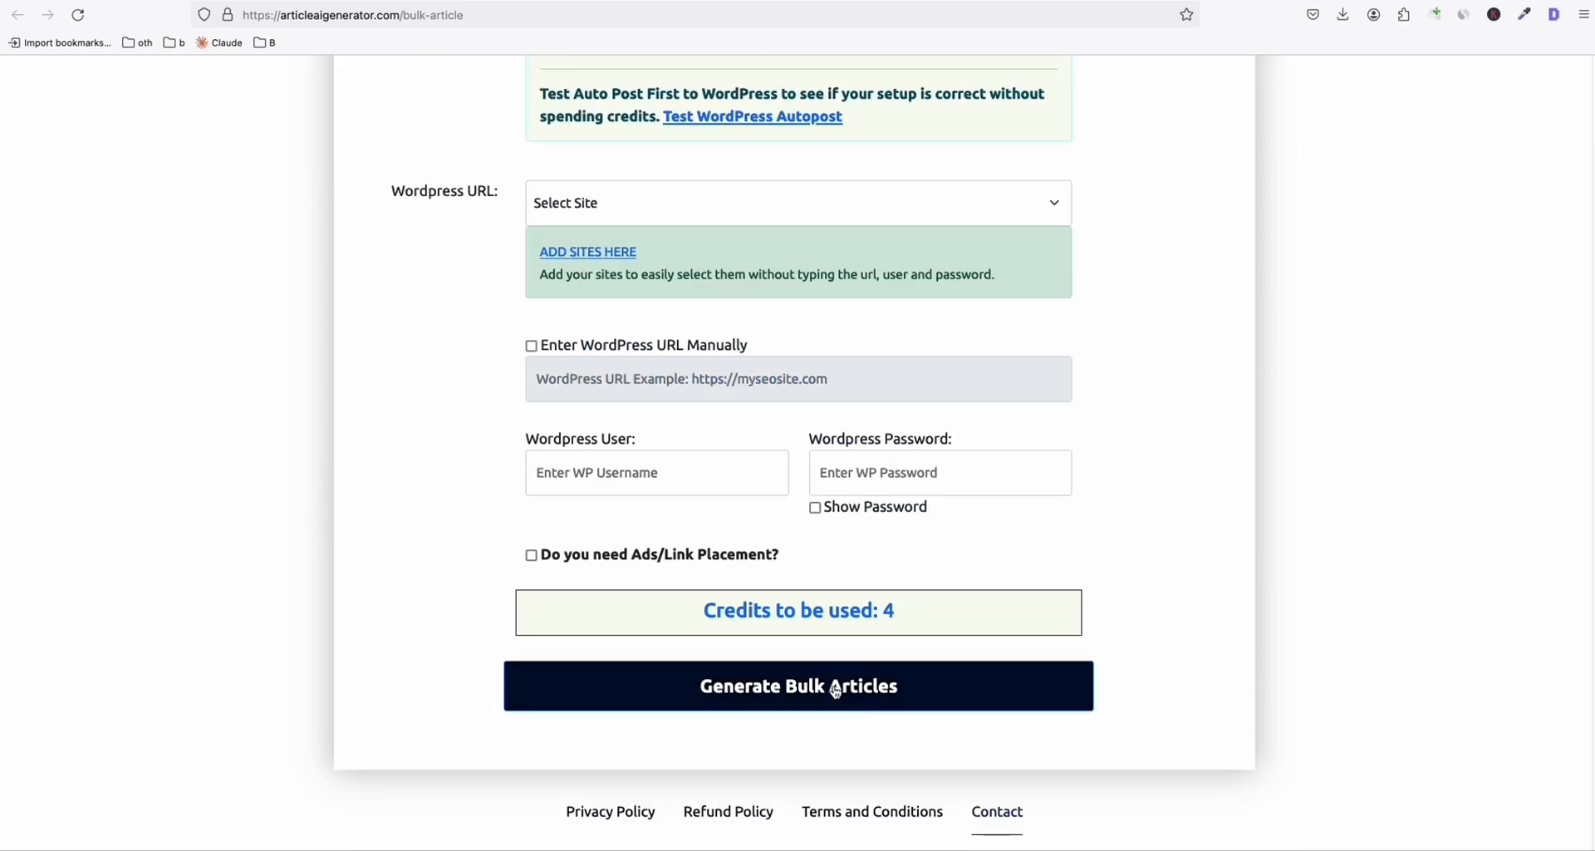
{"action": "left_click", "coordinate": [798, 685]}
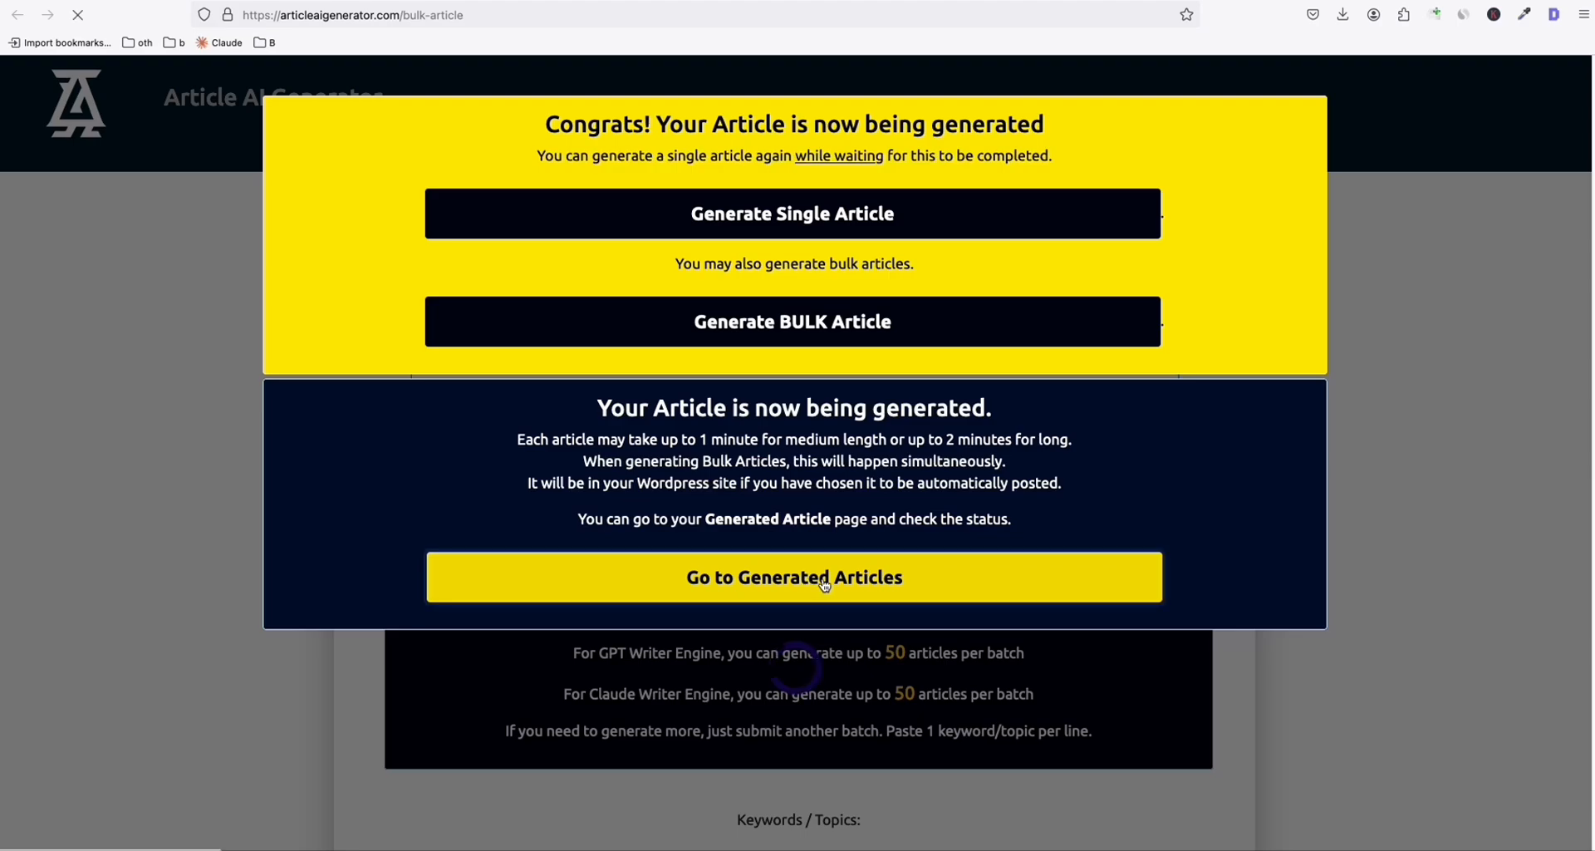
{"action": "left_click", "coordinate": [793, 576]}
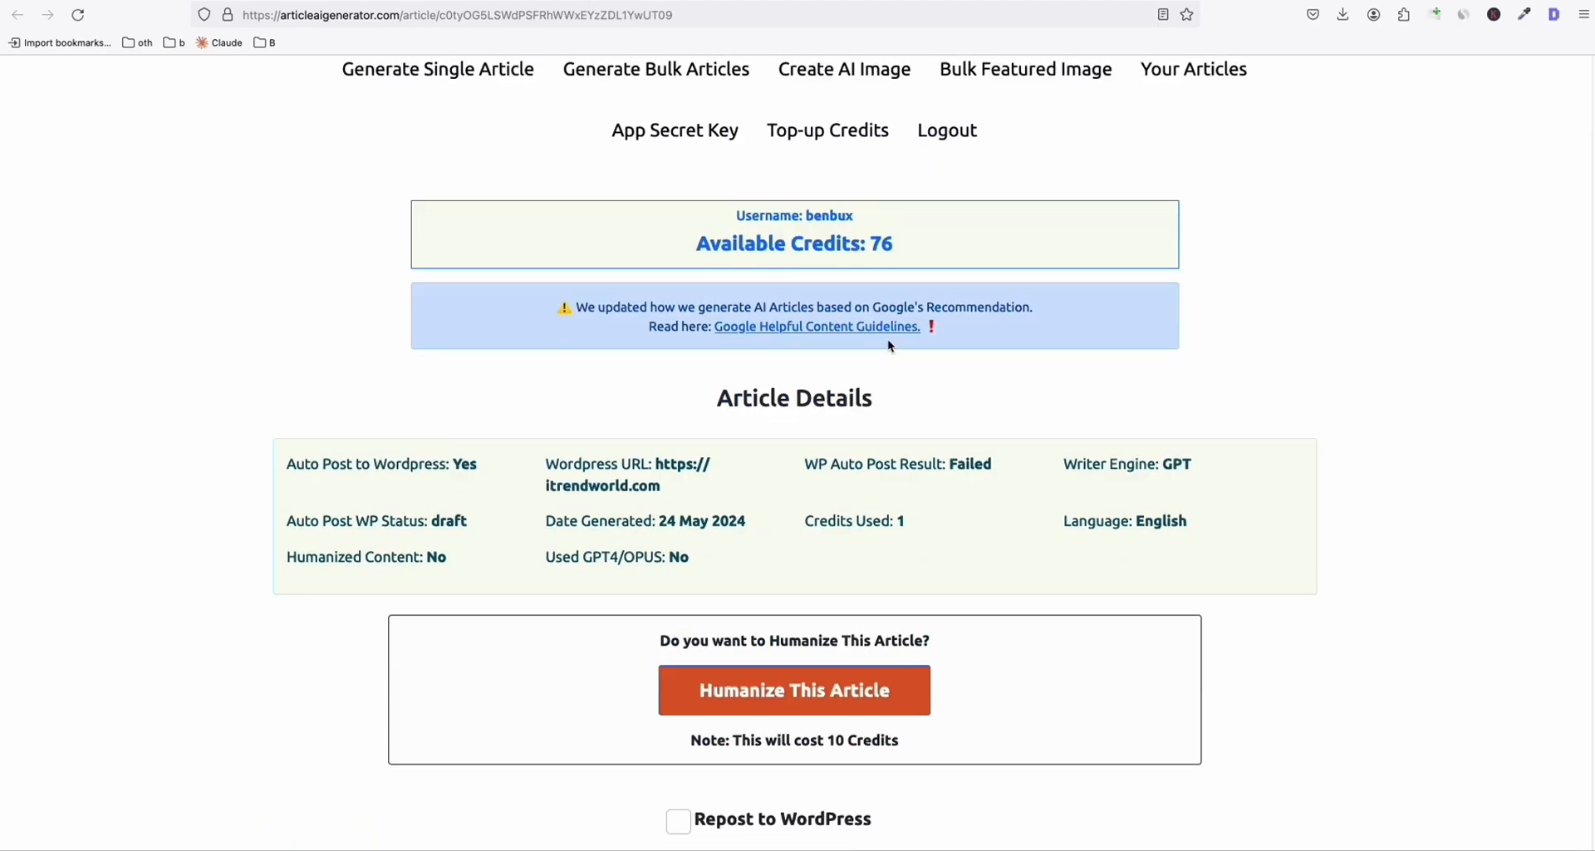
{"action": "scroll", "scroll_direction": "down", "scroll_amount": 3}
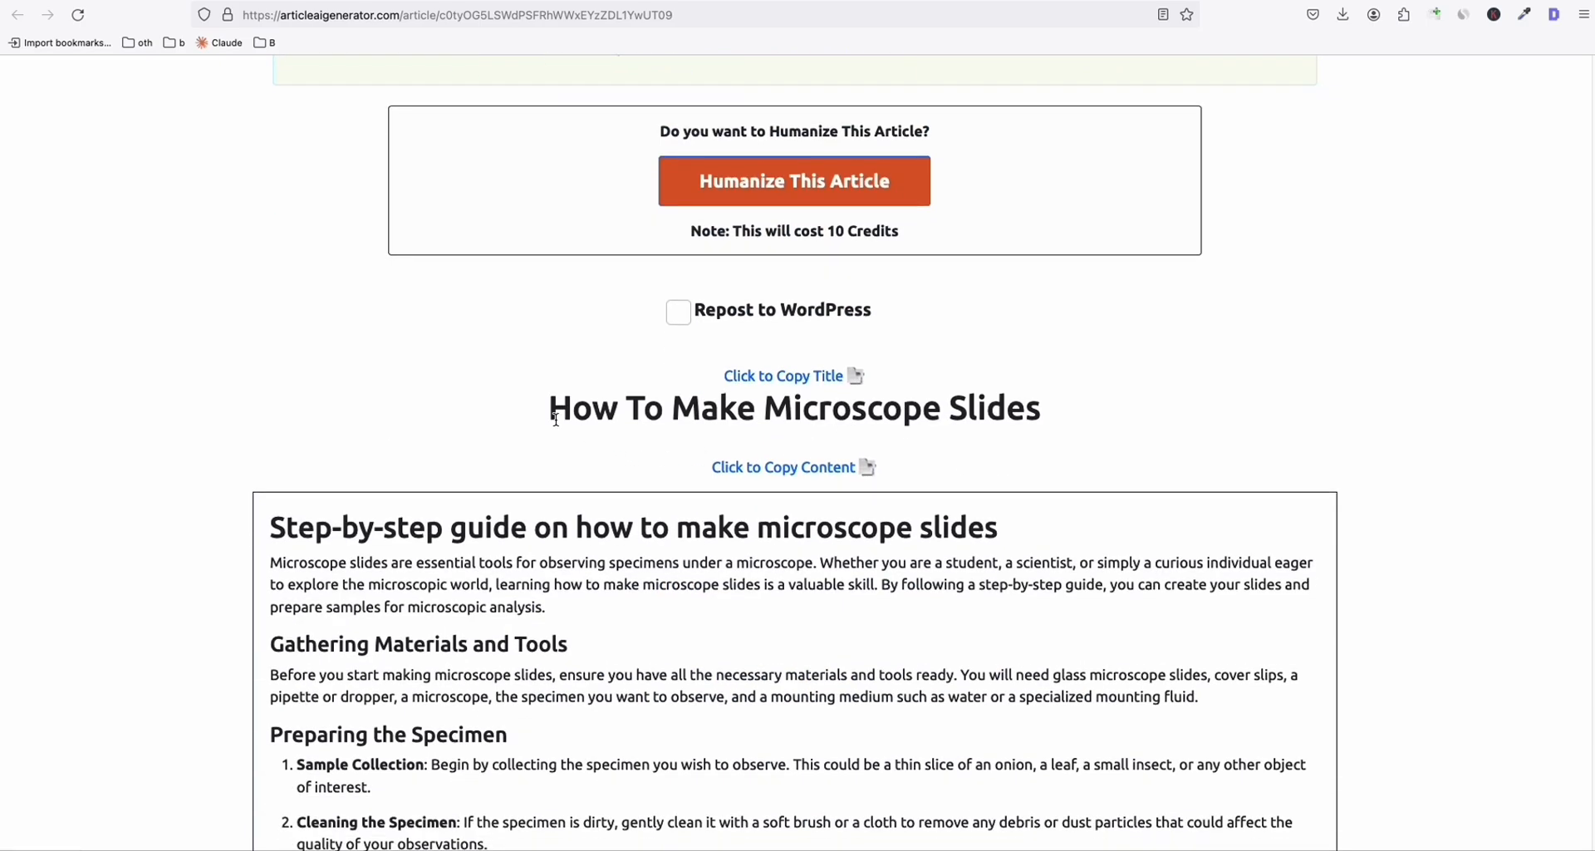
{"action": "scroll", "scroll_direction": "down", "scroll_amount": 3}
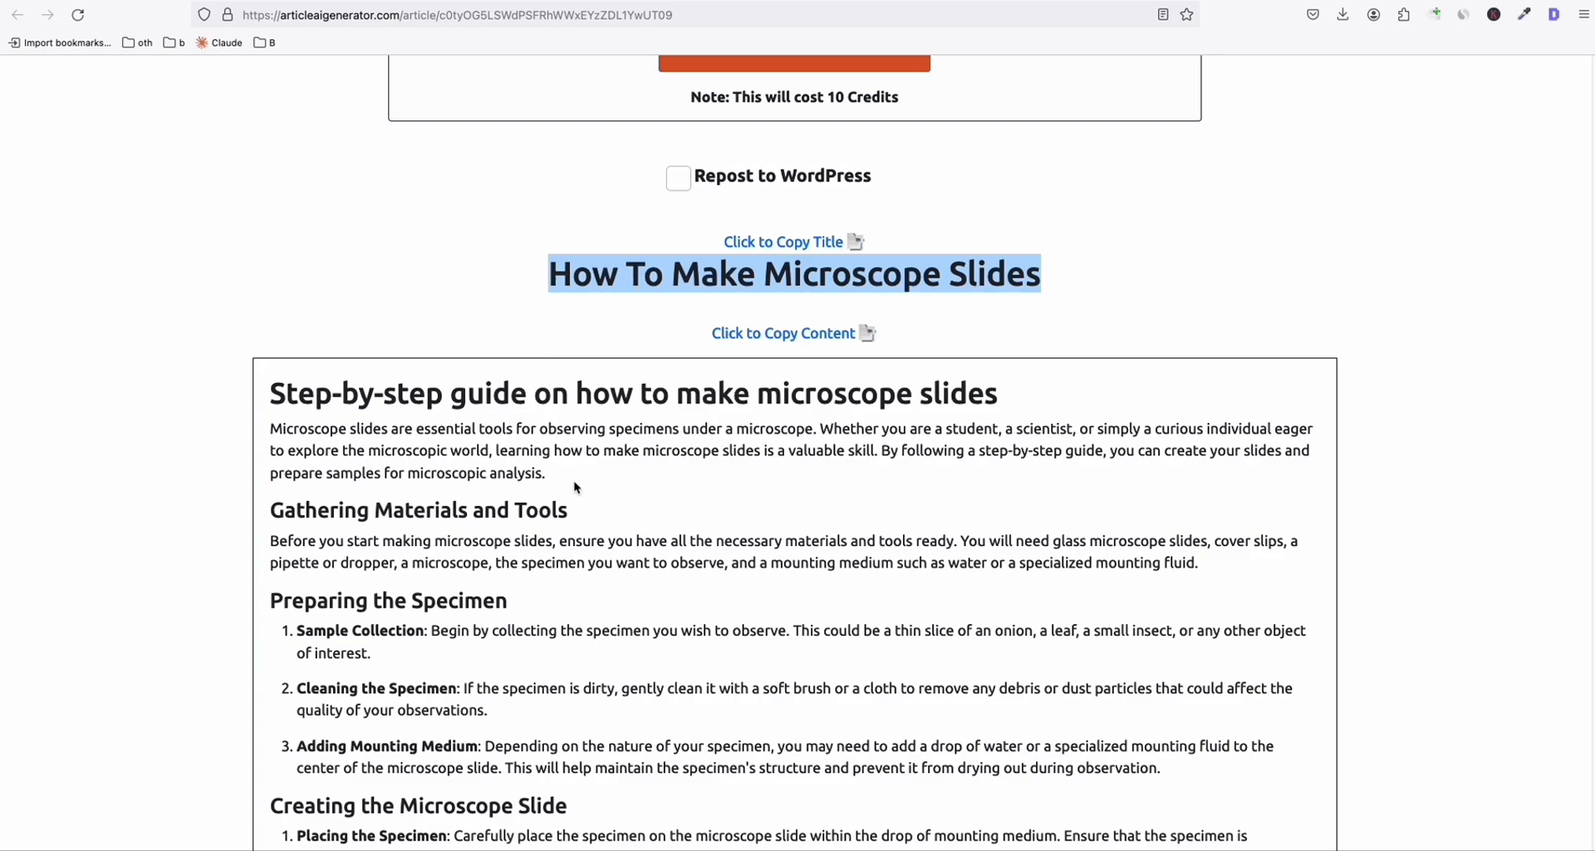
{"action": "scroll", "scroll_direction": "down", "scroll_amount": 3}
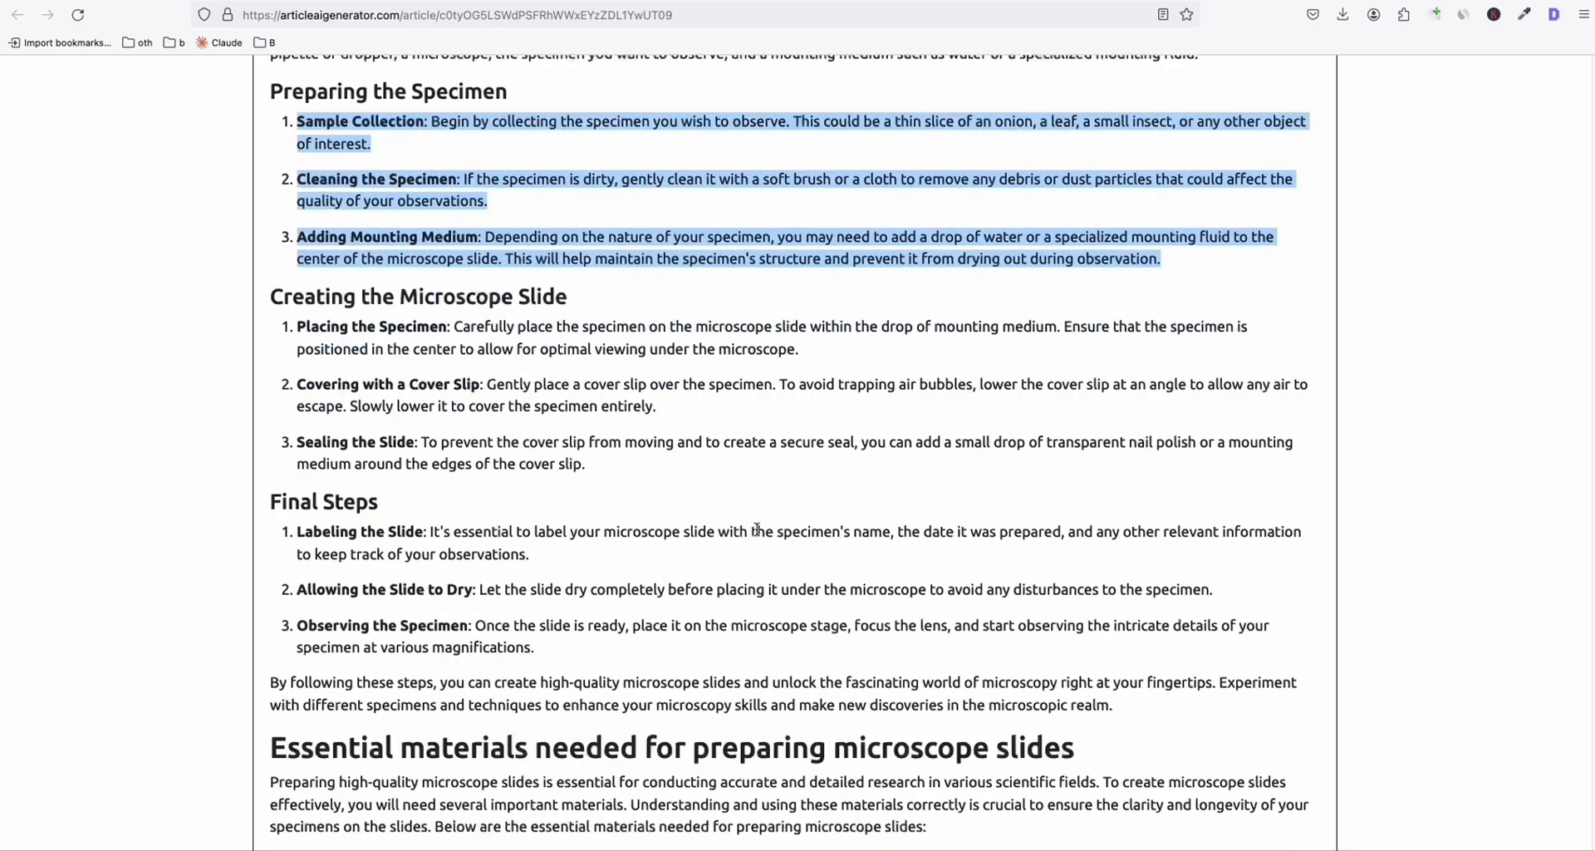
{"action": "scroll", "scroll_direction": "down", "scroll_amount": 3}
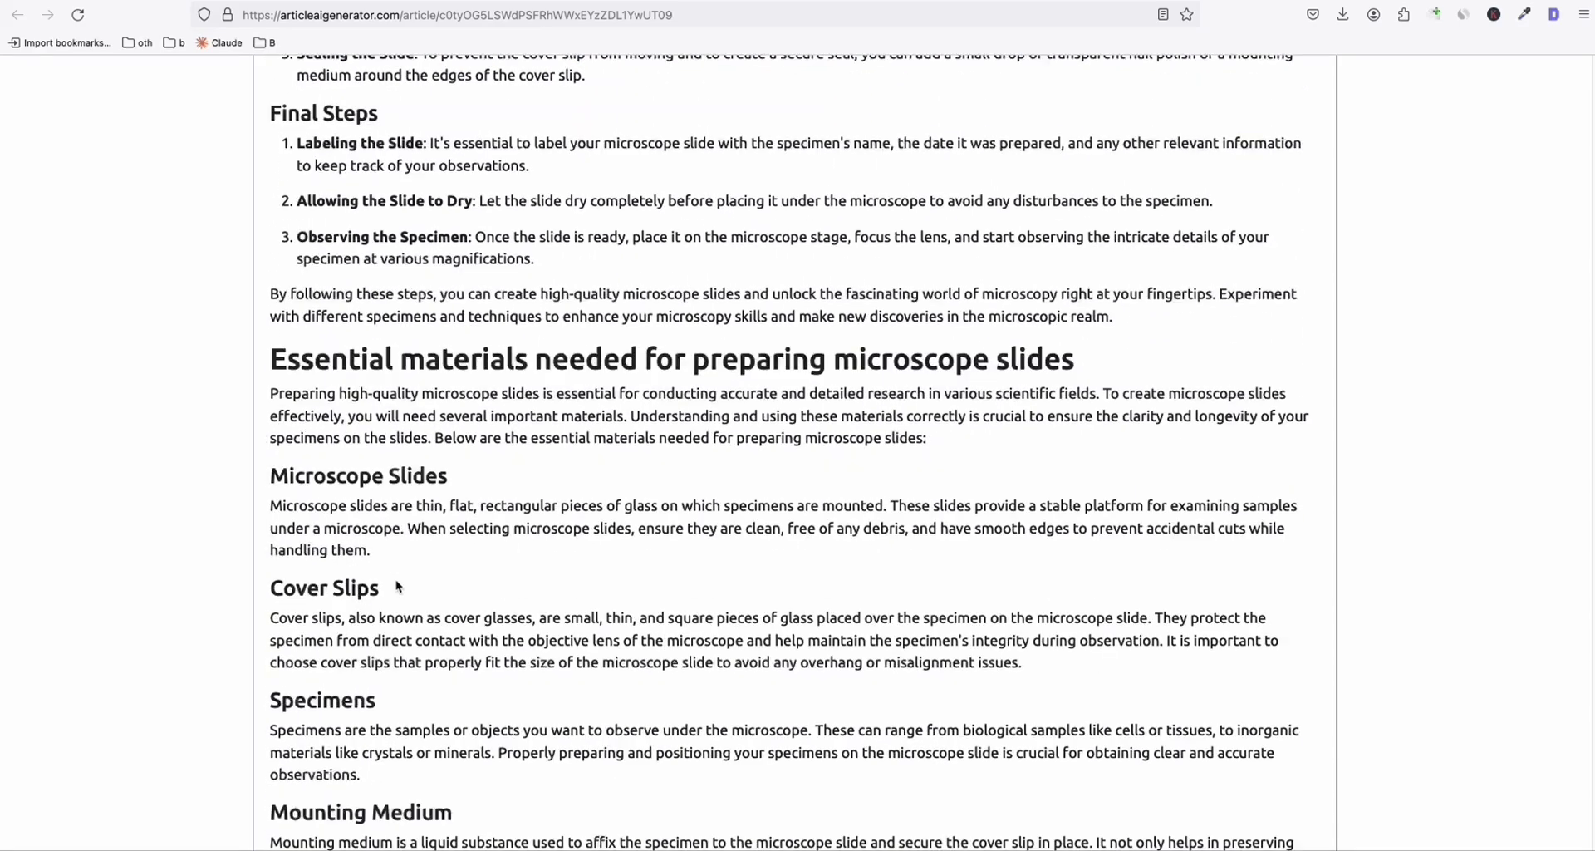
{"action": "scroll", "scroll_direction": "down", "scroll_amount": 3}
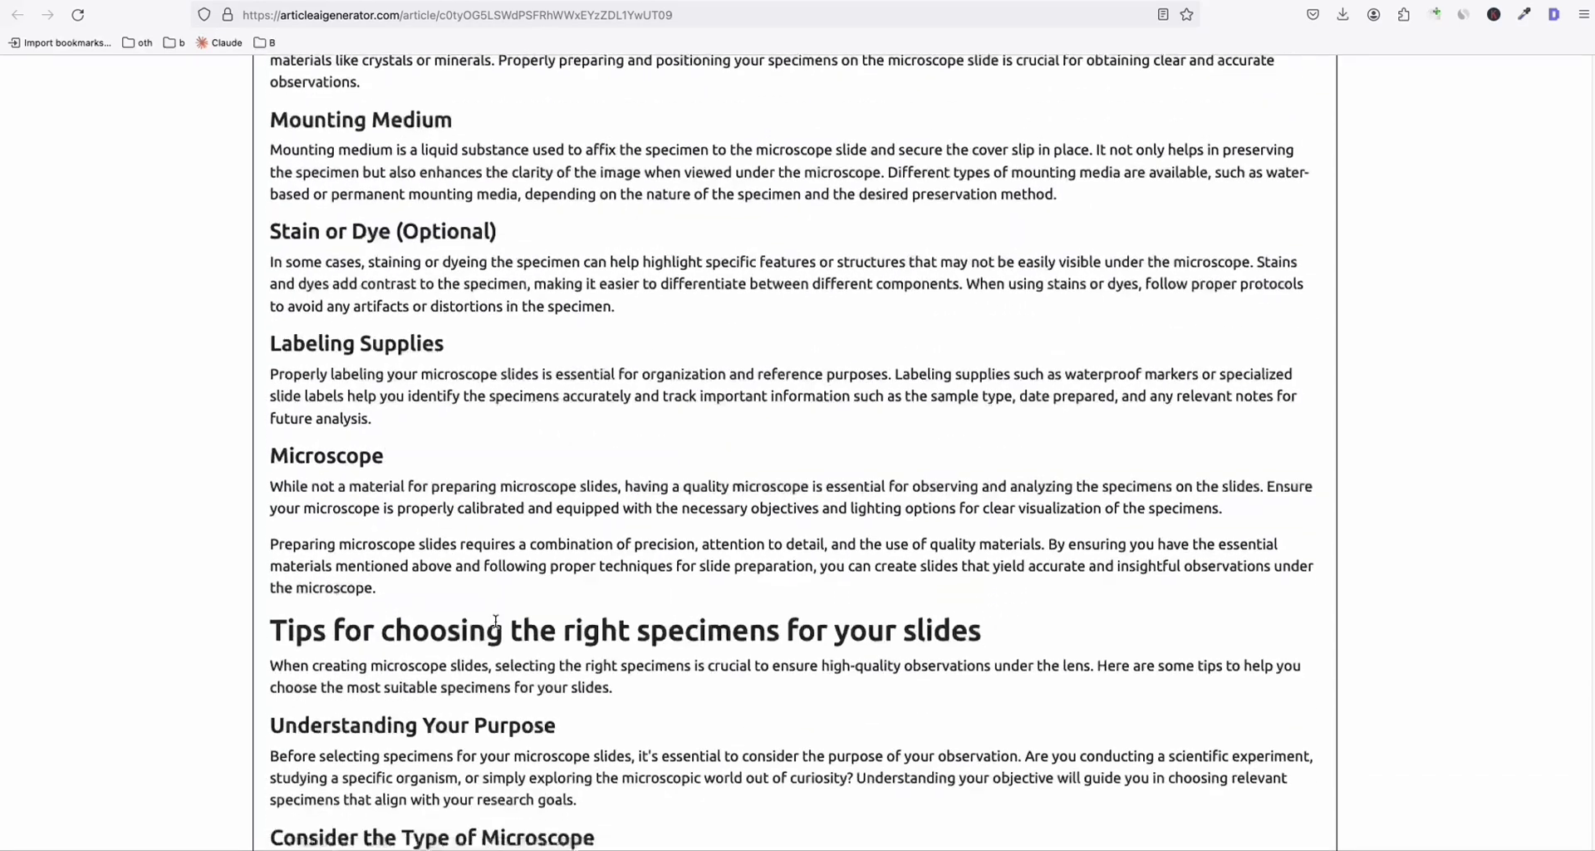
{"action": "scroll", "scroll_direction": "down", "scroll_amount": 3}
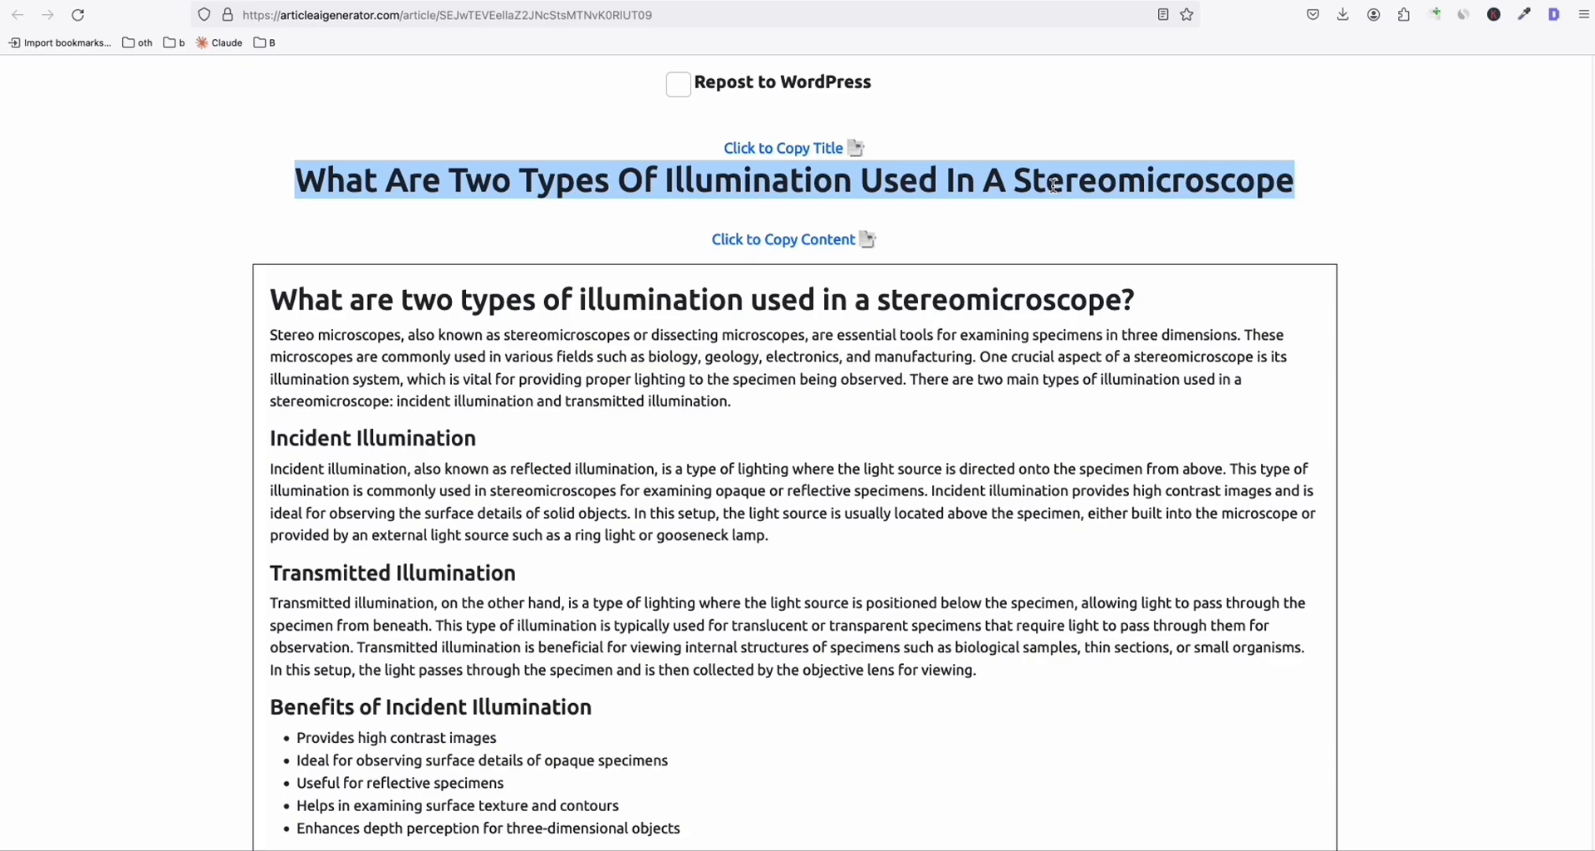
Scroll through the stereomicroscope illumination article to its illumination techniques and choosing-a-method sections.
{"action": "scroll", "scroll_direction": "down", "scroll_amount": 3}
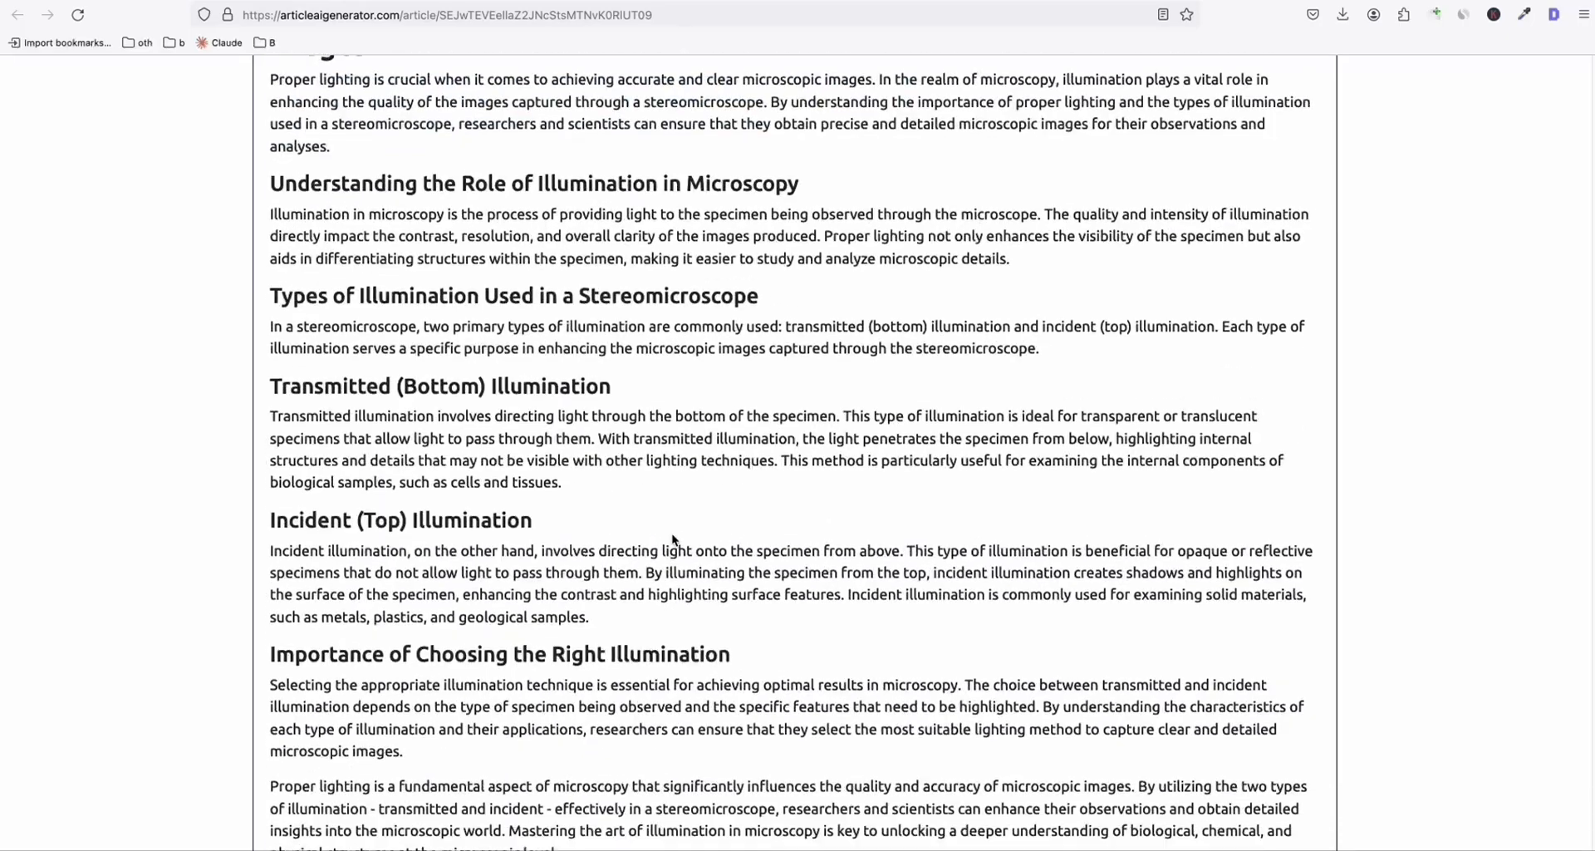
{"action": "scroll", "scroll_direction": "down", "scroll_amount": 3}
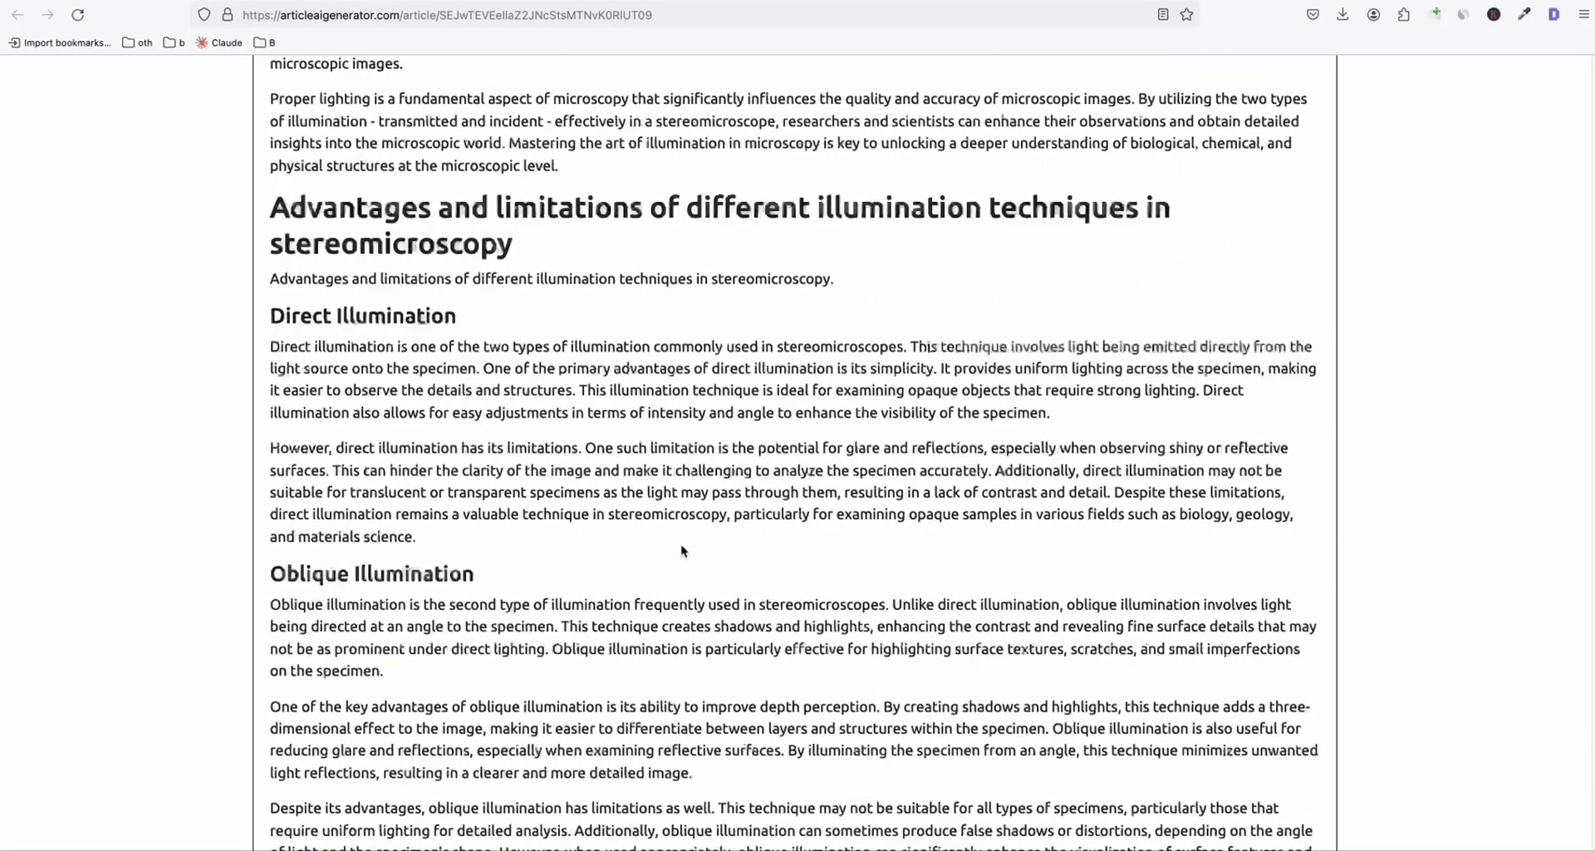
{"action": "scroll", "scroll_direction": "down", "scroll_amount": 3}
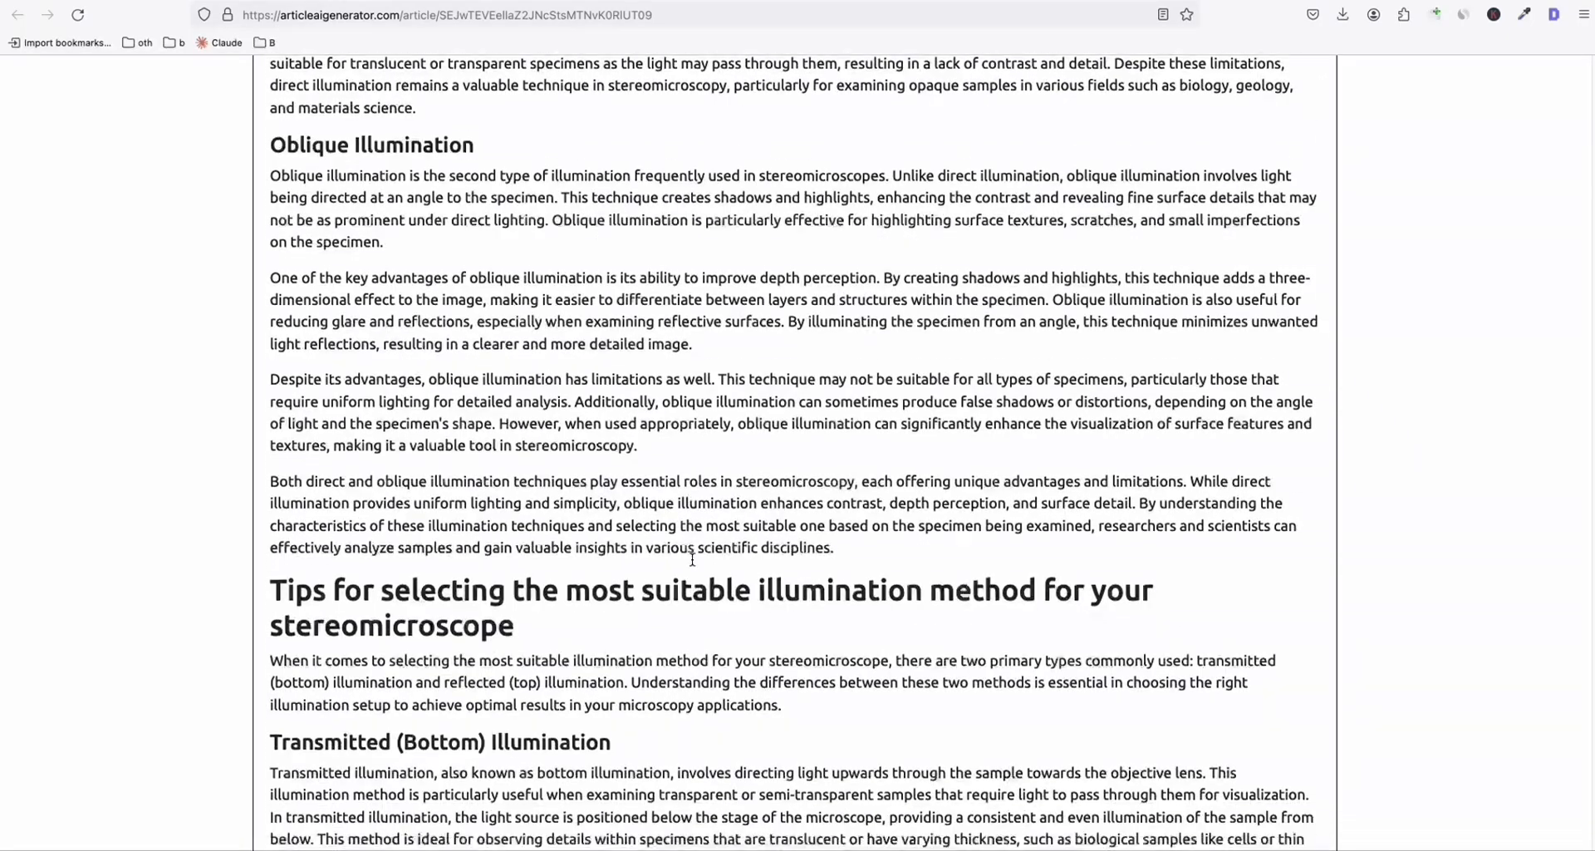
{"action": "scroll", "scroll_direction": "down", "scroll_amount": 3}
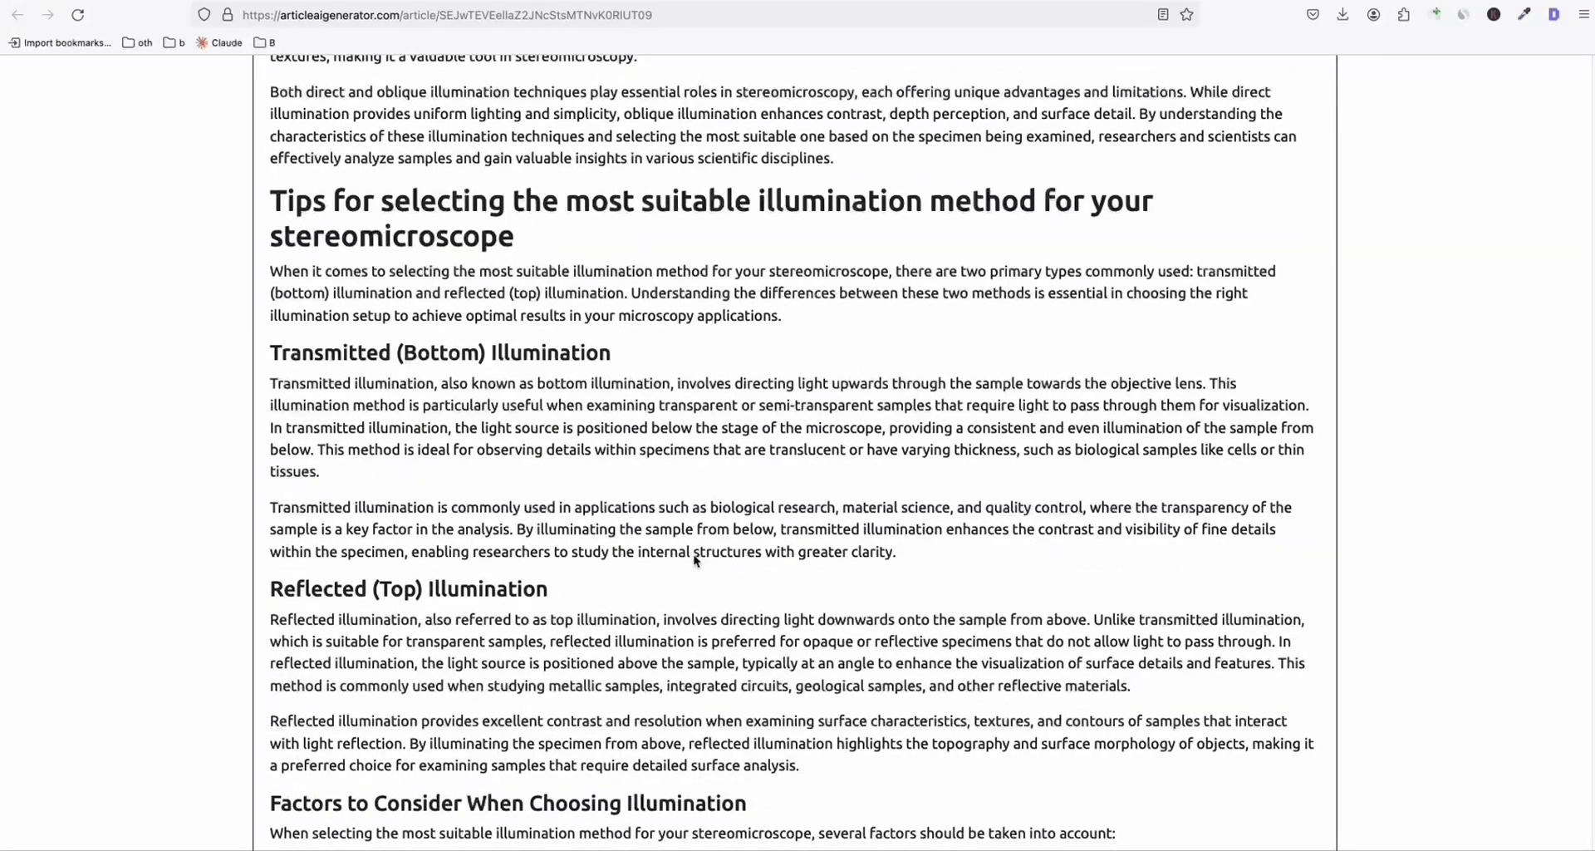